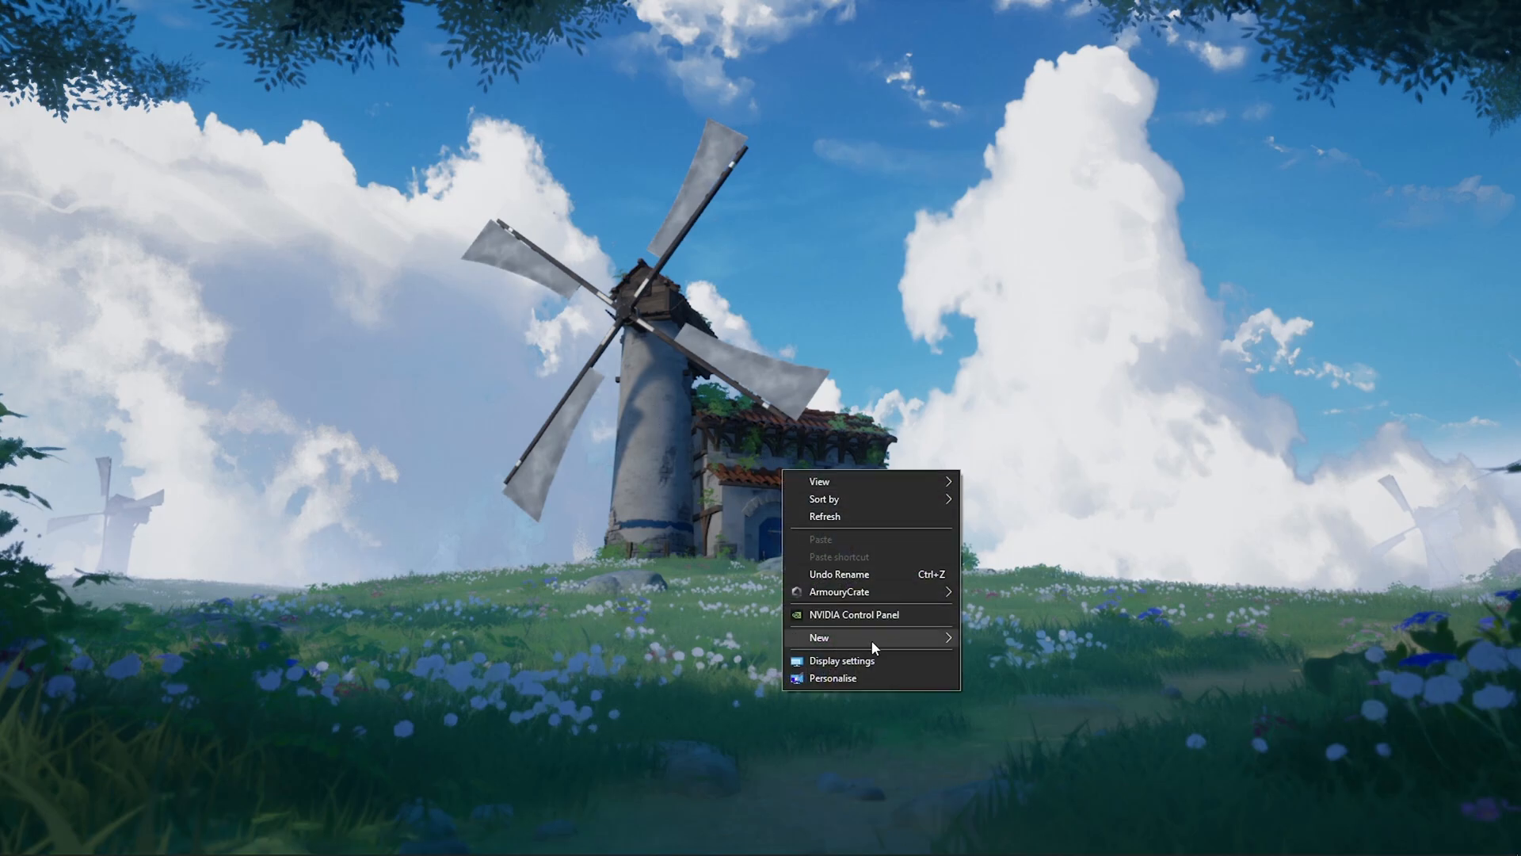
Add a new folder called Fmodel to the Windows desktop
click(818, 637)
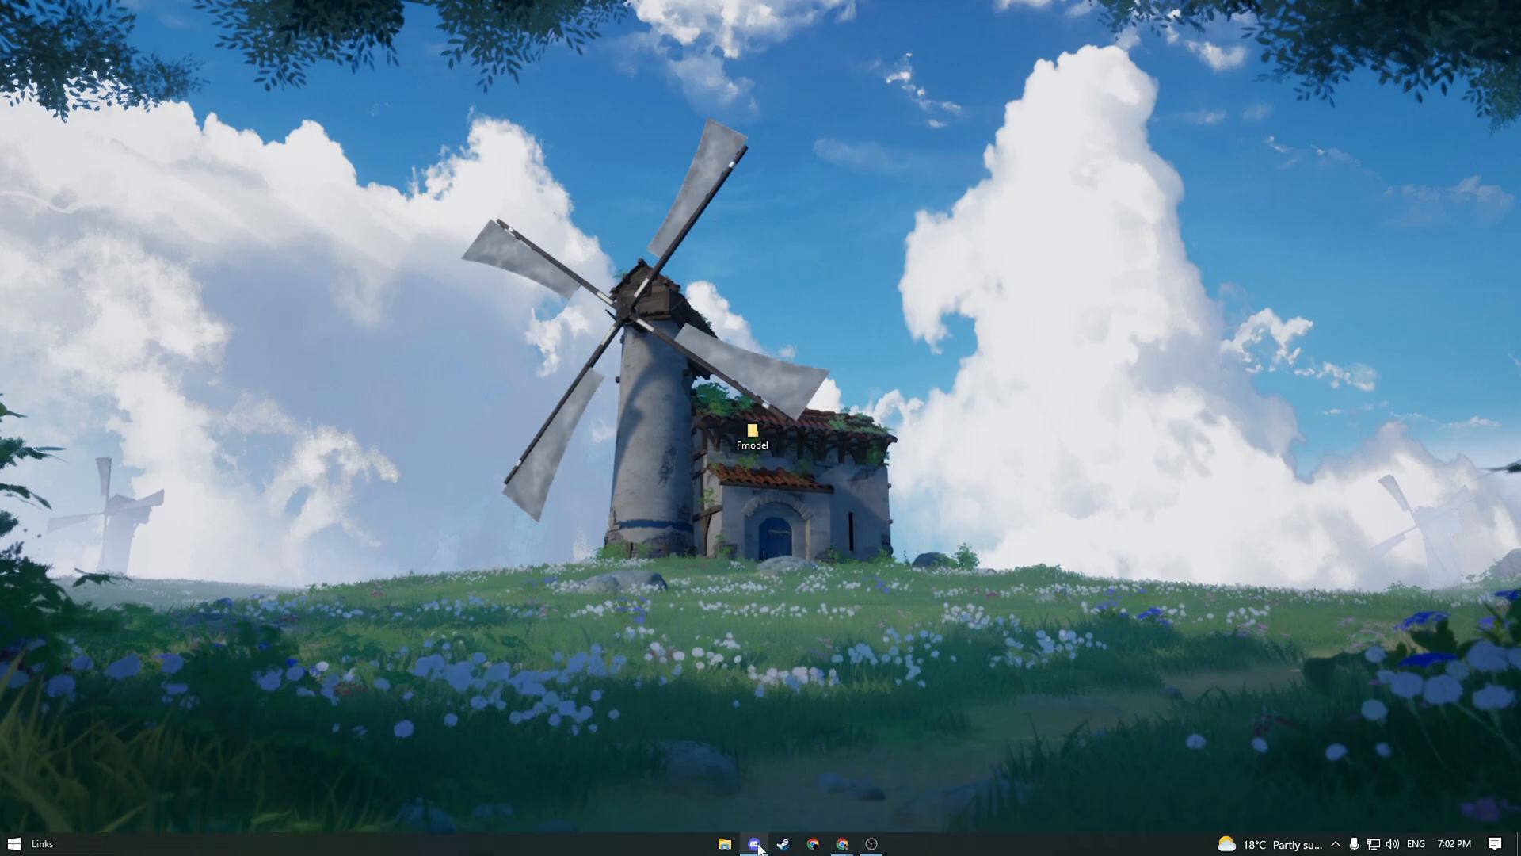
Download FModel.exe from the Discord download channel into the desktop Fmodel folder
click(755, 842)
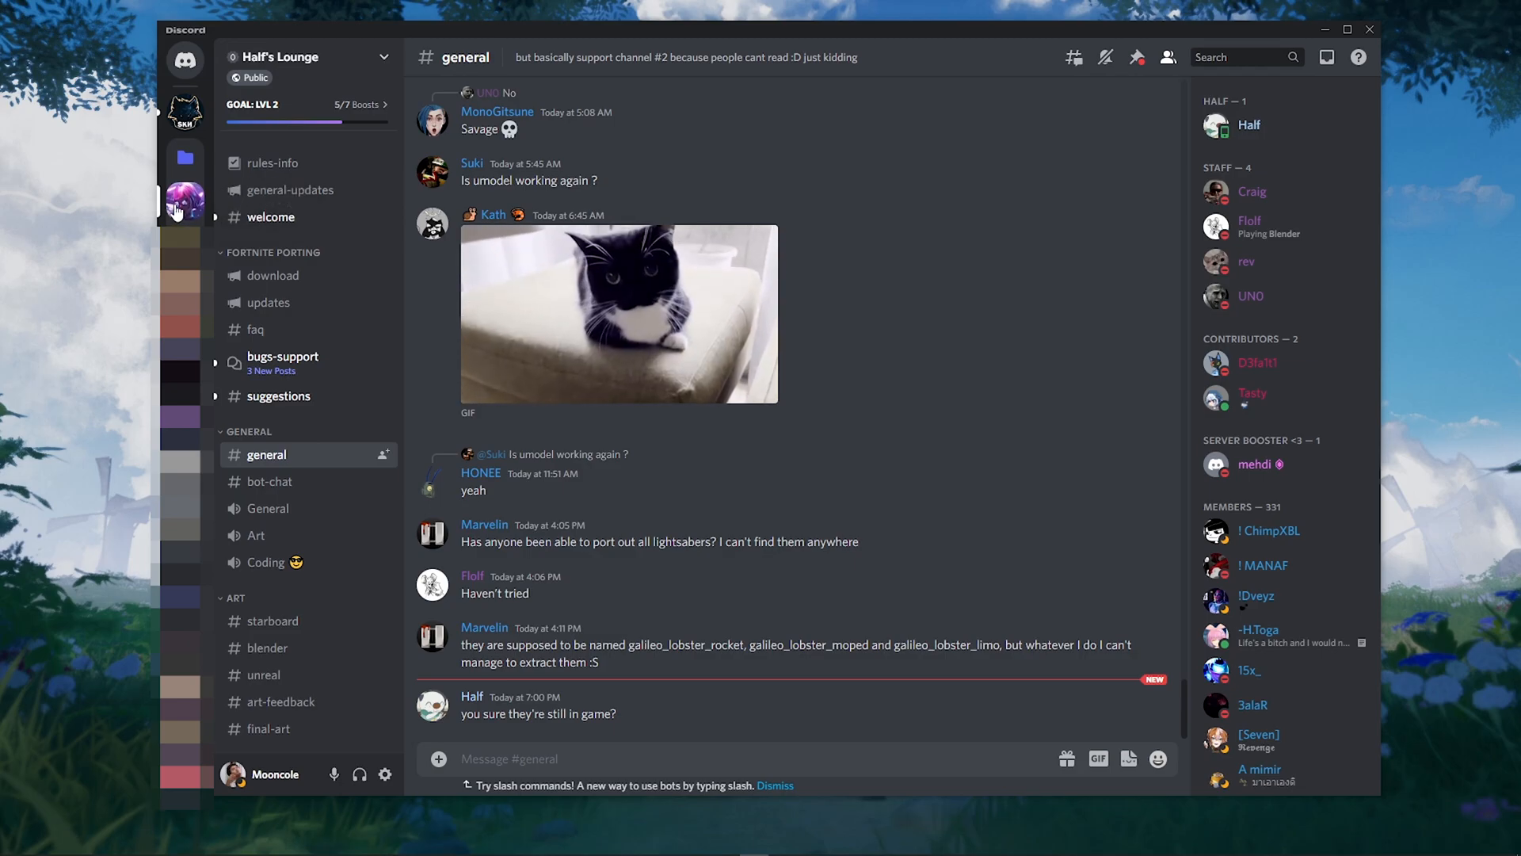
click(273, 274)
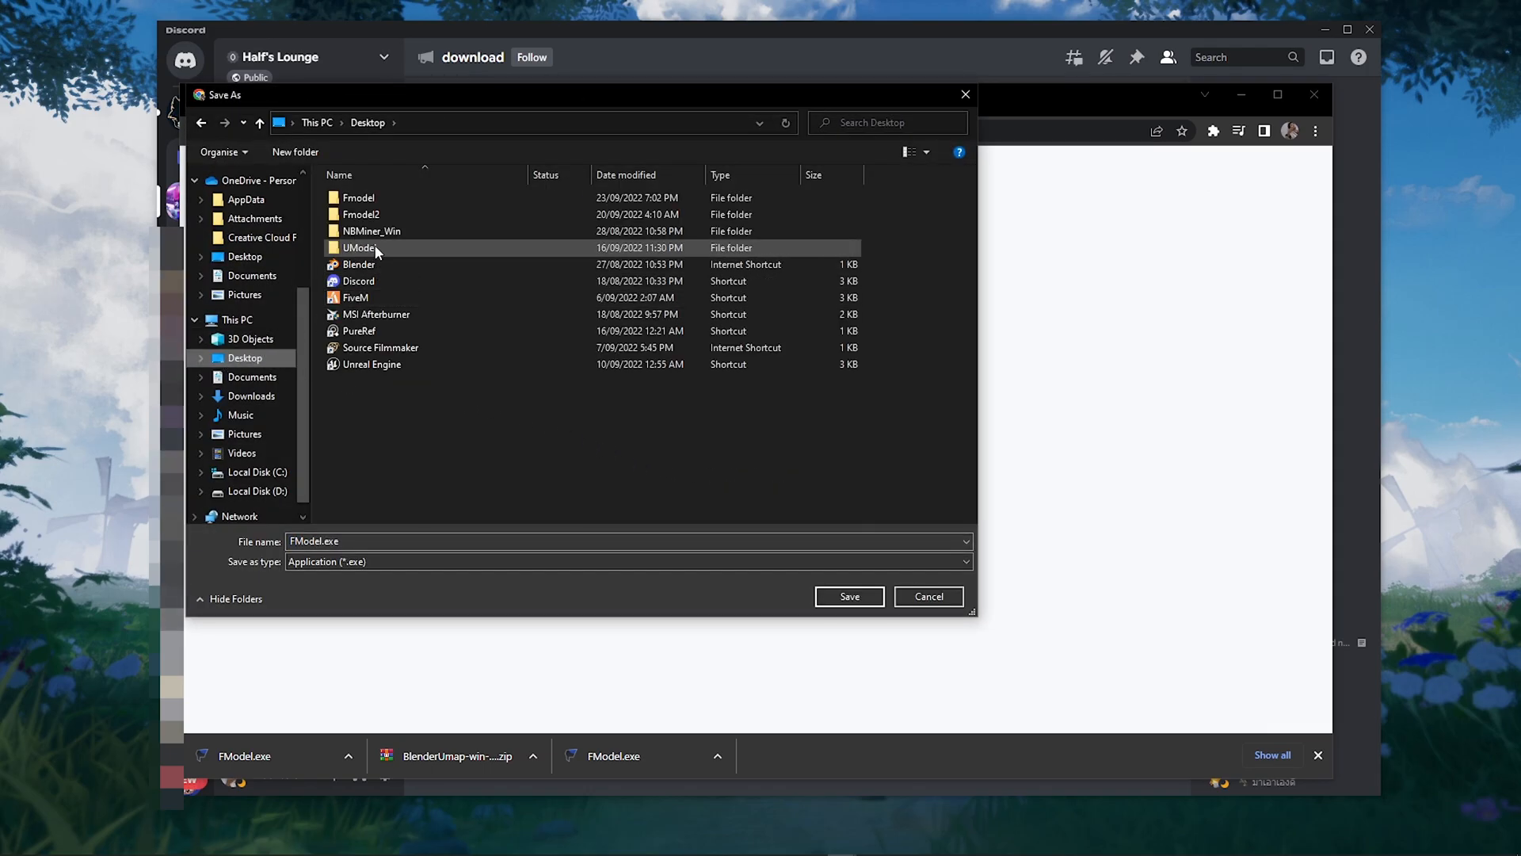
double_click(358, 197)
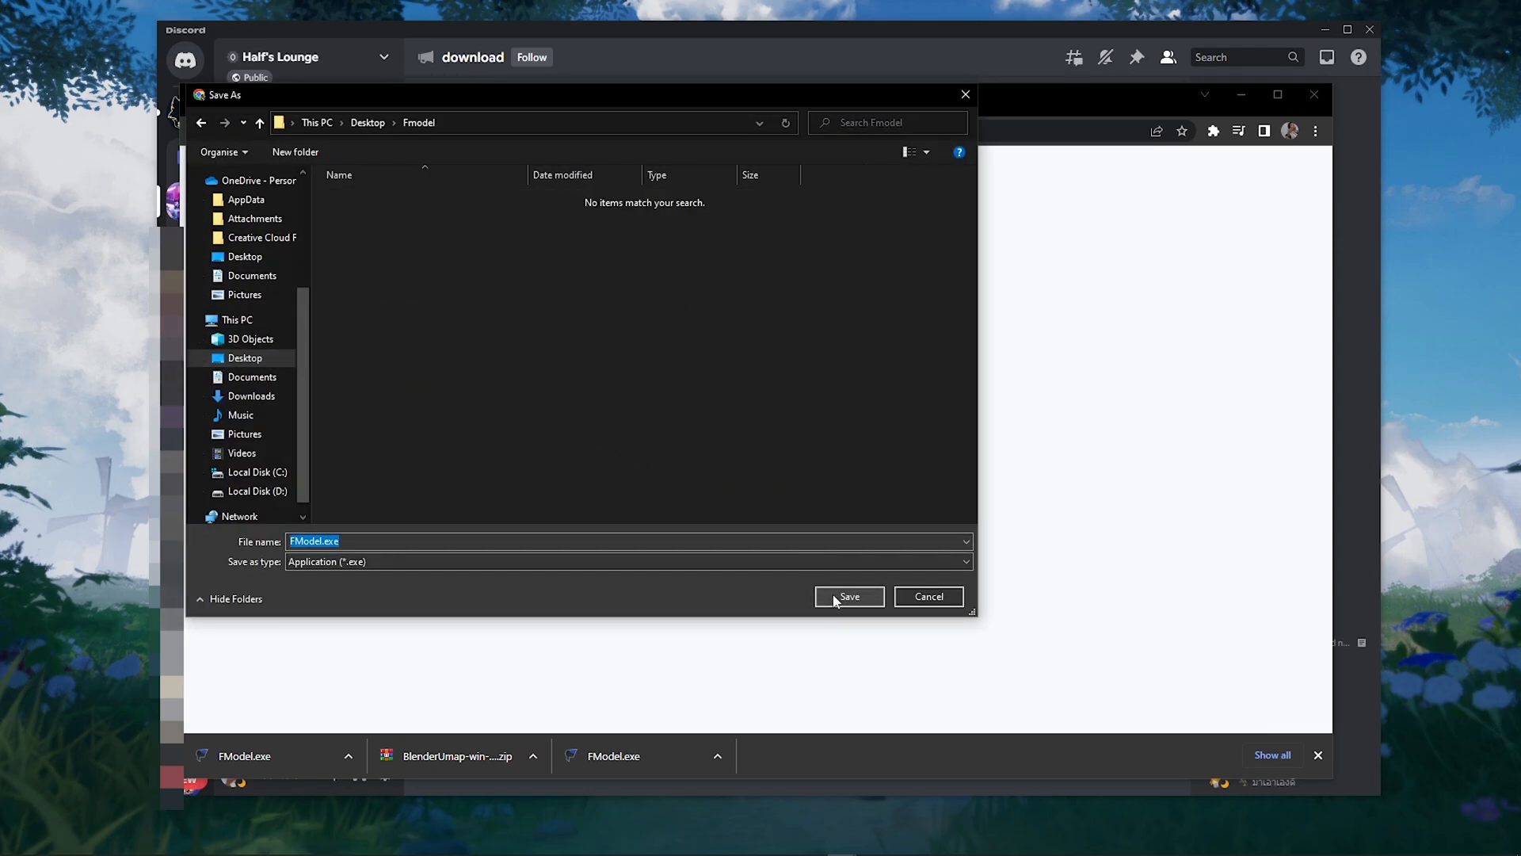
click(849, 597)
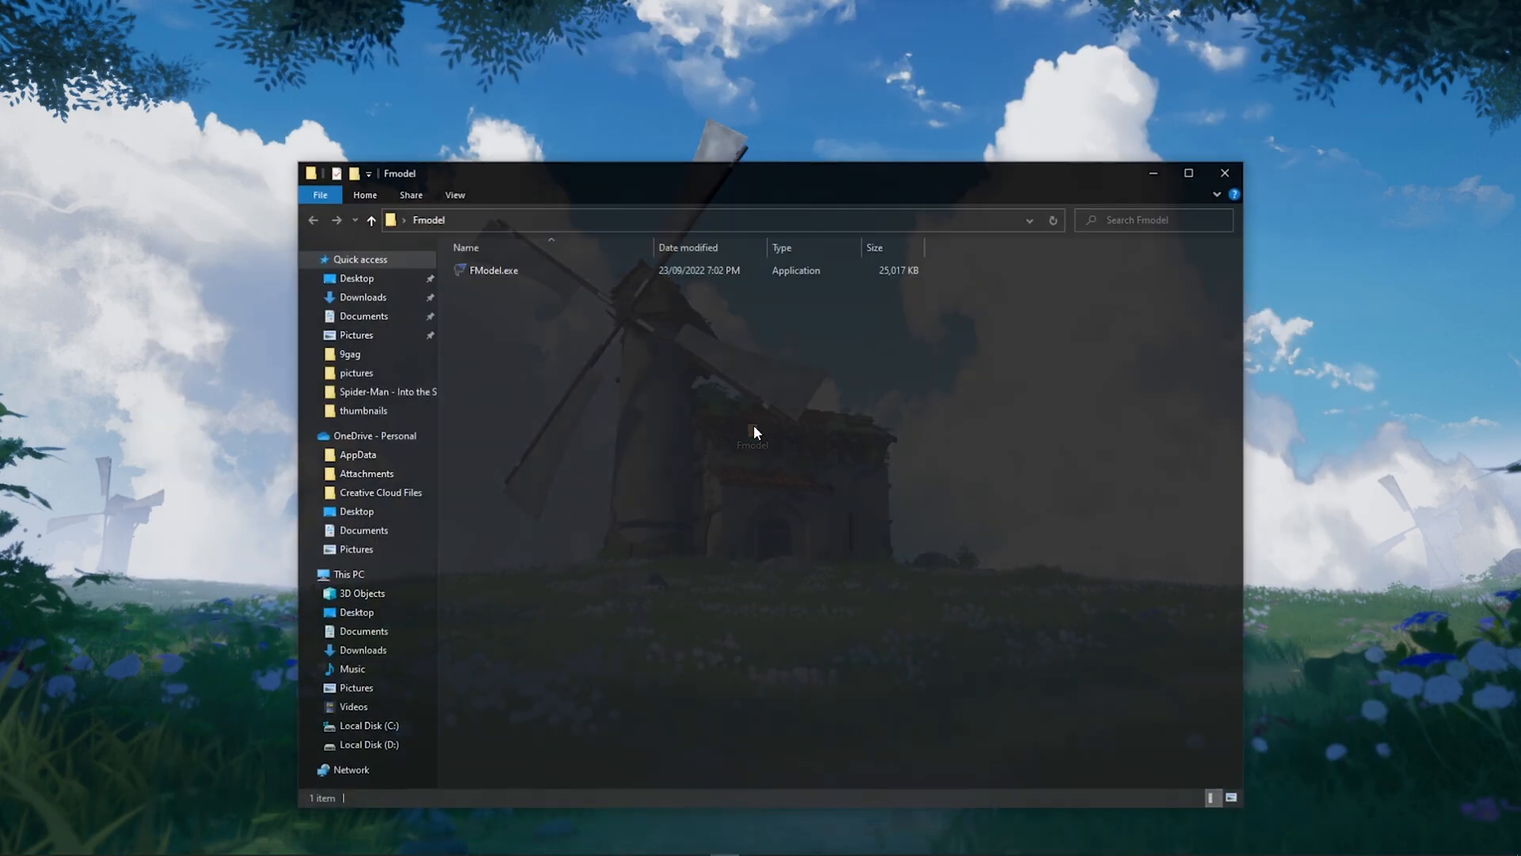
Launch FModel.exe, letting it run past the SmartScreen warning
double_click(491, 270)
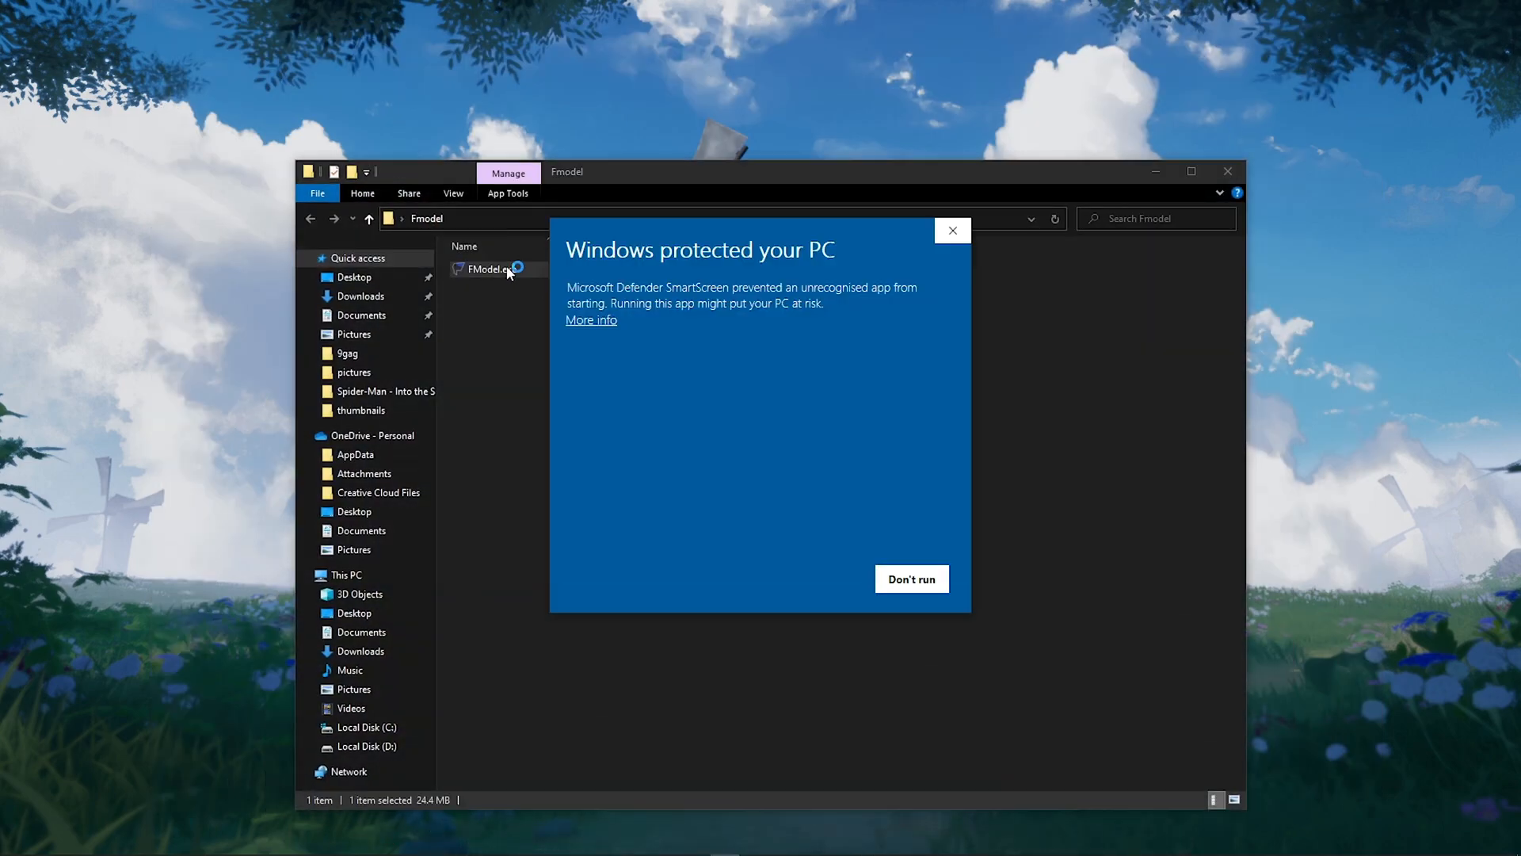
click(952, 231)
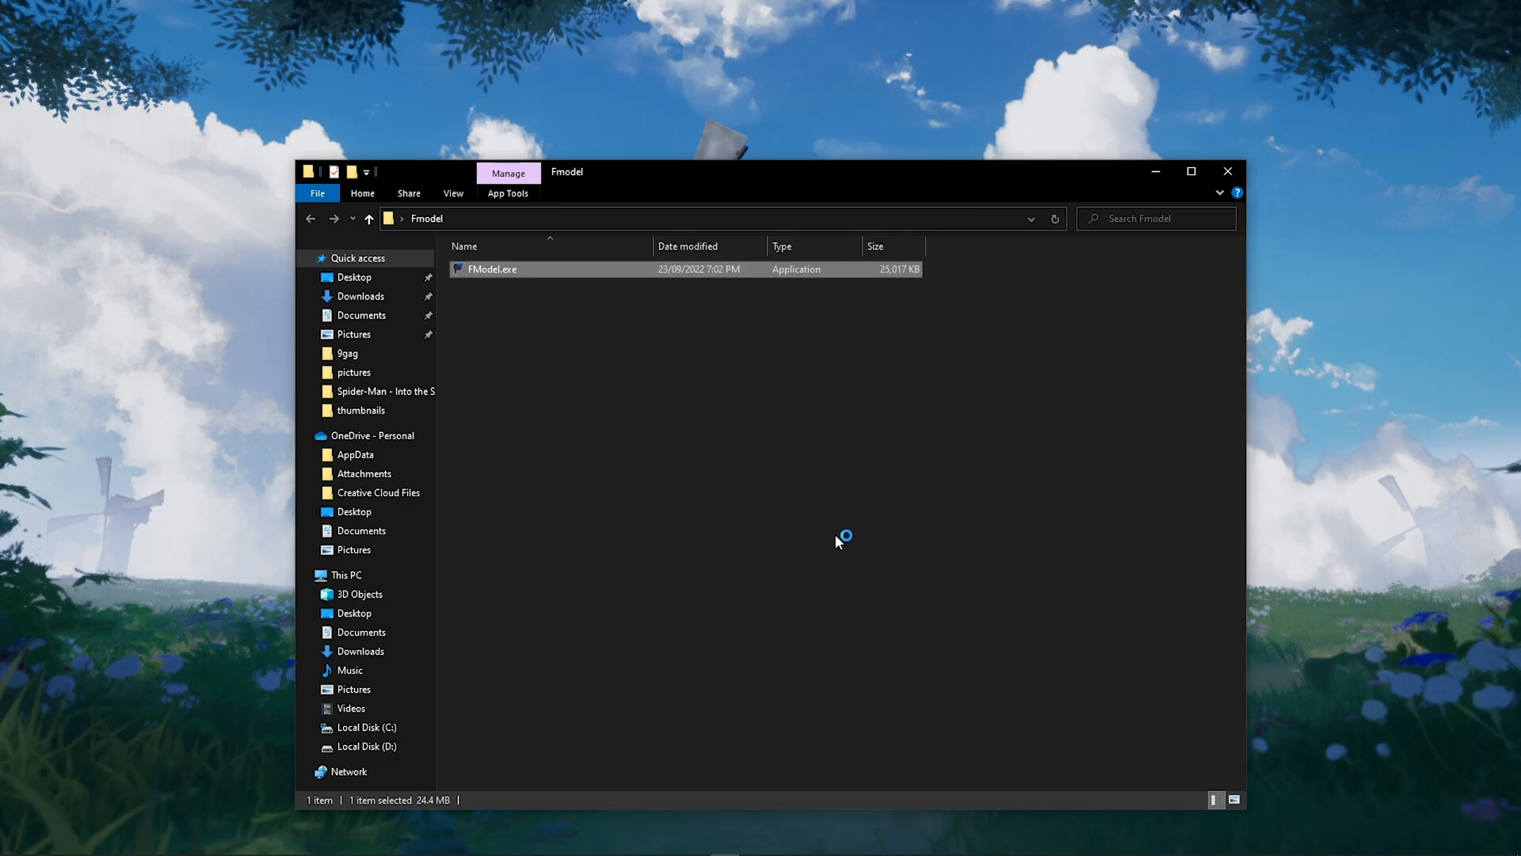
double_click(491, 269)
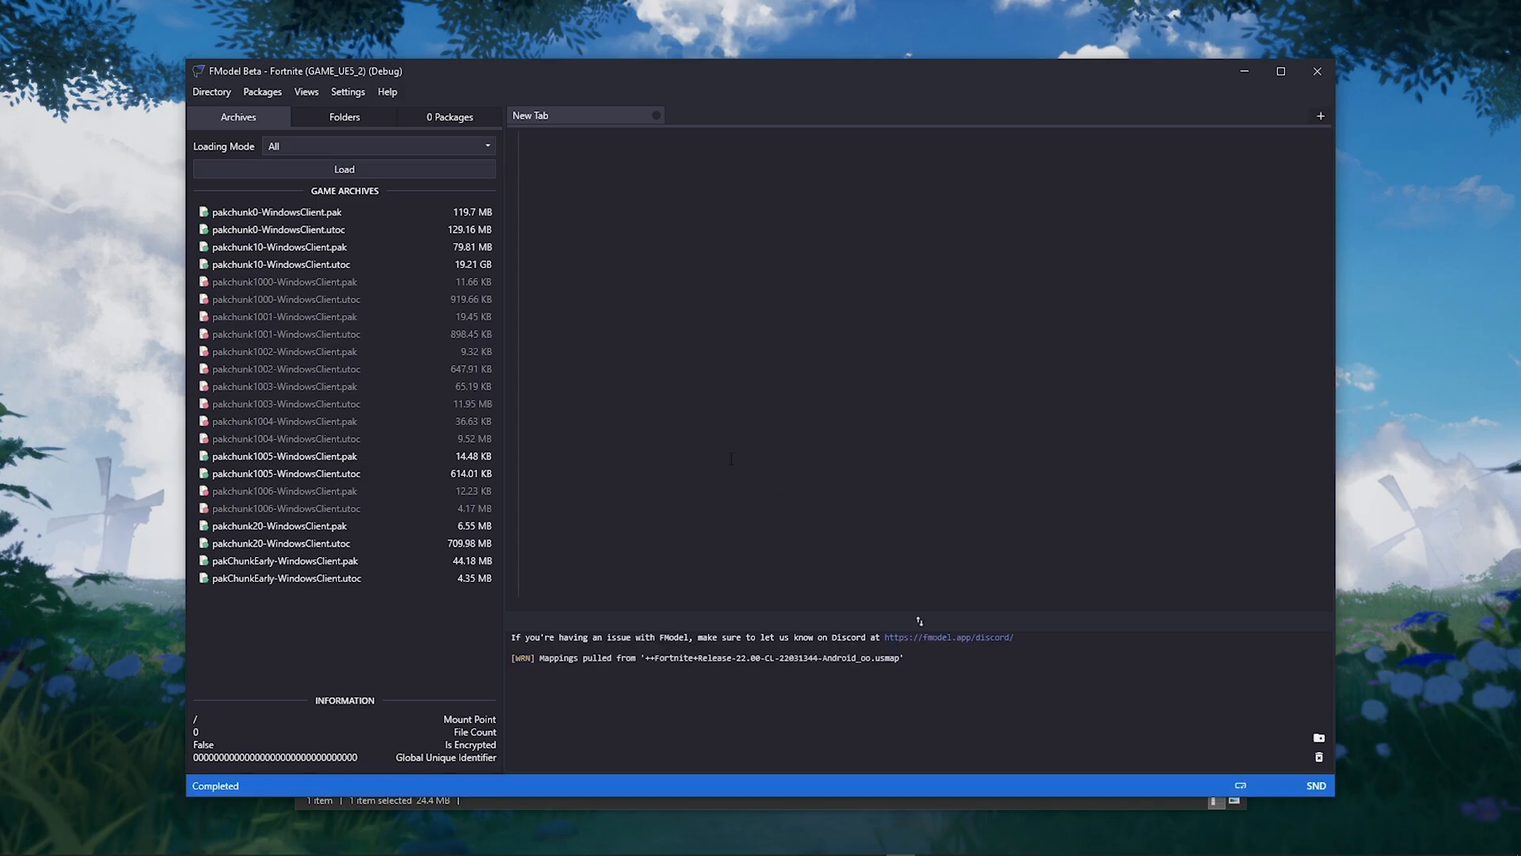
Select Fortnite with Epic Games\Fortnite\FortniteGame\Content\Paks as FModel's game directory
click(211, 92)
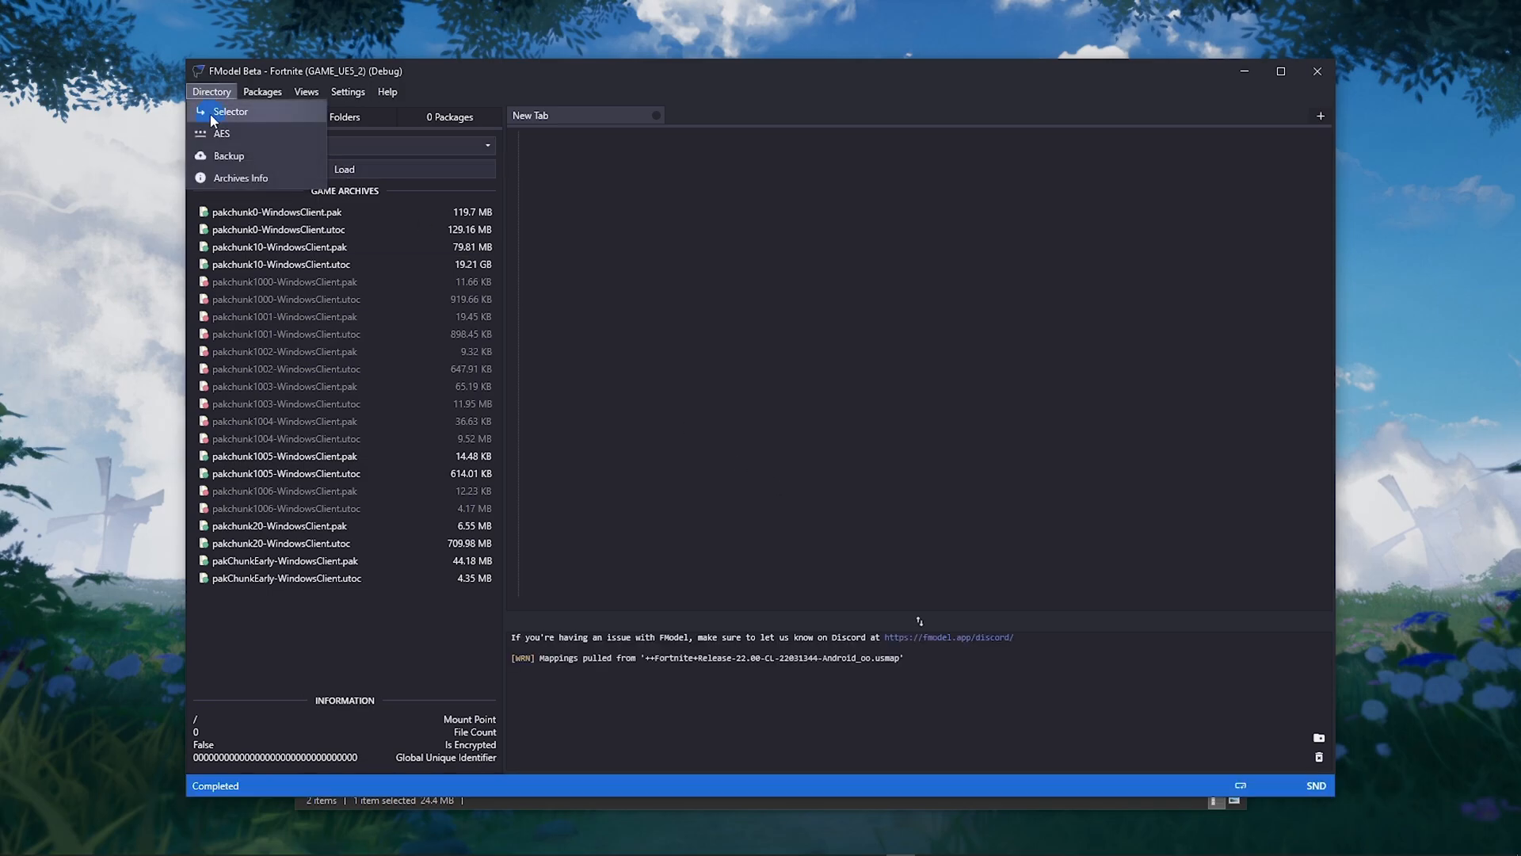
click(230, 112)
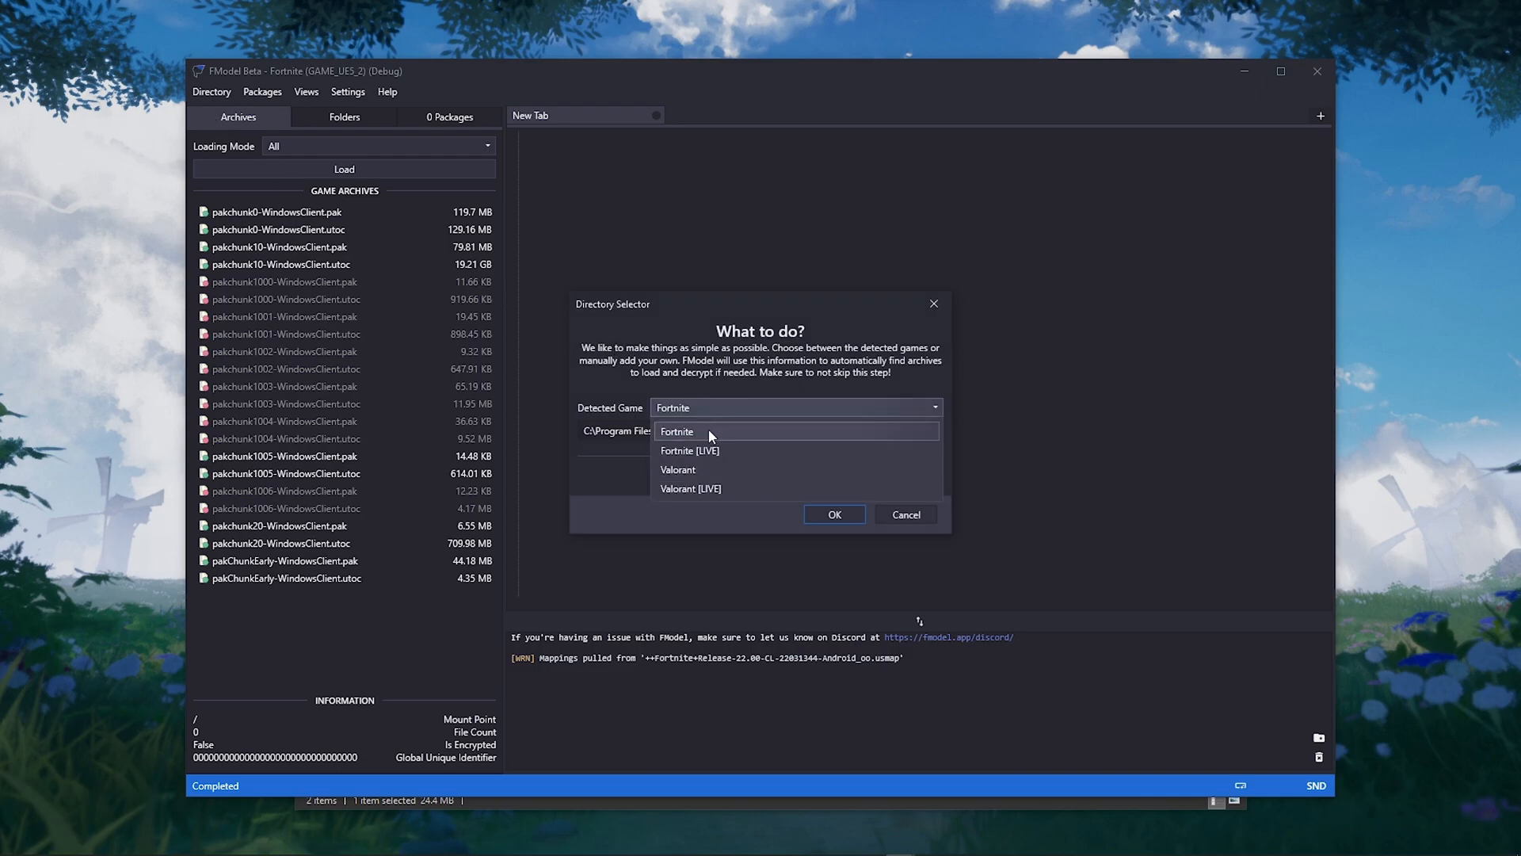
click(677, 431)
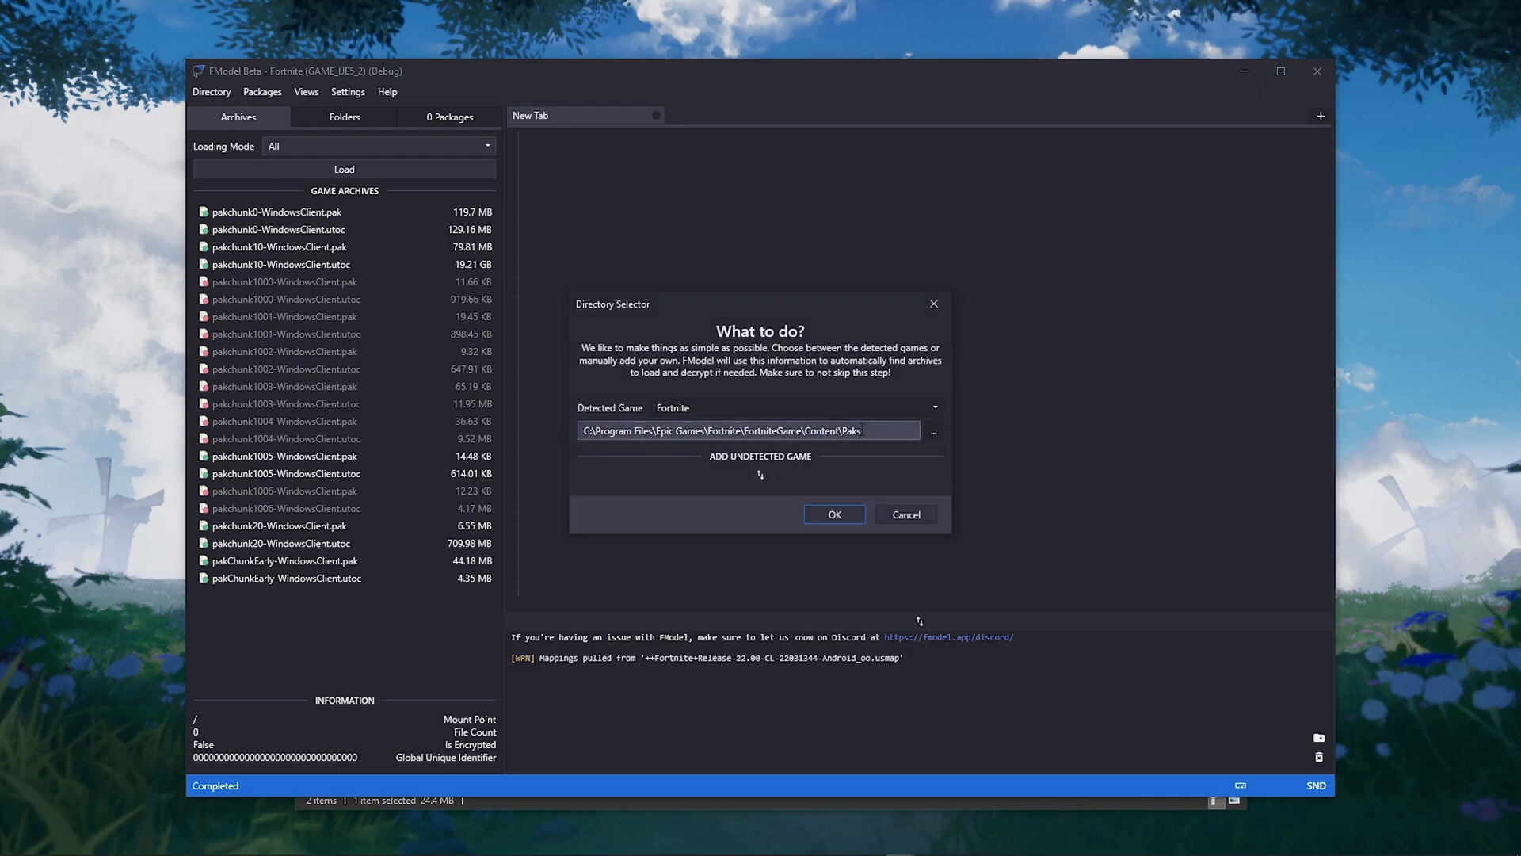
click(934, 431)
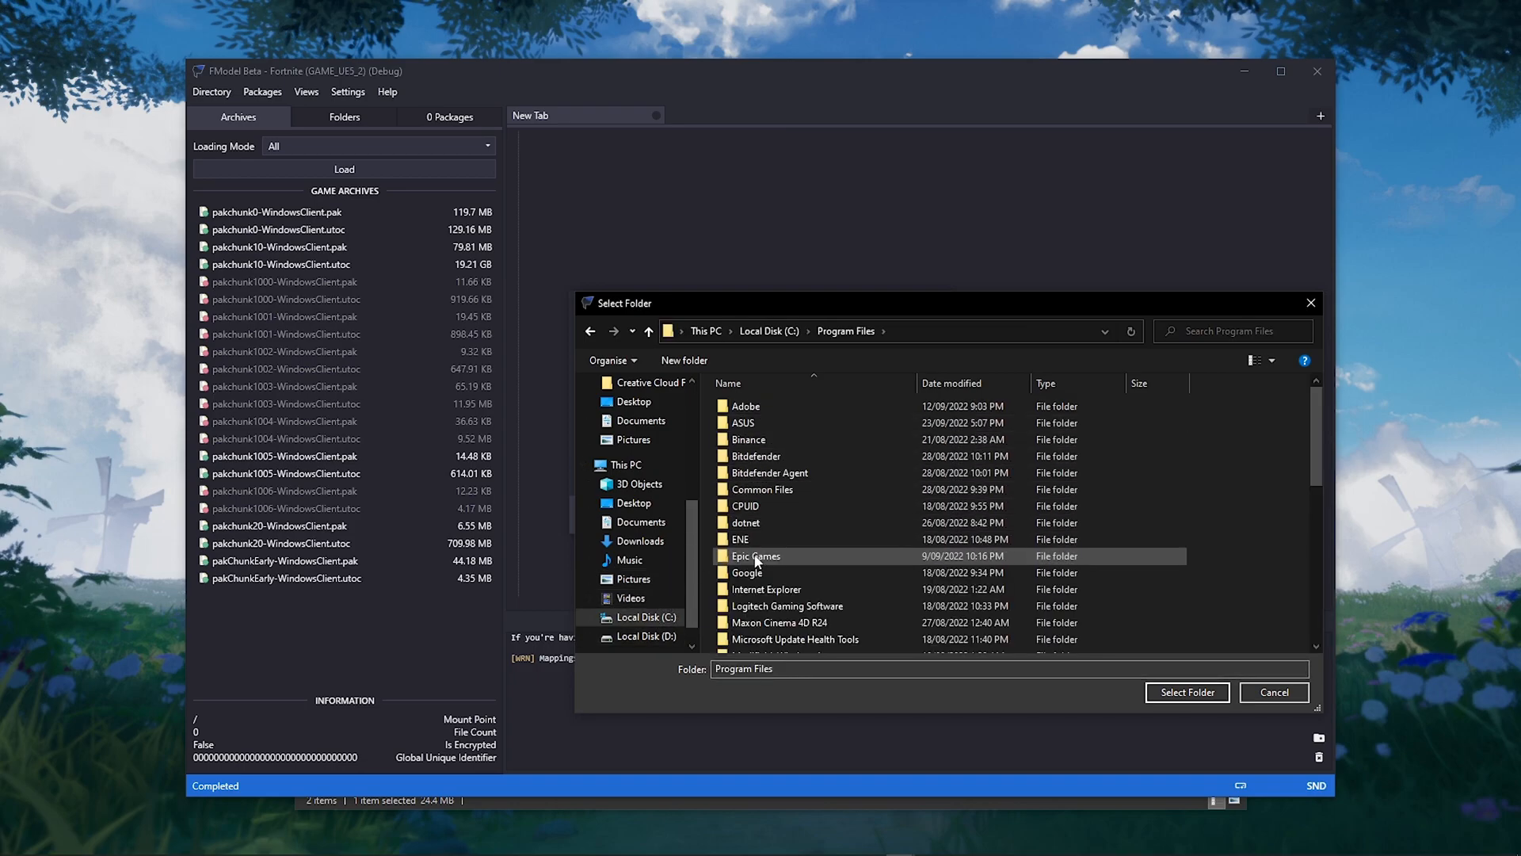
double_click(756, 556)
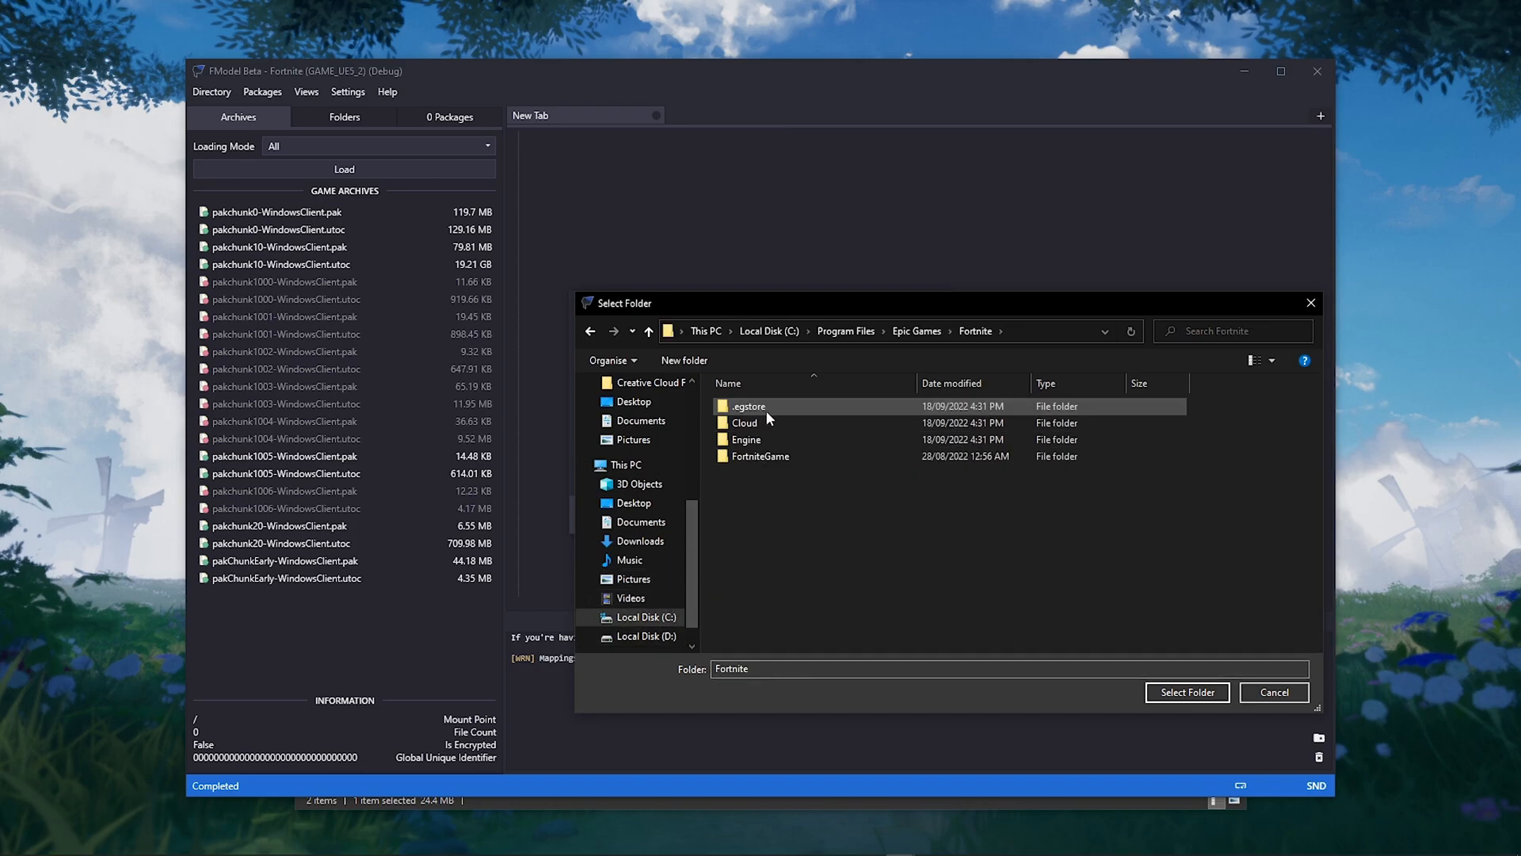
double_click(761, 455)
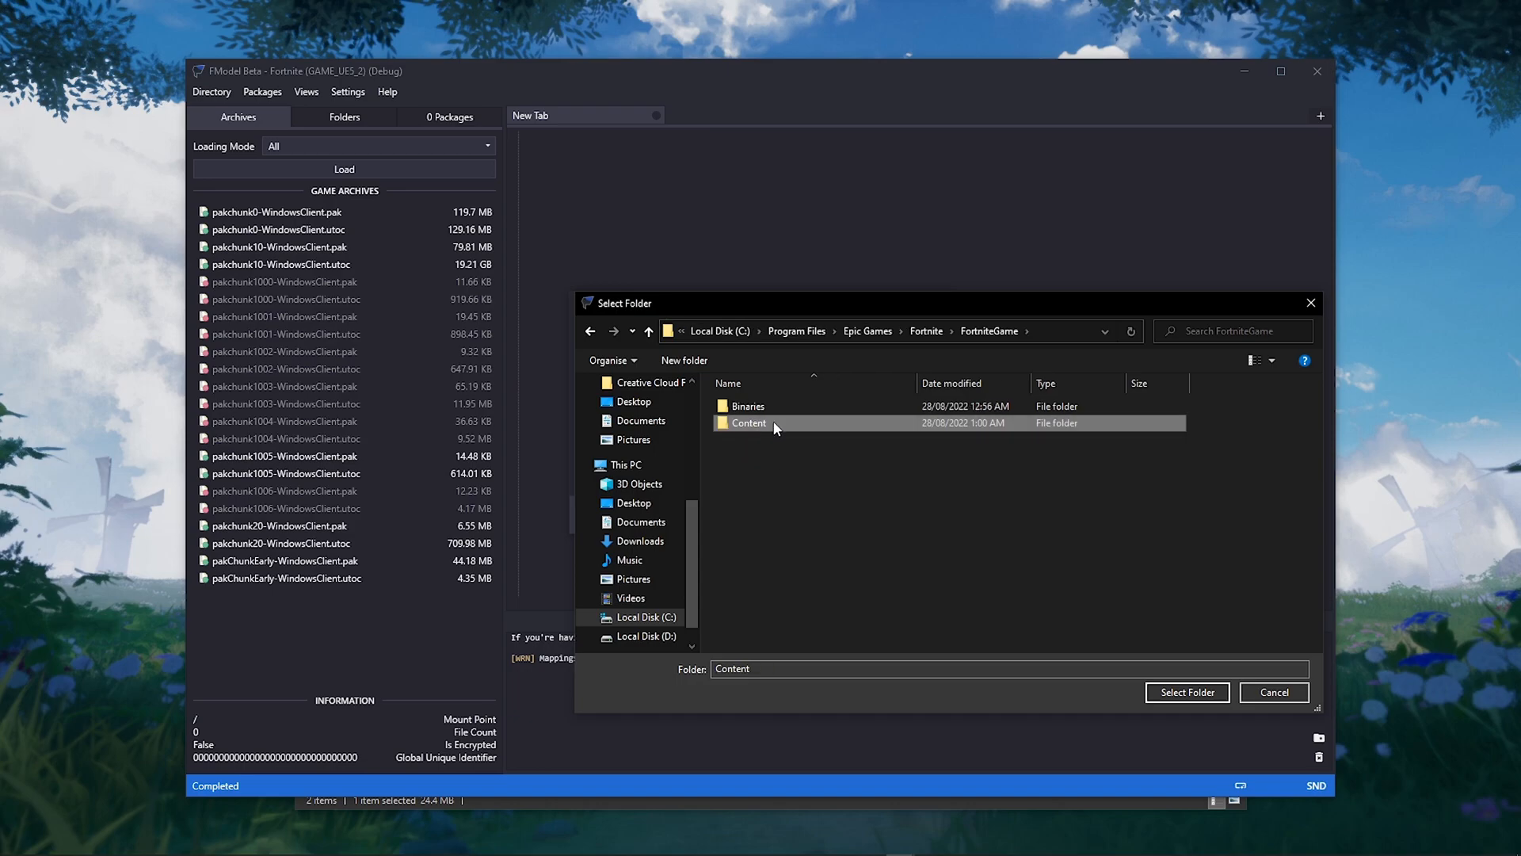
double_click(748, 422)
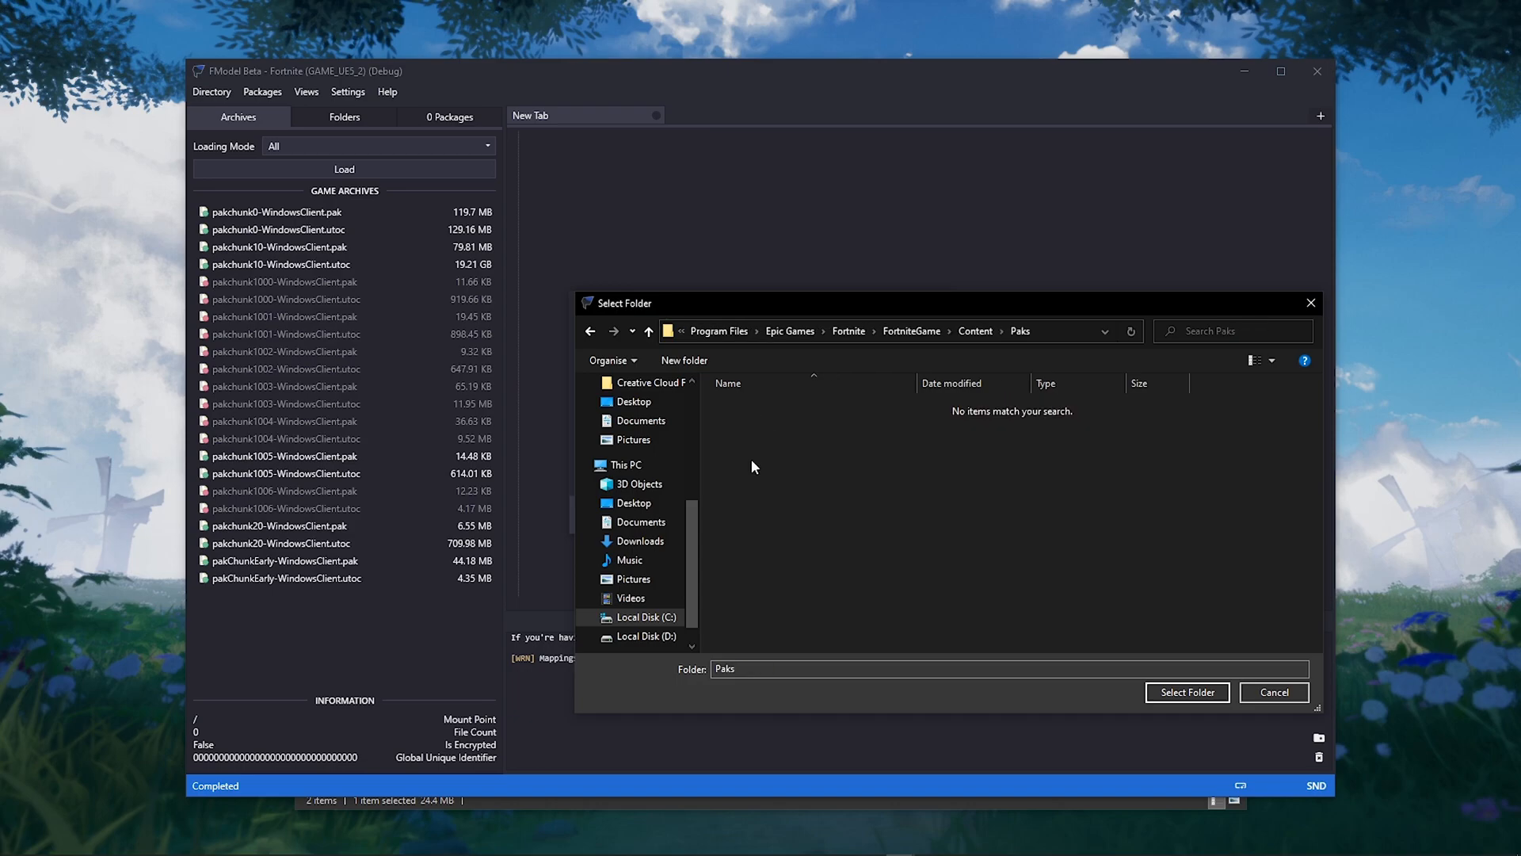
click(1187, 691)
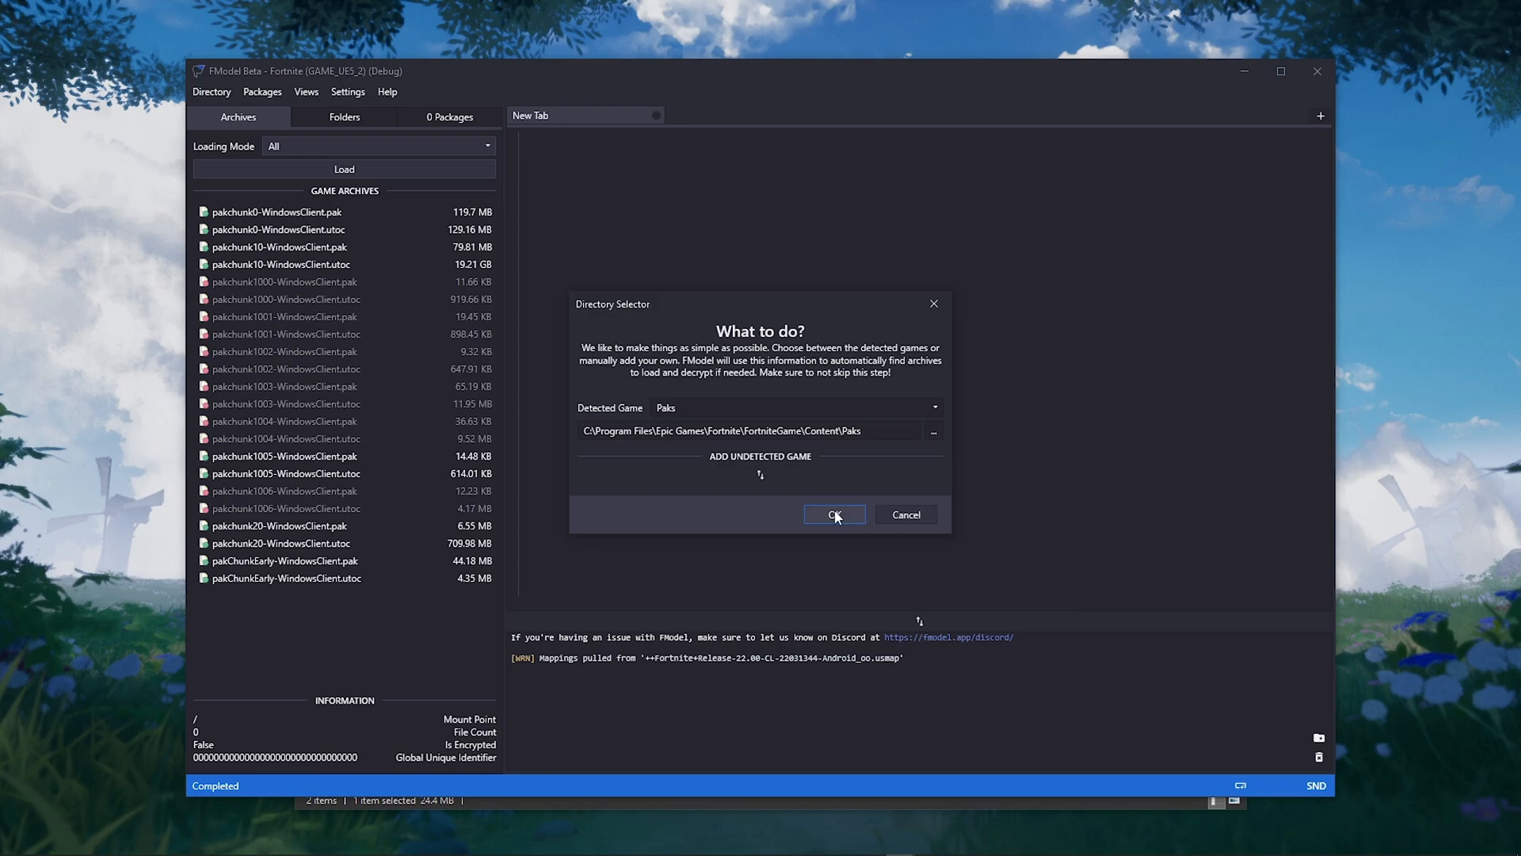
click(834, 514)
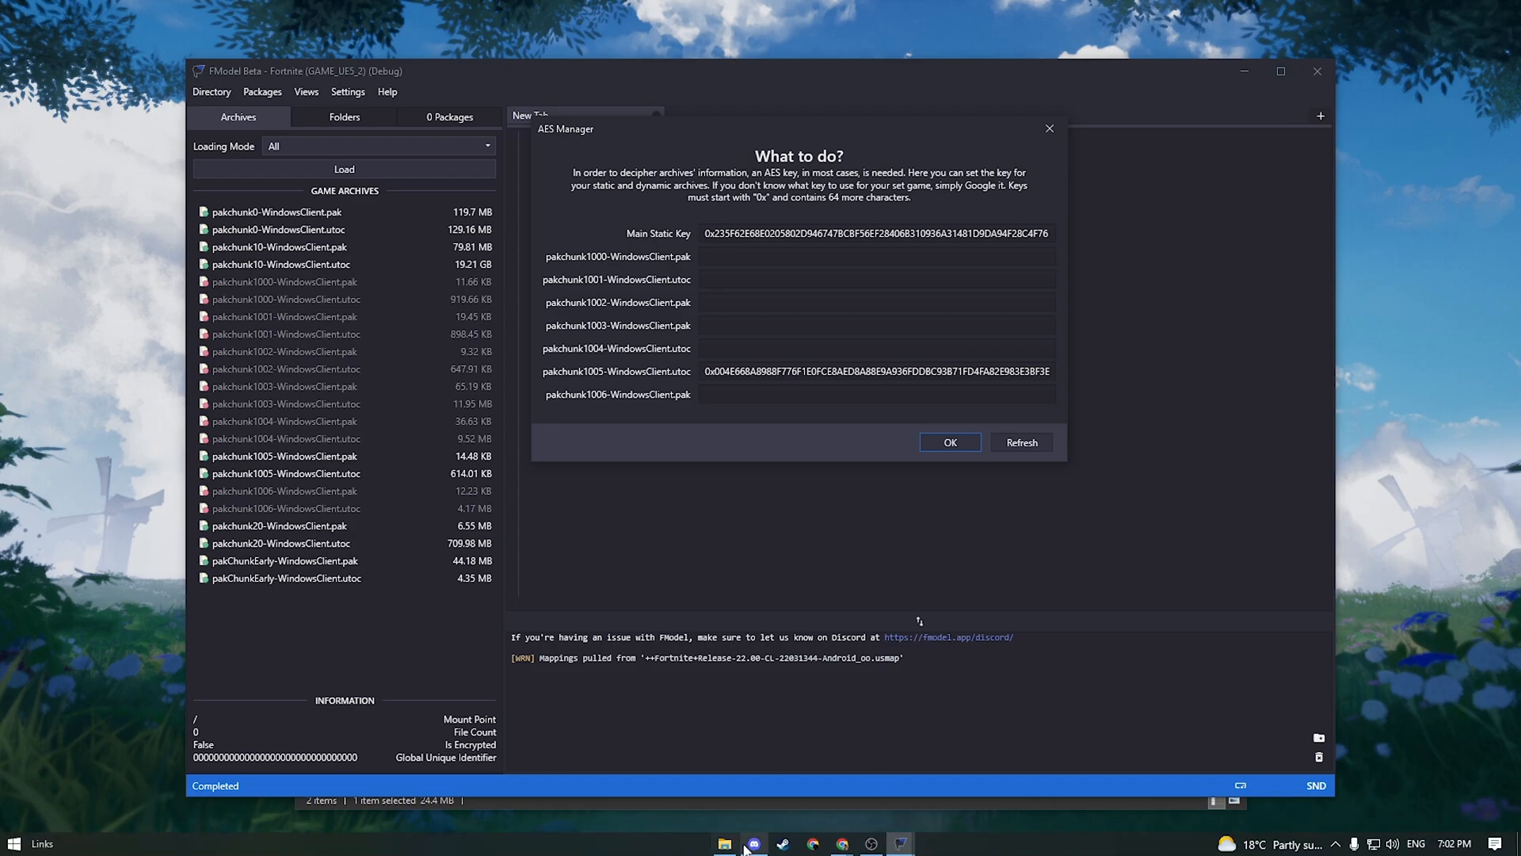
Check the keys via !aes in Discord bot-chat, then apply them in FModel
click(758, 844)
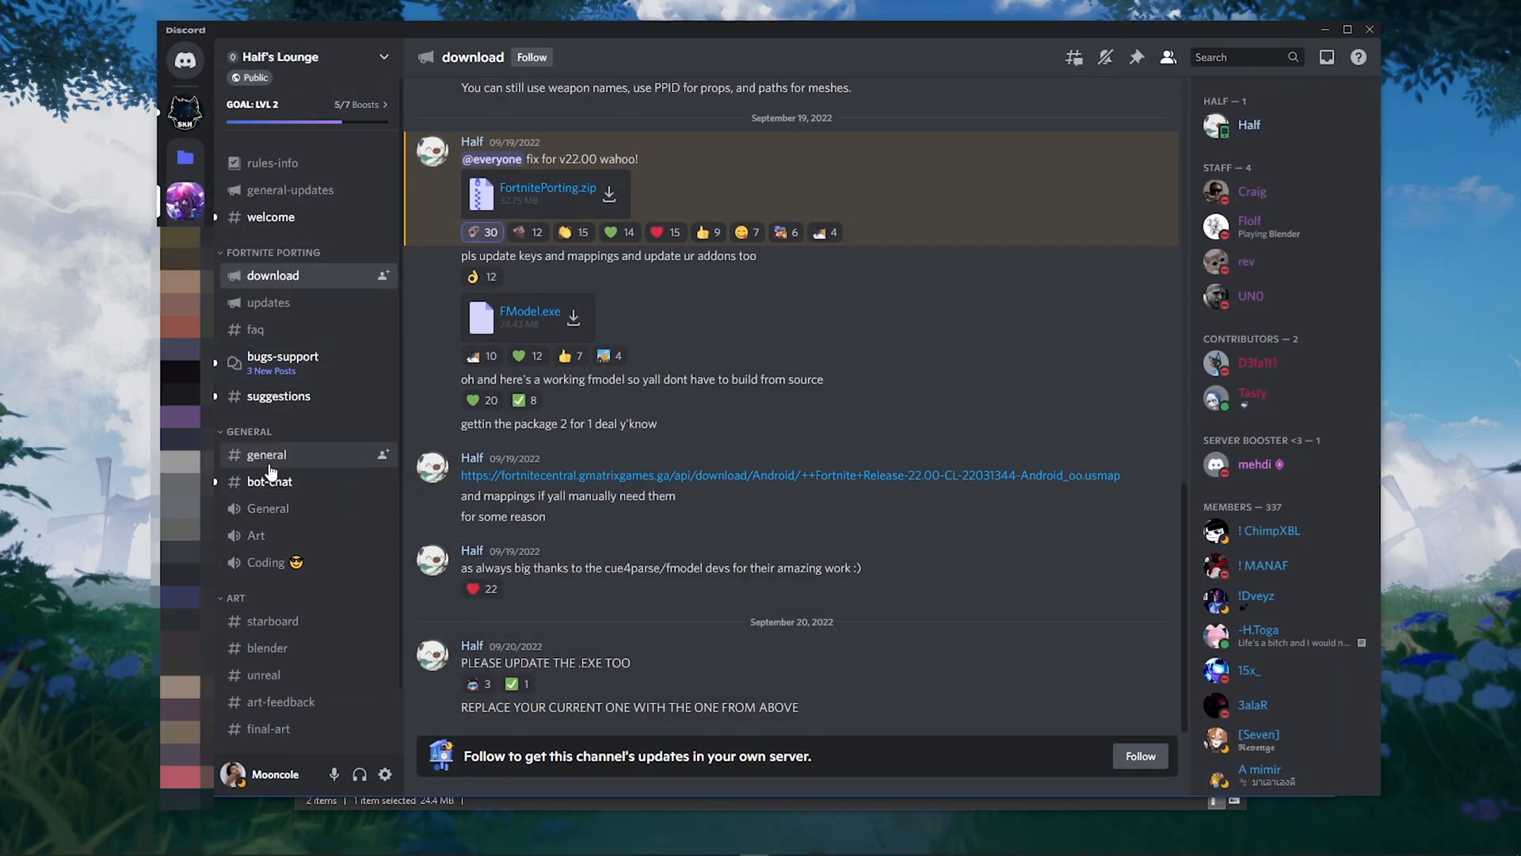
click(270, 482)
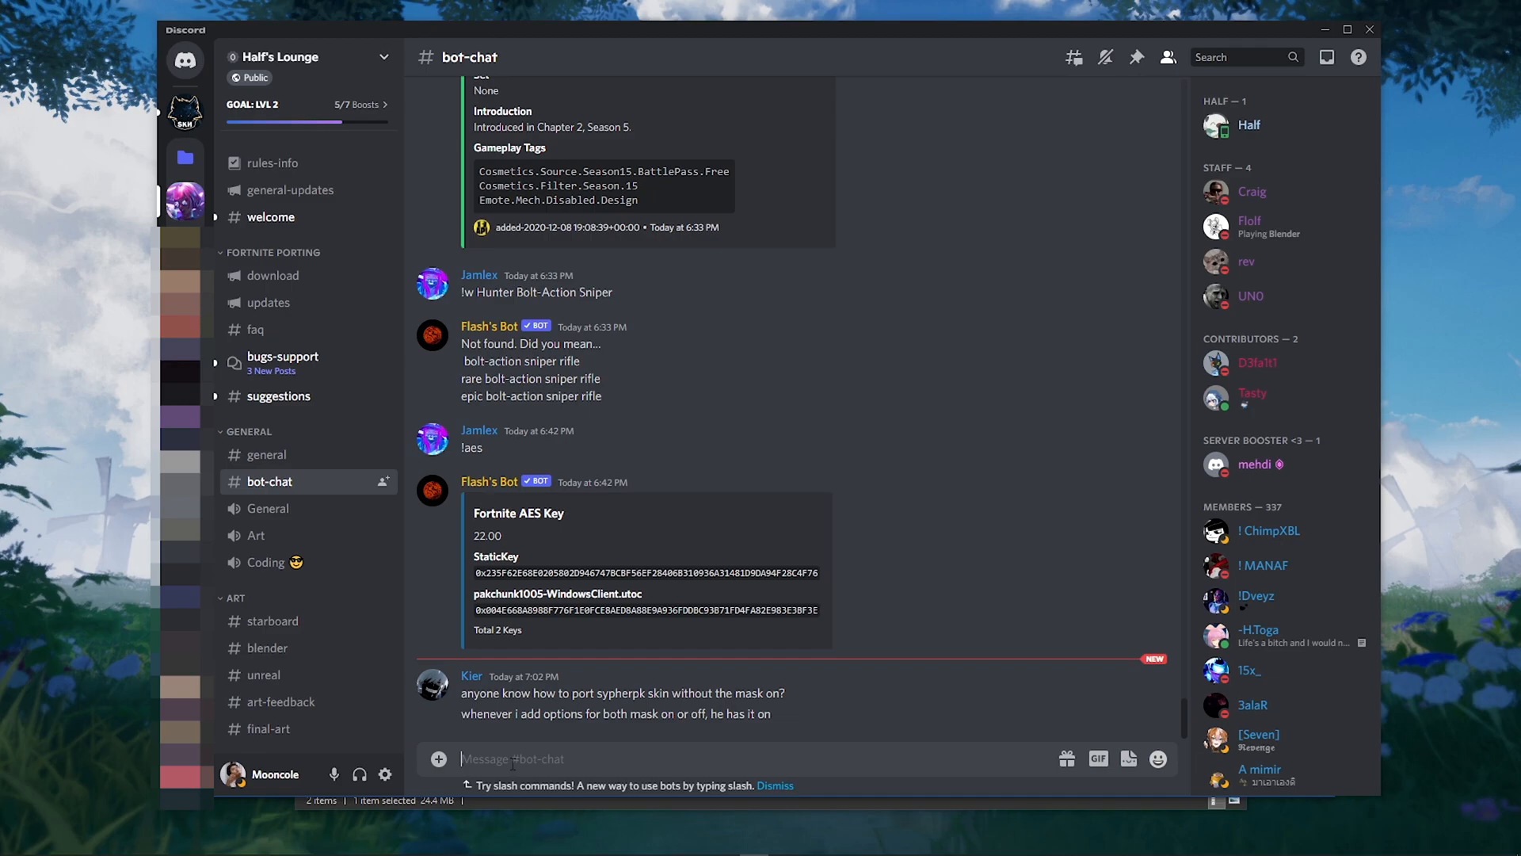
text(!aes)
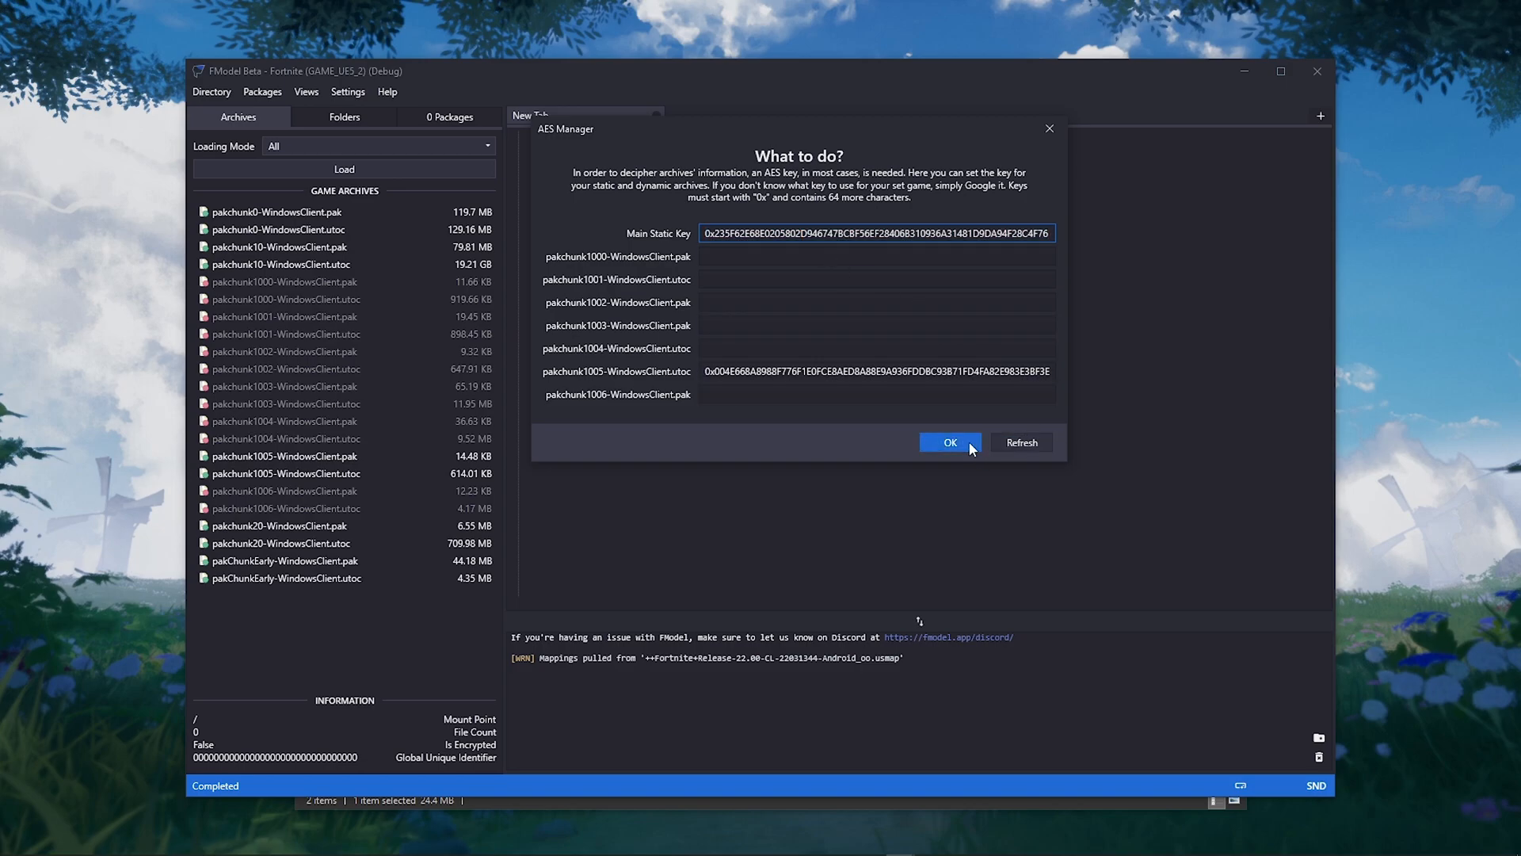
click(950, 442)
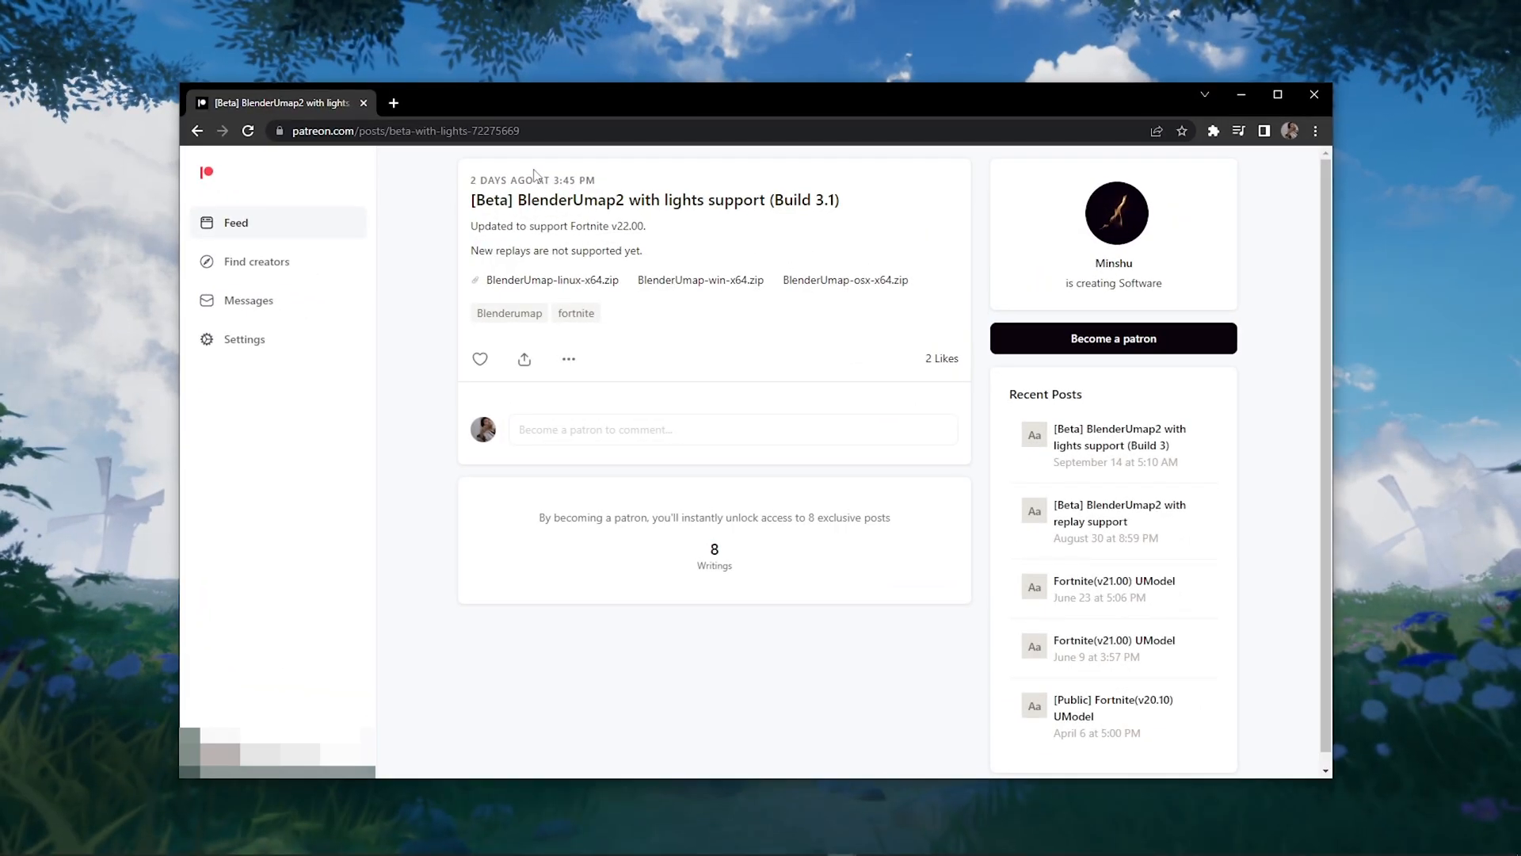
Save BlenderUmap-win-x64.zip from the Patreon post to the Desktop
click(701, 281)
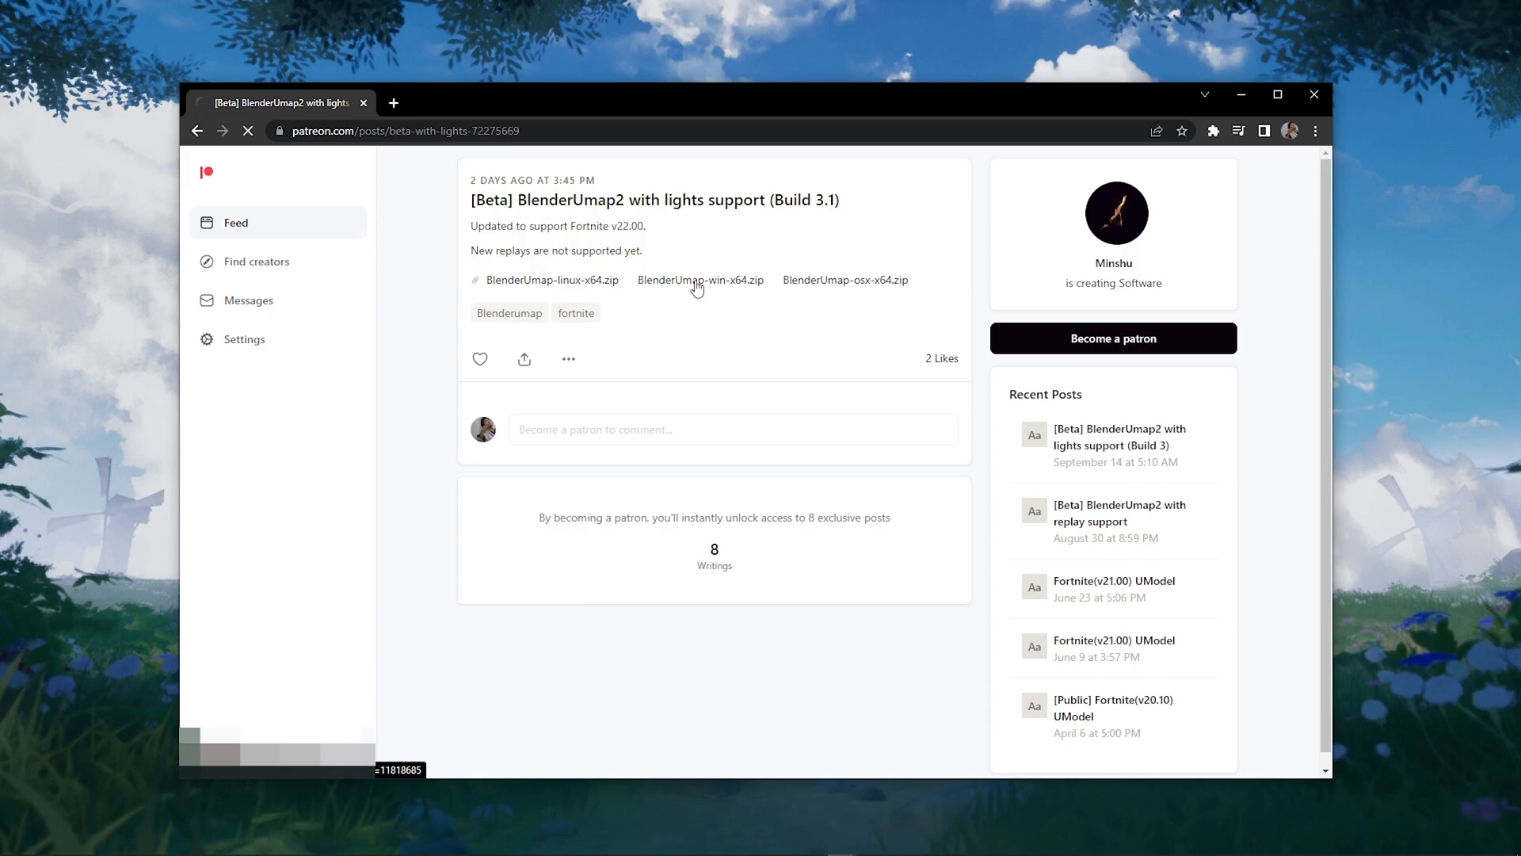
click(701, 279)
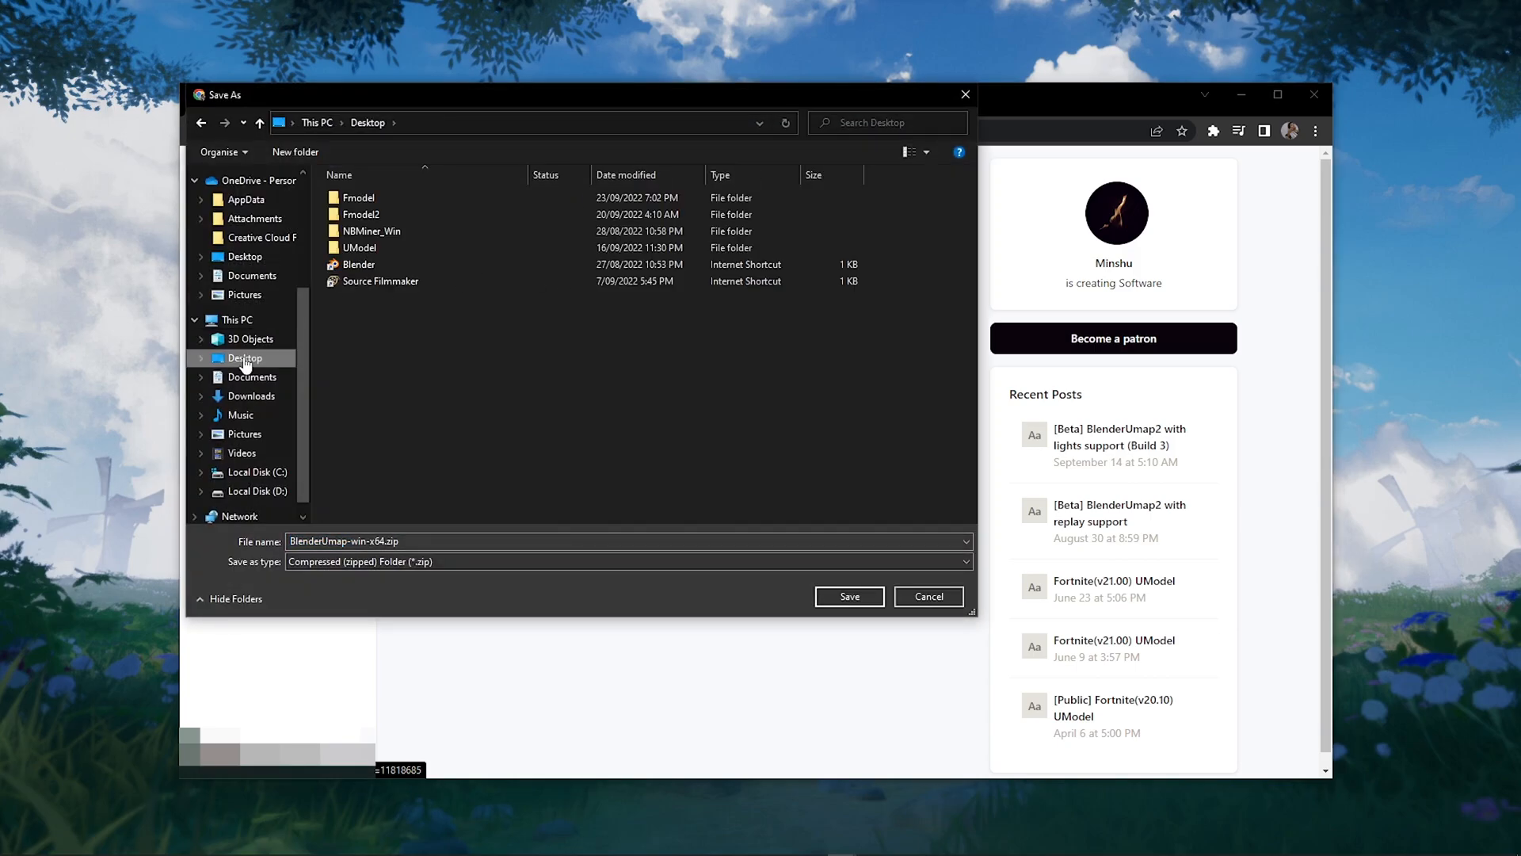
click(849, 596)
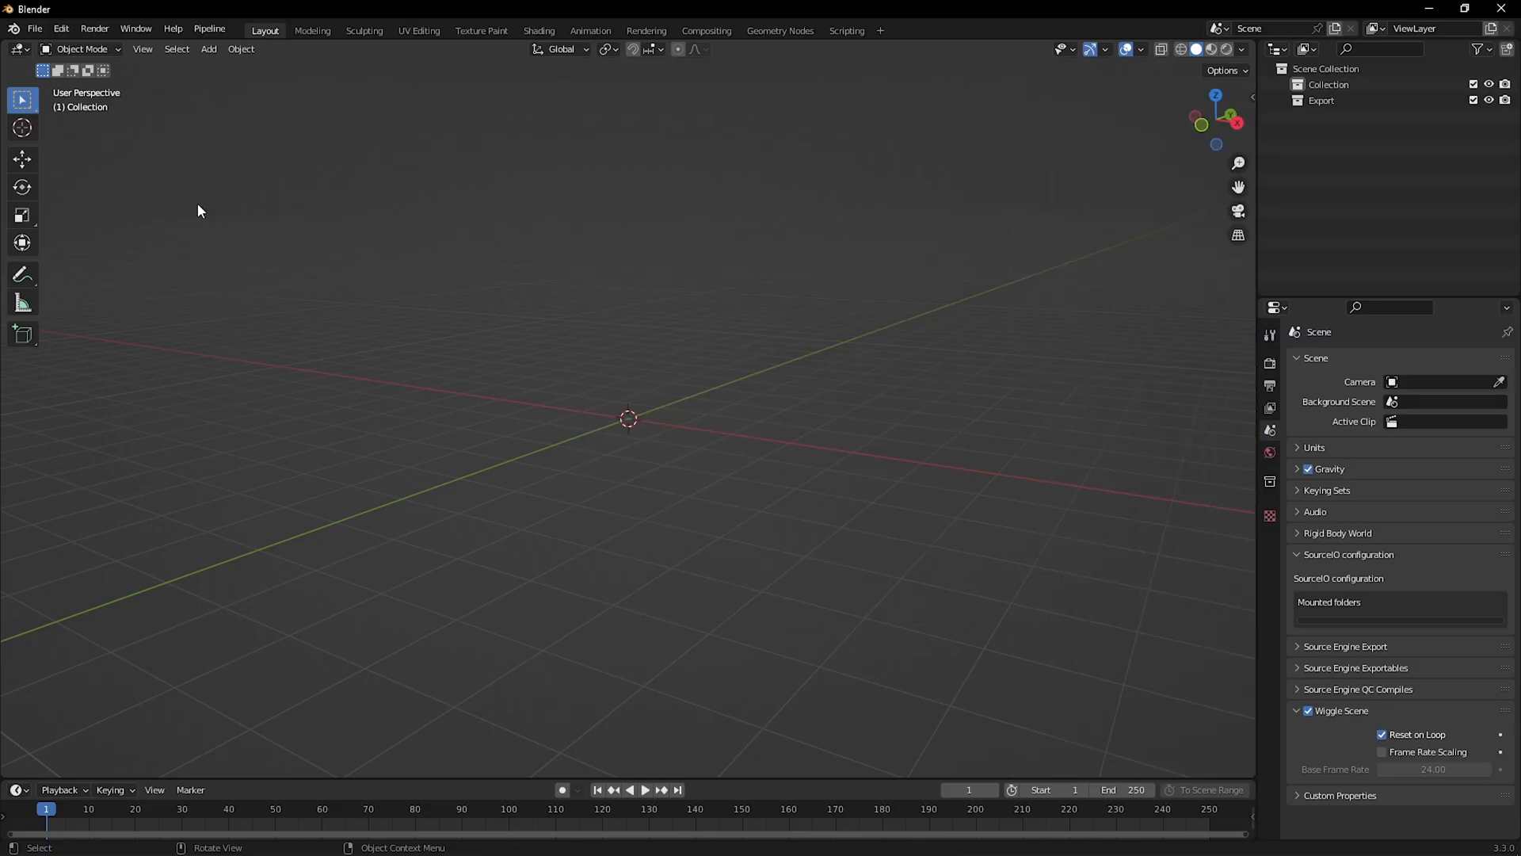
Install BlenderUmap-win-x64.zip through Preferences > Add-ons and enable the add-on
click(60, 29)
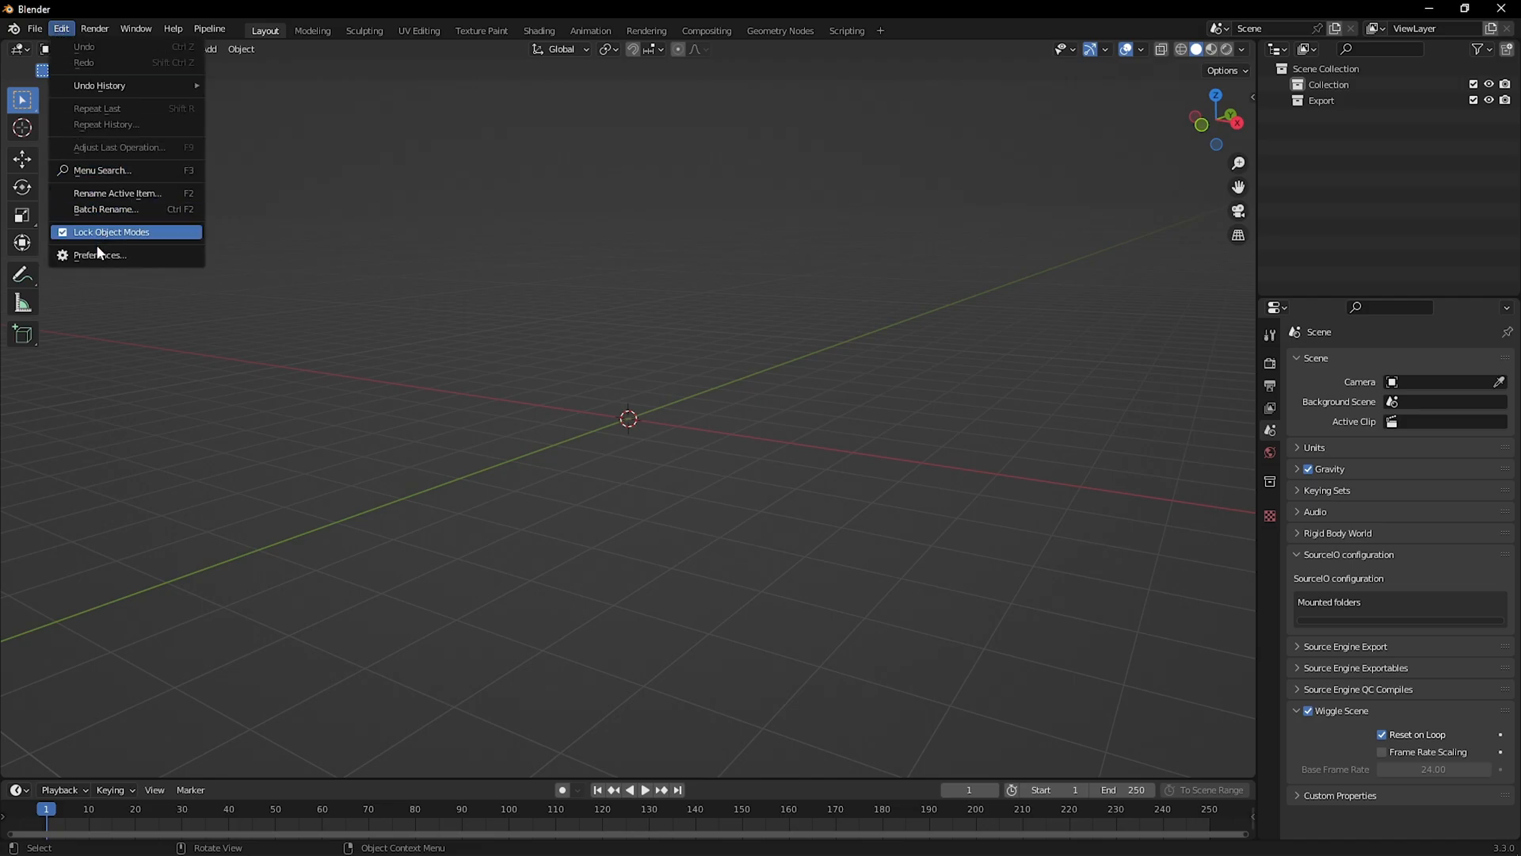
click(98, 254)
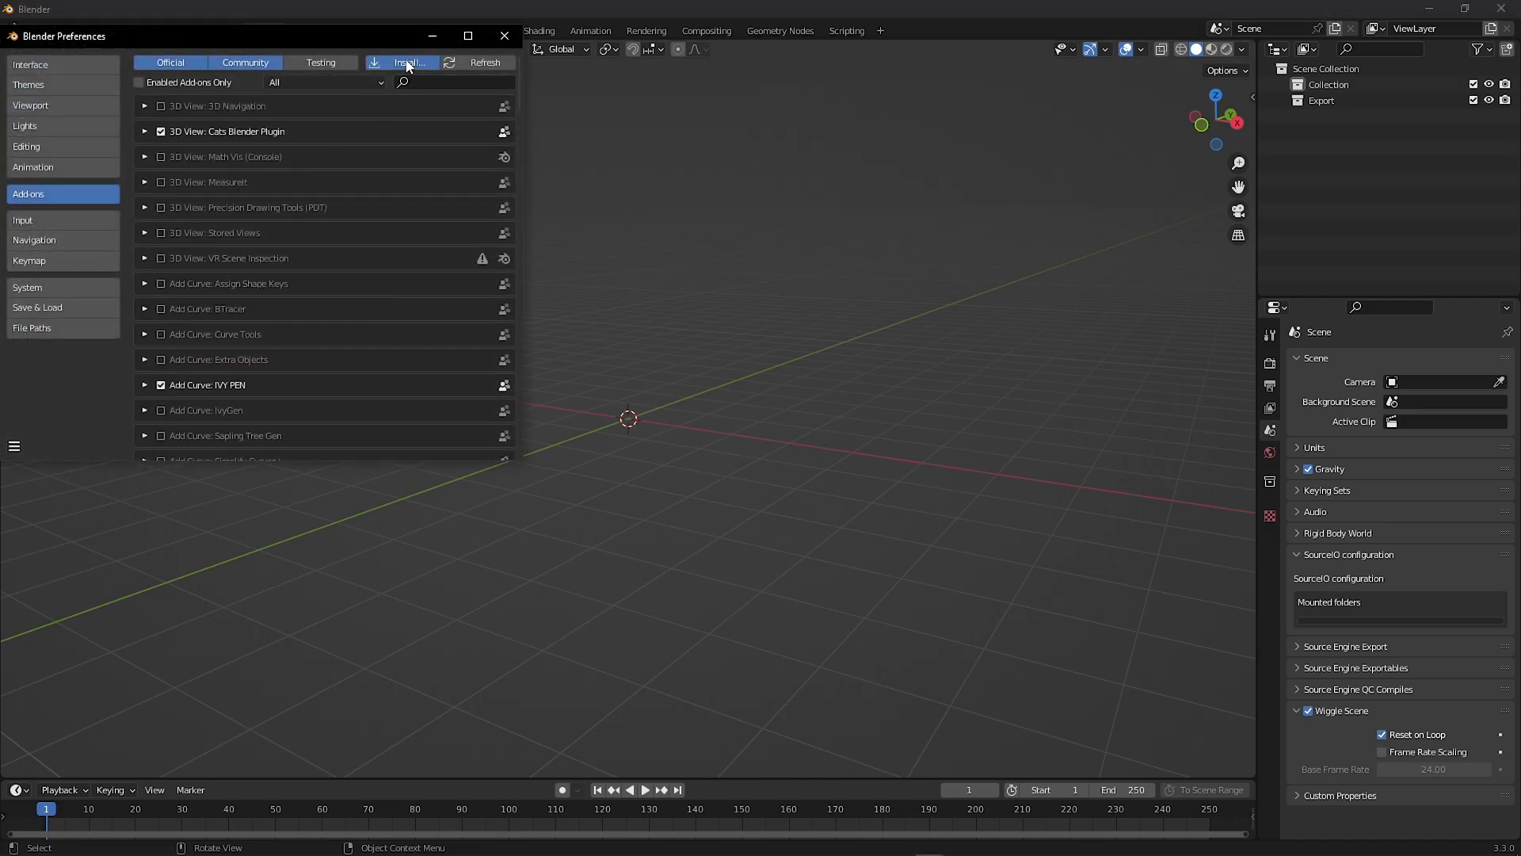
click(402, 63)
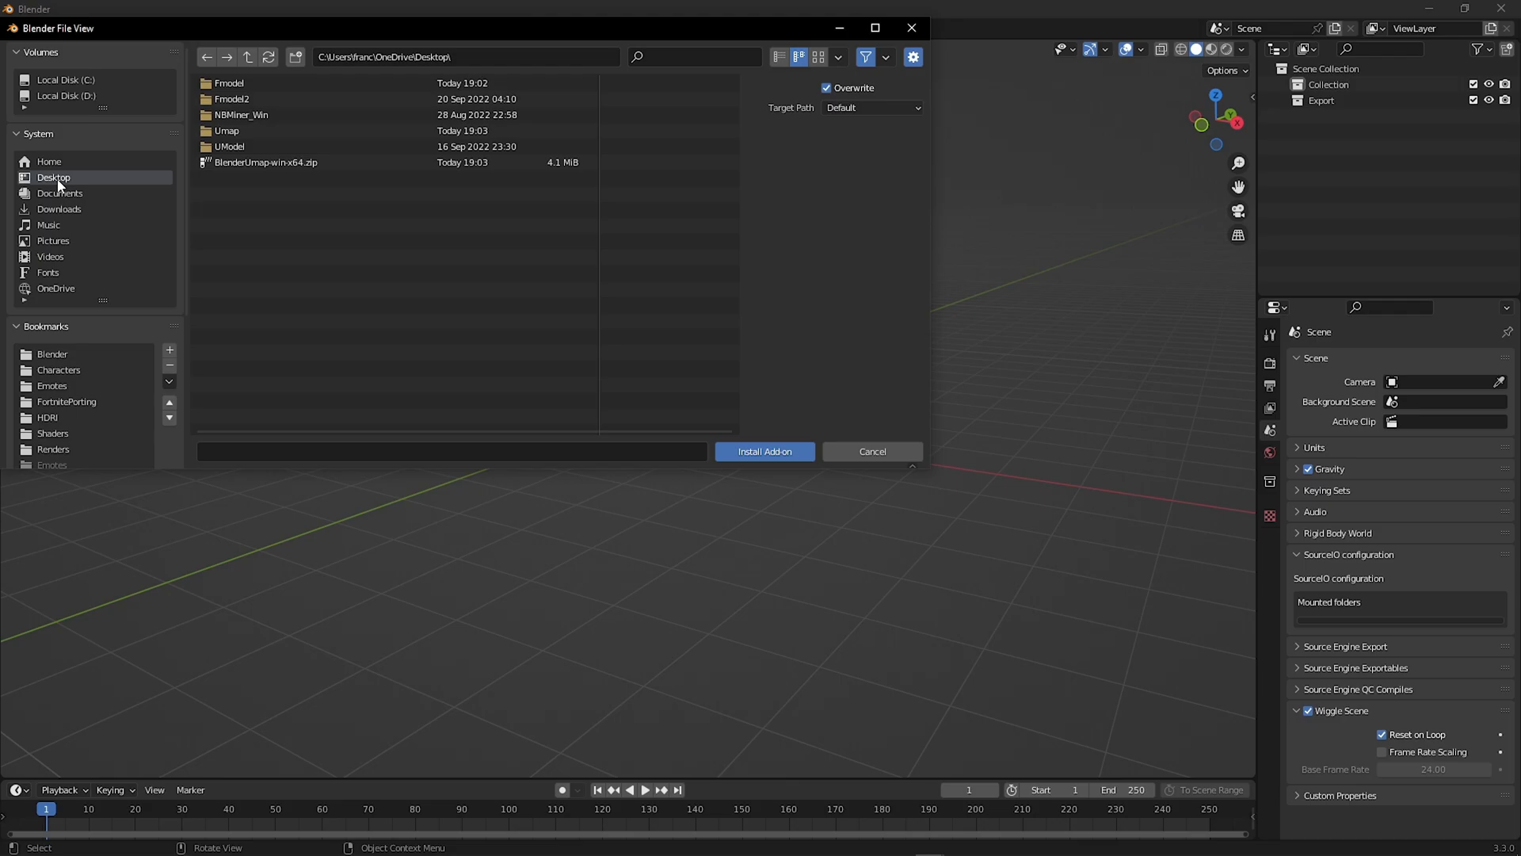
click(263, 162)
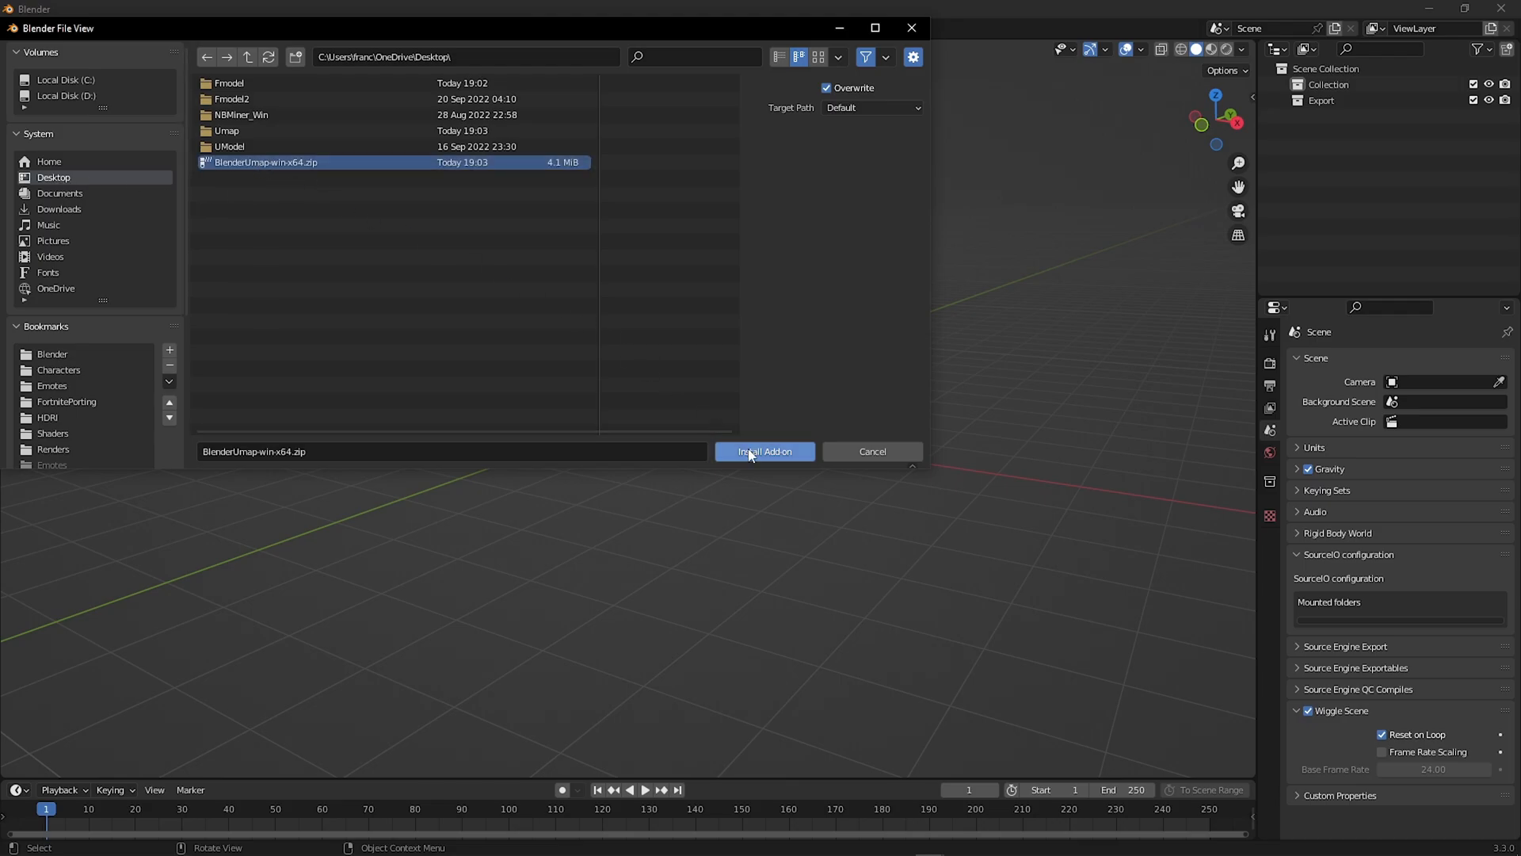
click(765, 452)
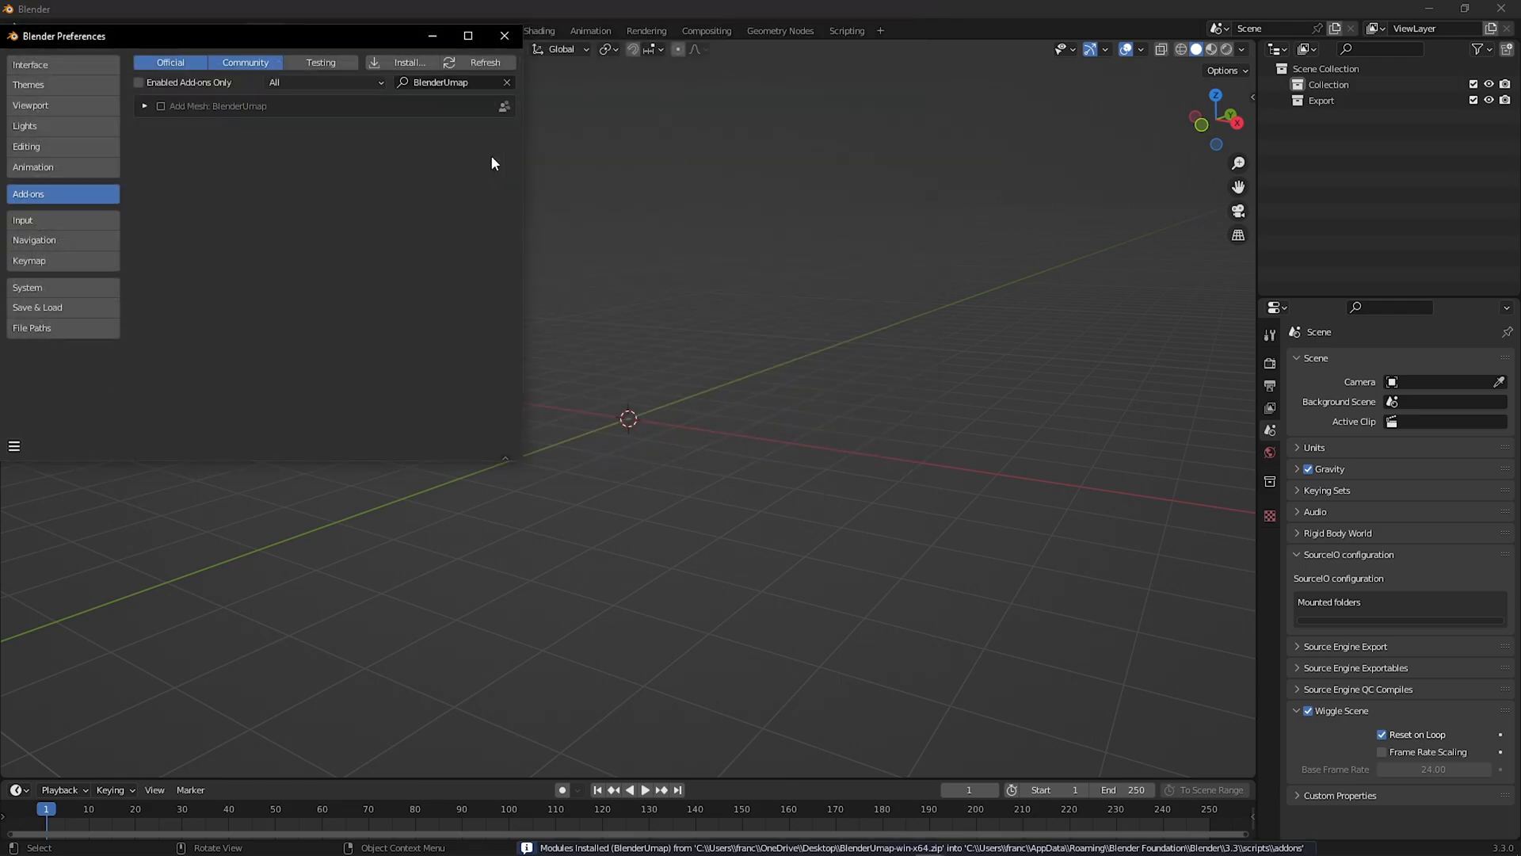
click(160, 106)
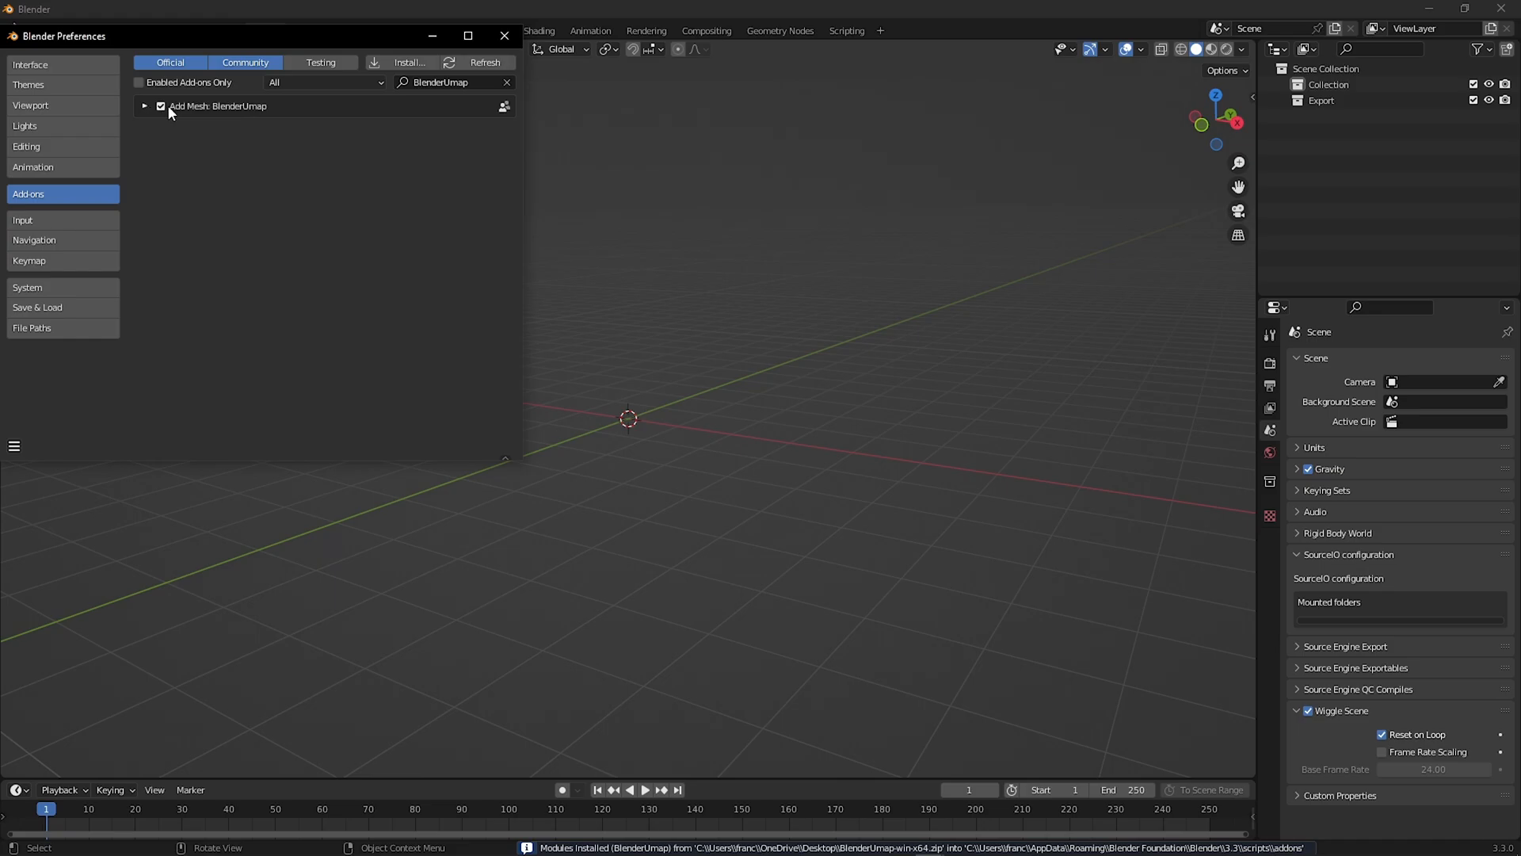
click(502, 37)
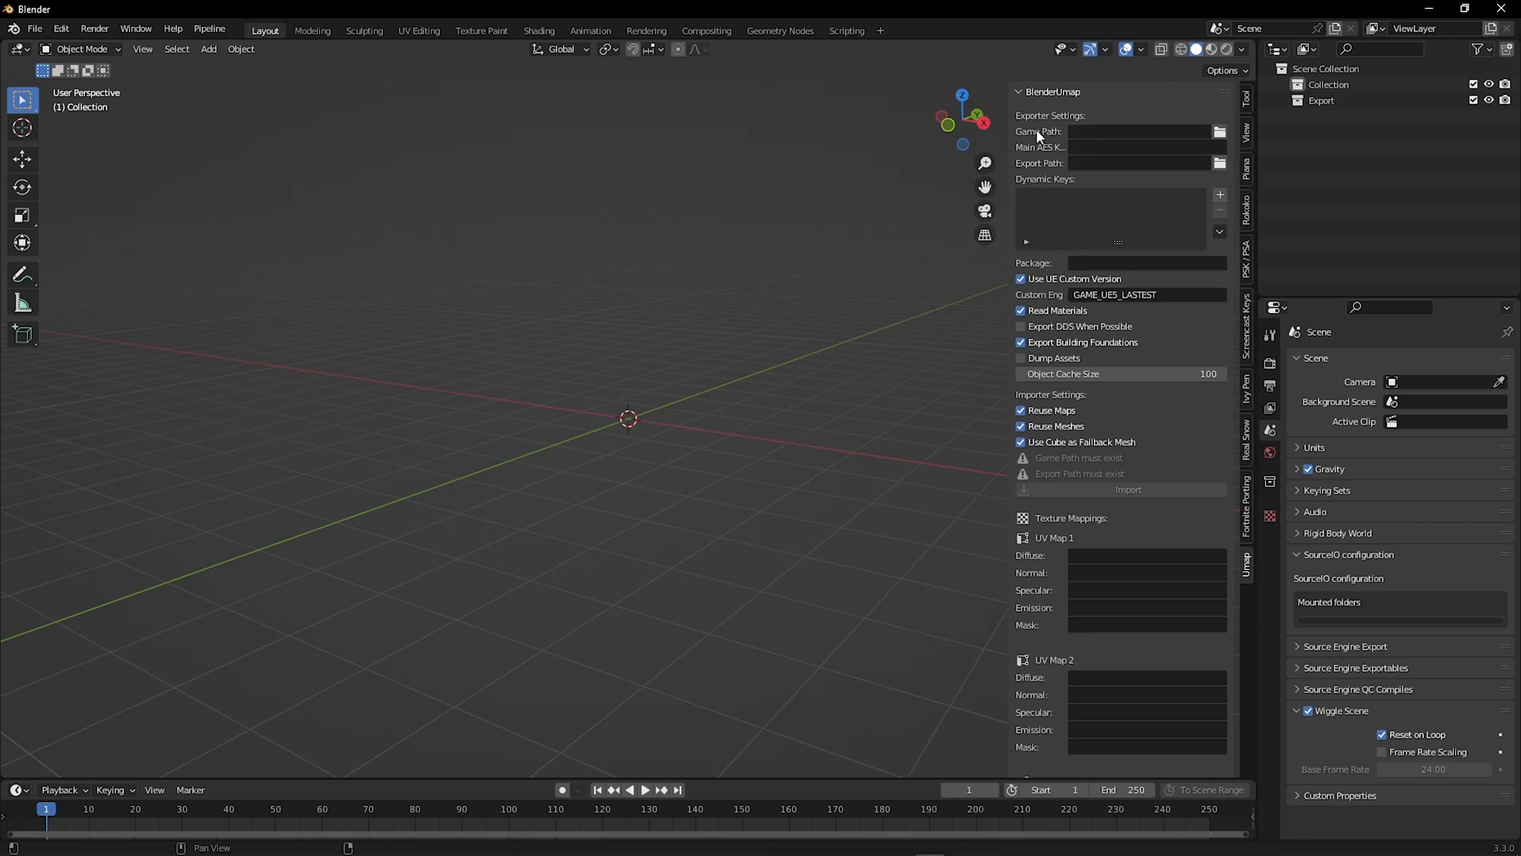
Set Umap Game Path to C:\Program Files\Epic Games\Fortnite\FortniteGame\Content\Paks
click(1217, 132)
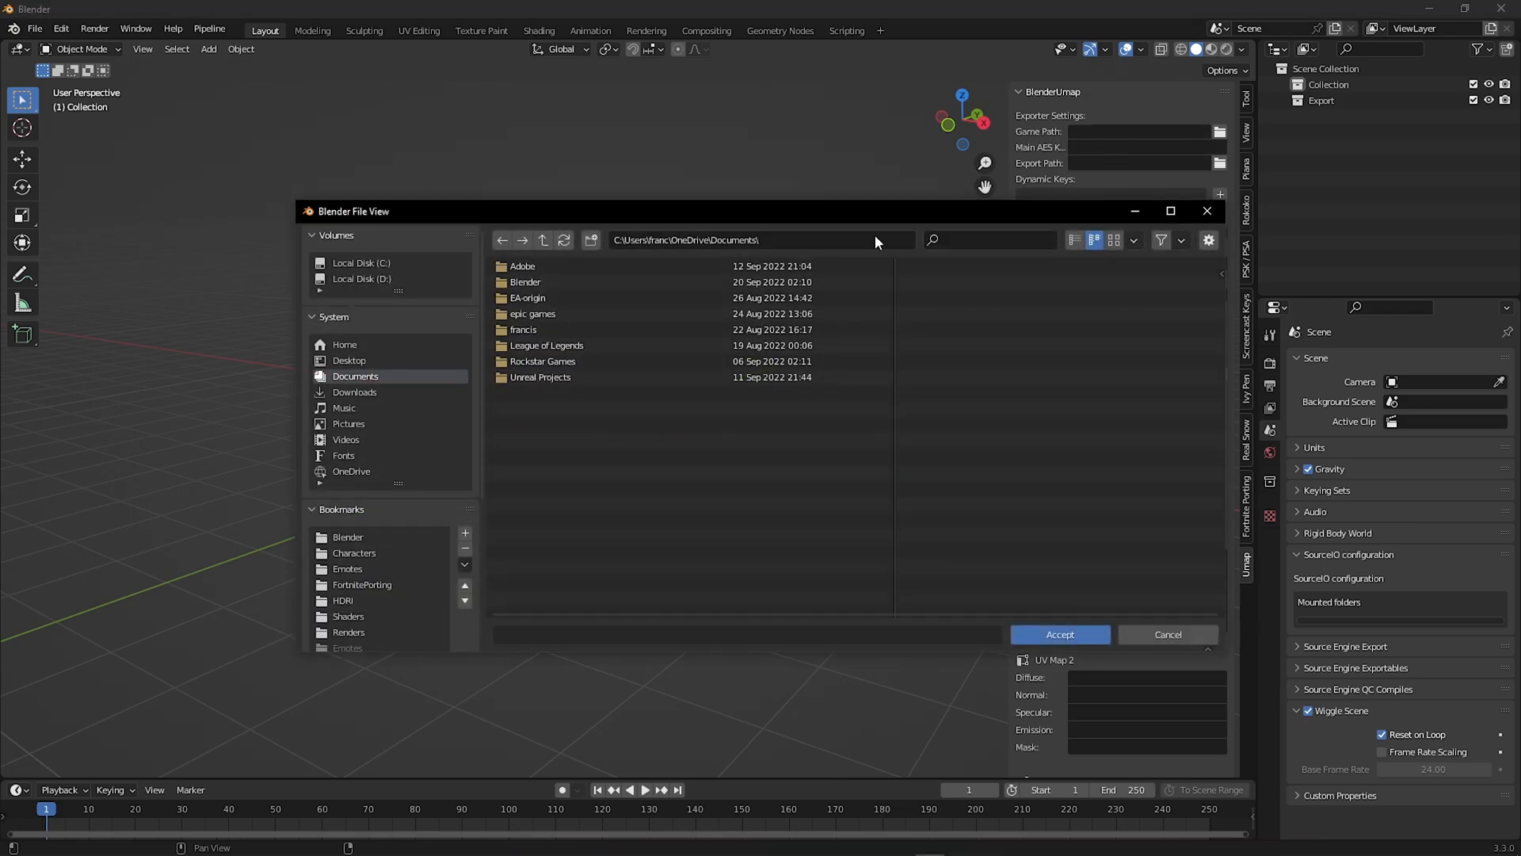
click(360, 263)
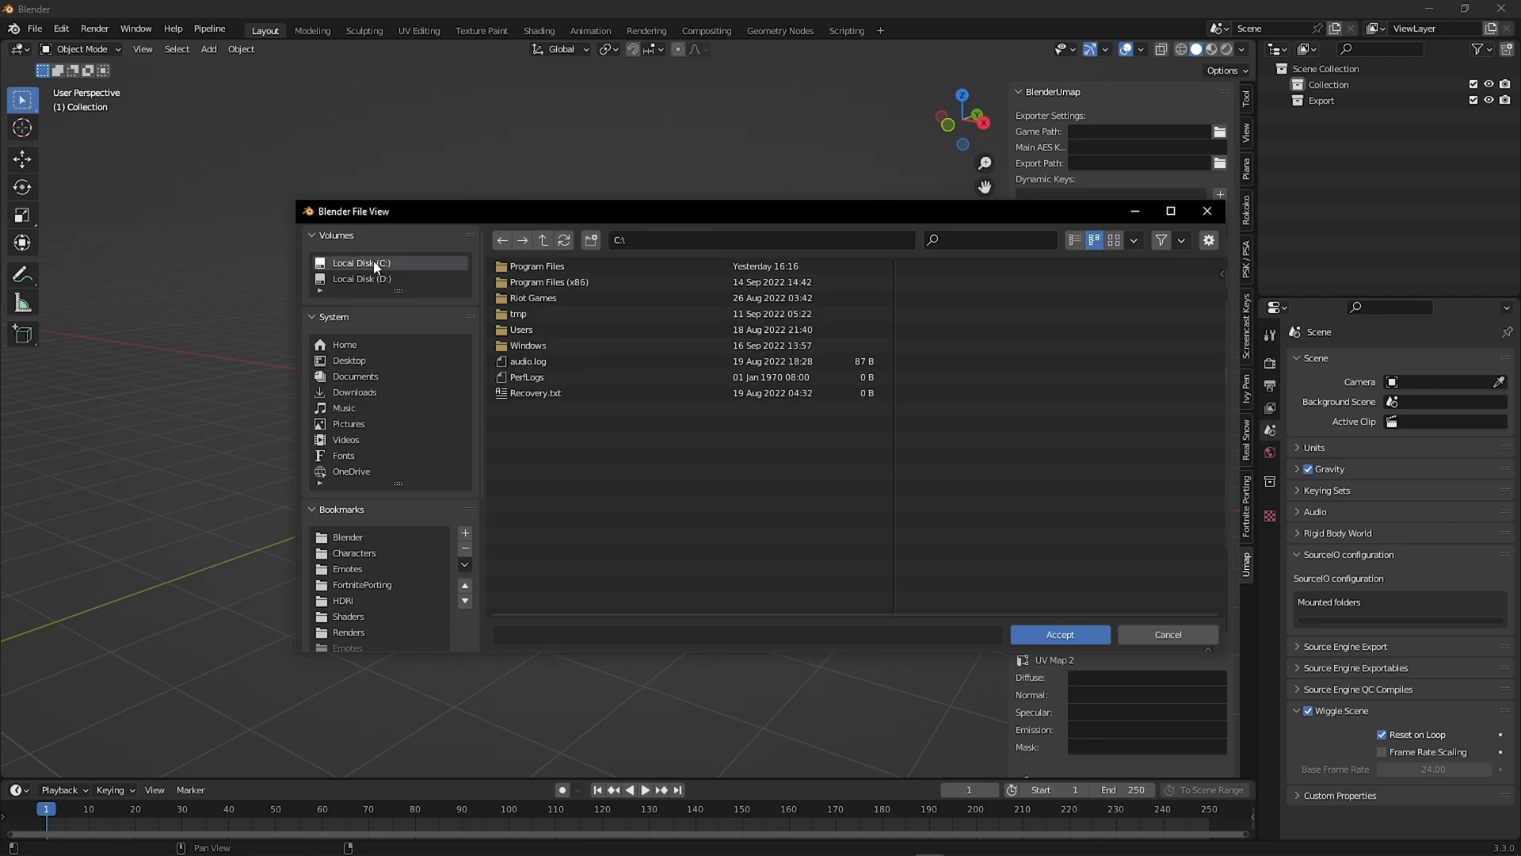
double_click(536, 266)
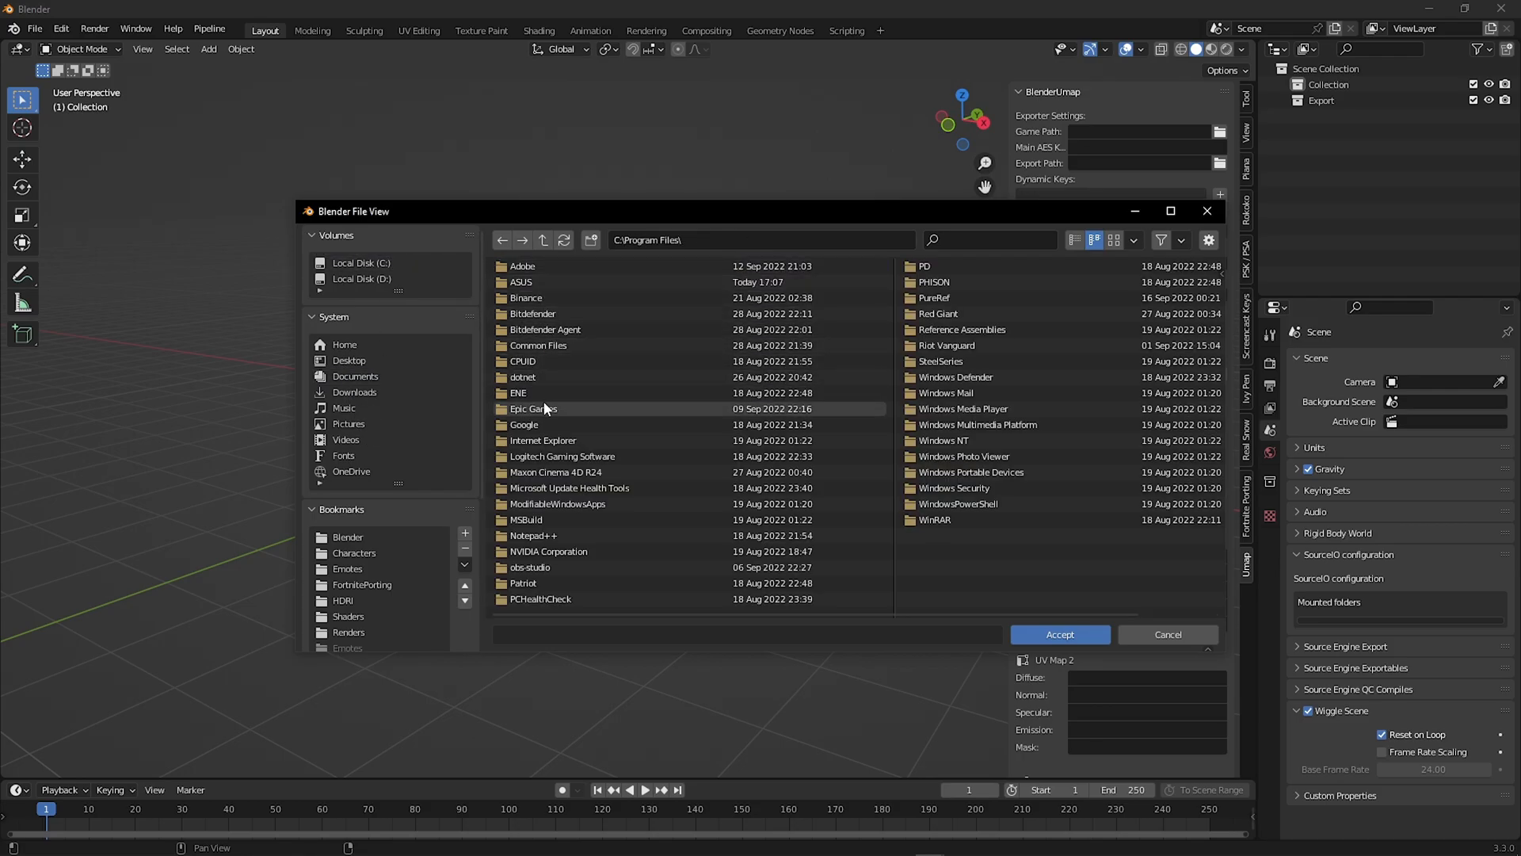
double_click(533, 408)
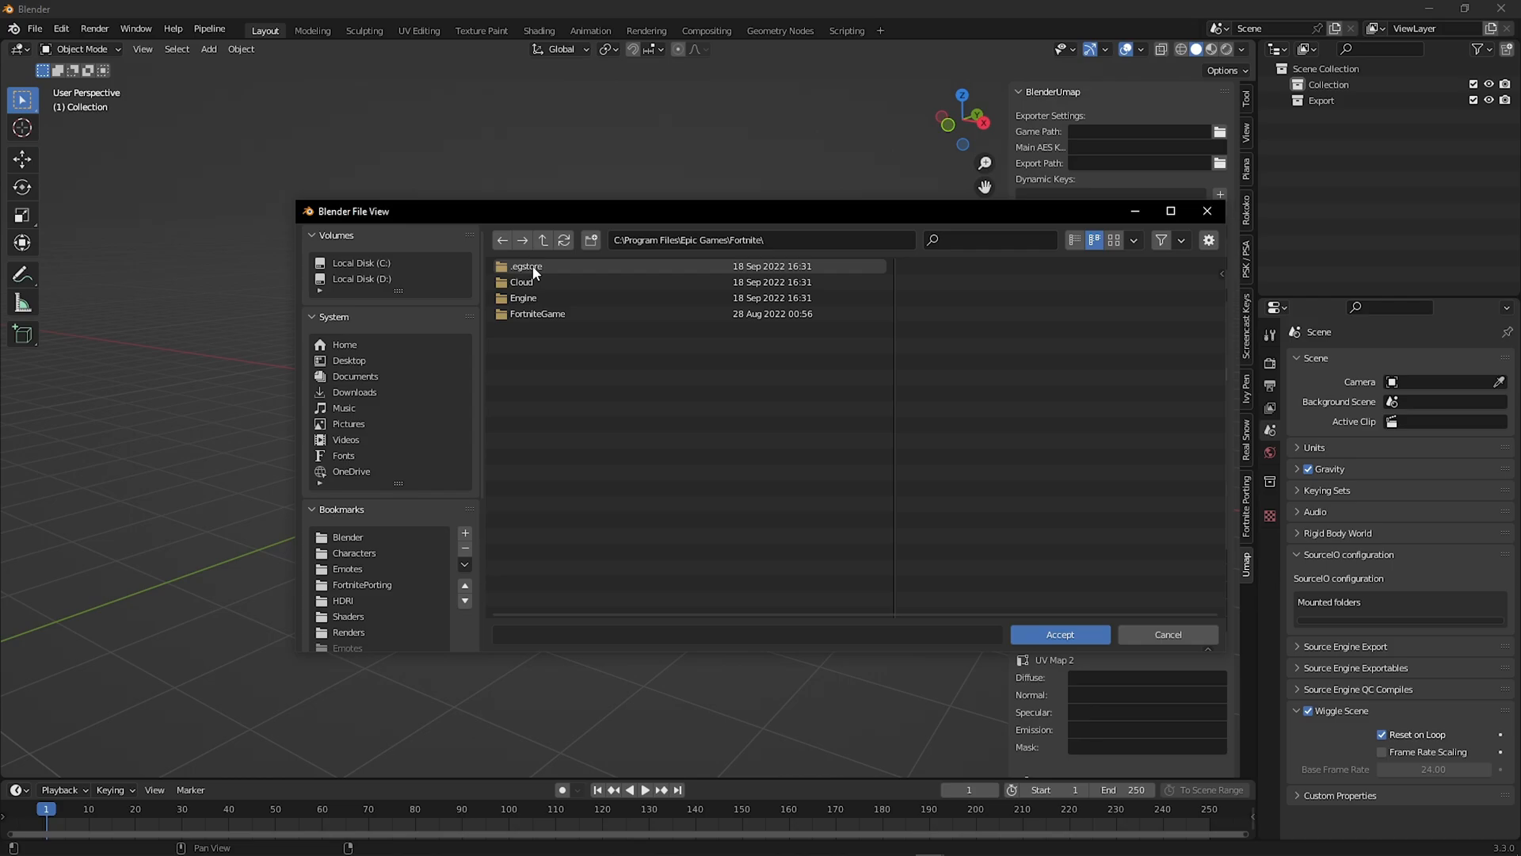
double_click(537, 314)
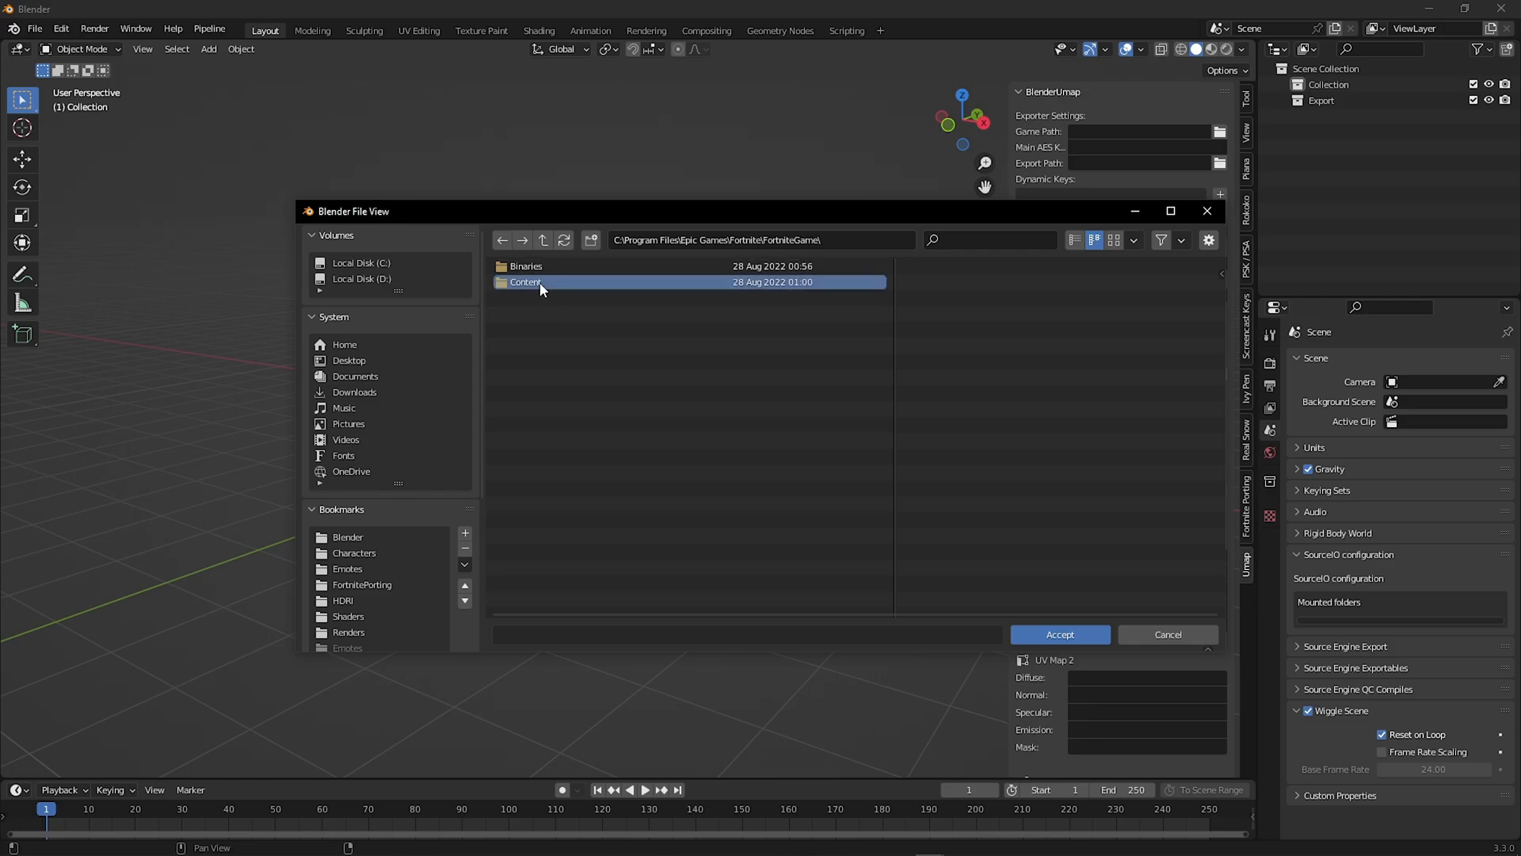
double_click(524, 282)
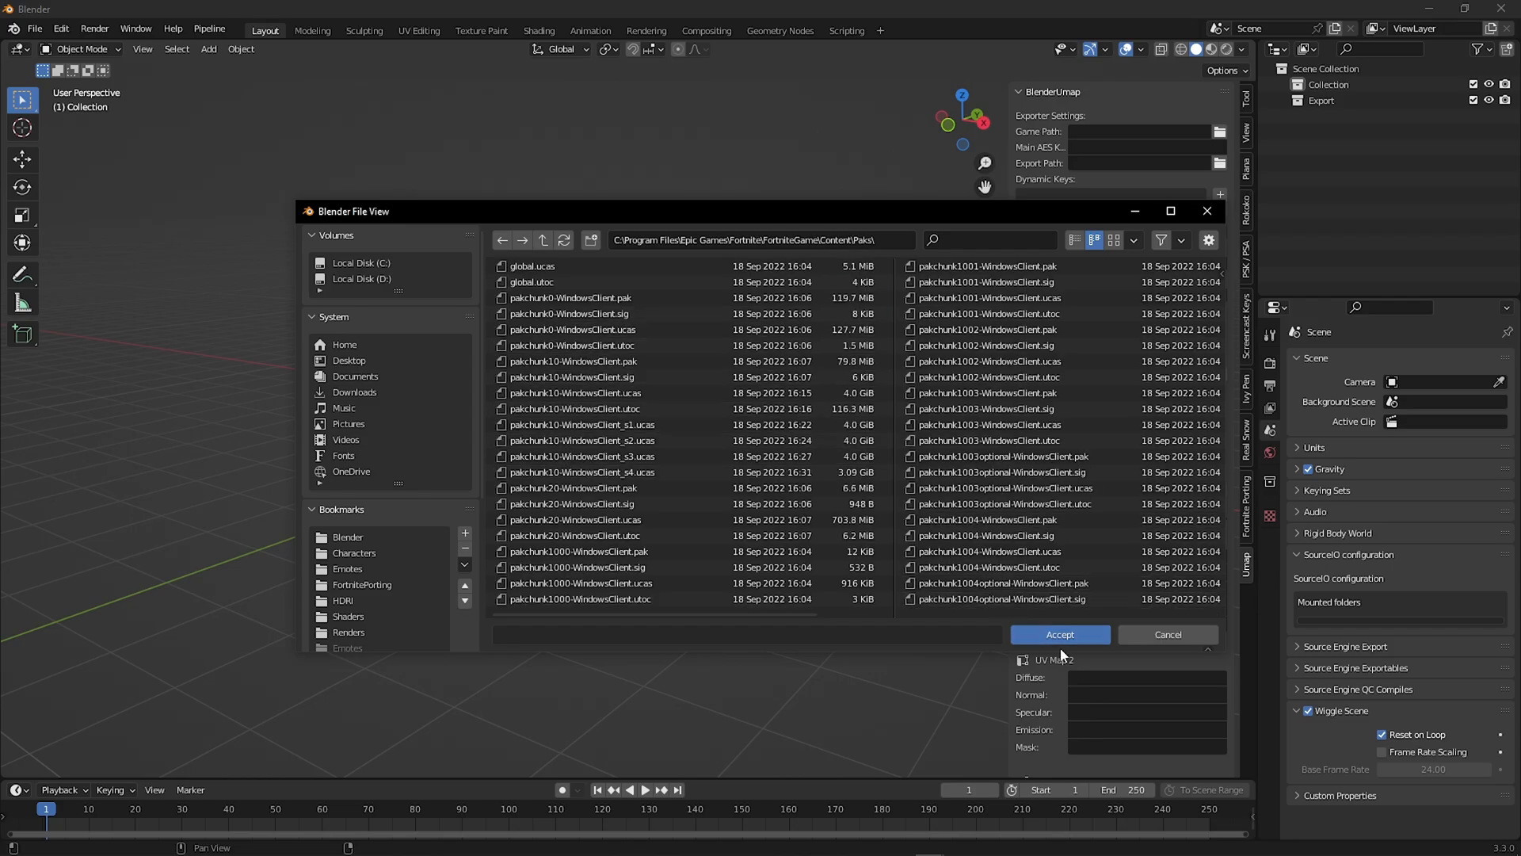
click(1060, 635)
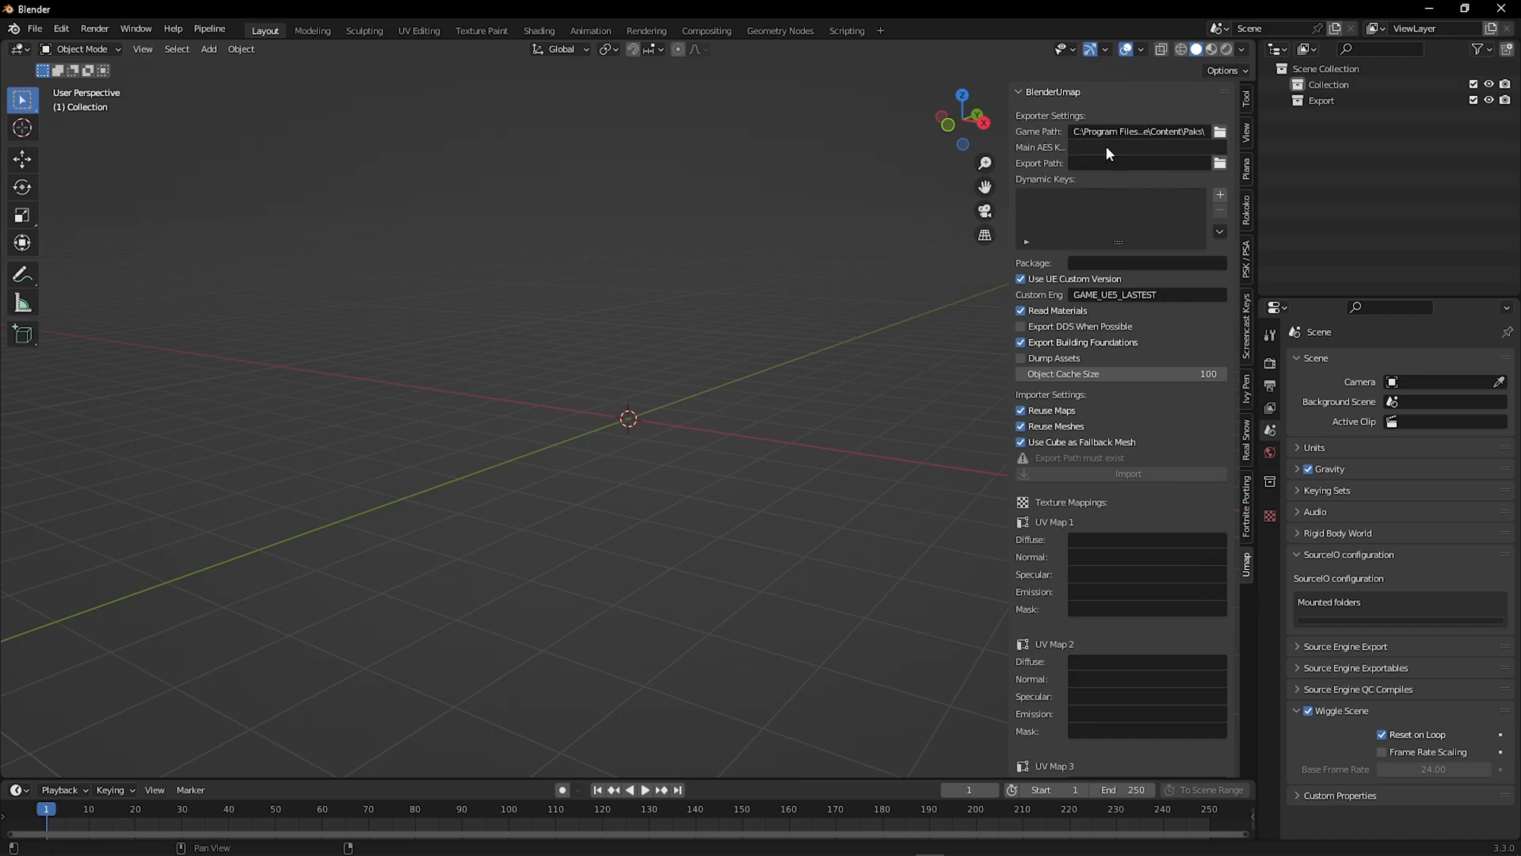
text(0x235F62E68E0...D9DA94F28C4F76)
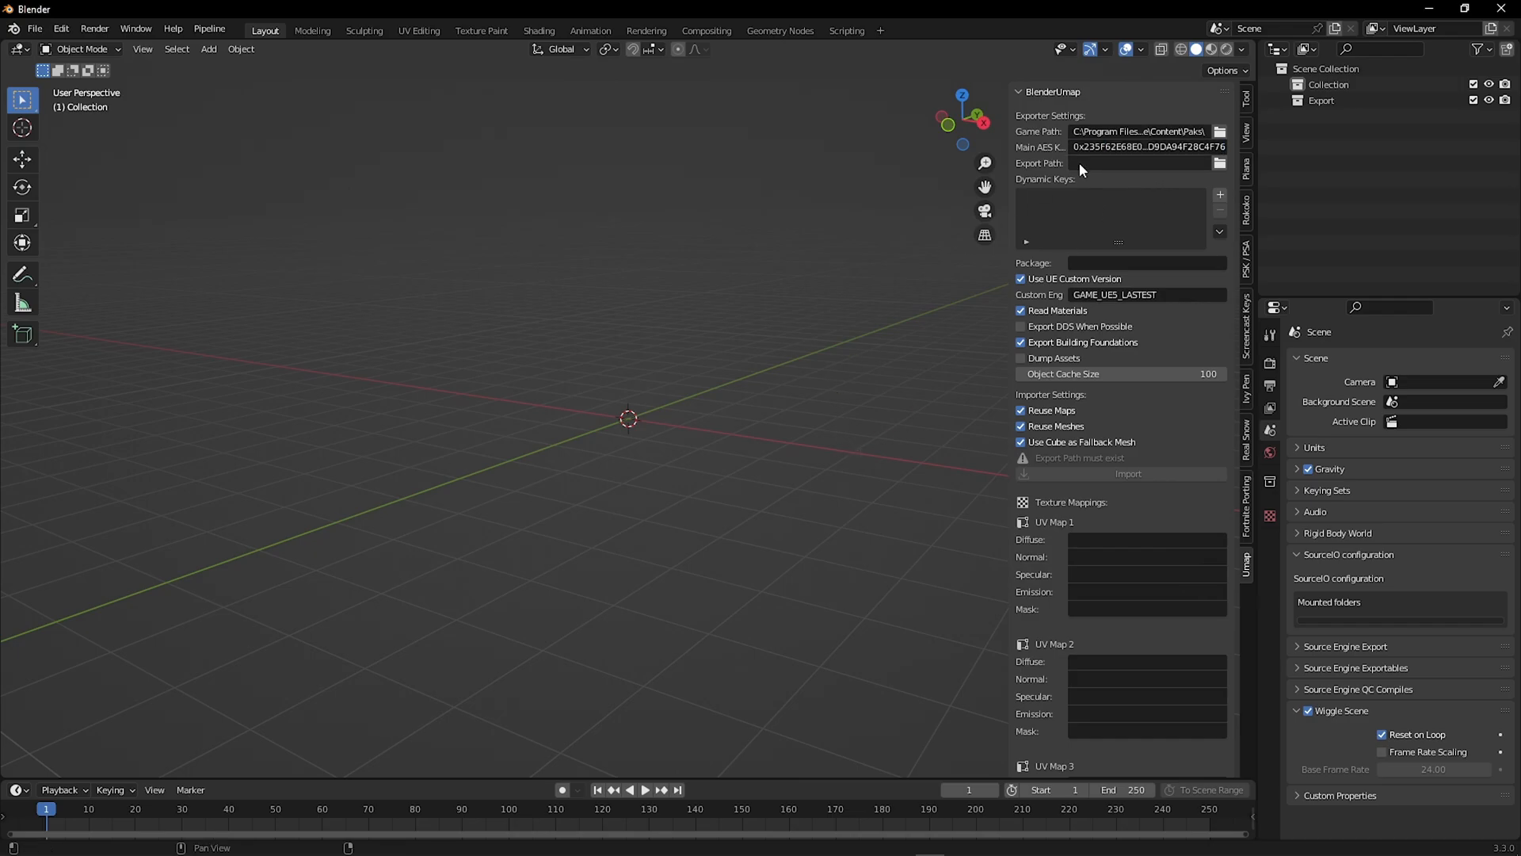
click(1136, 163)
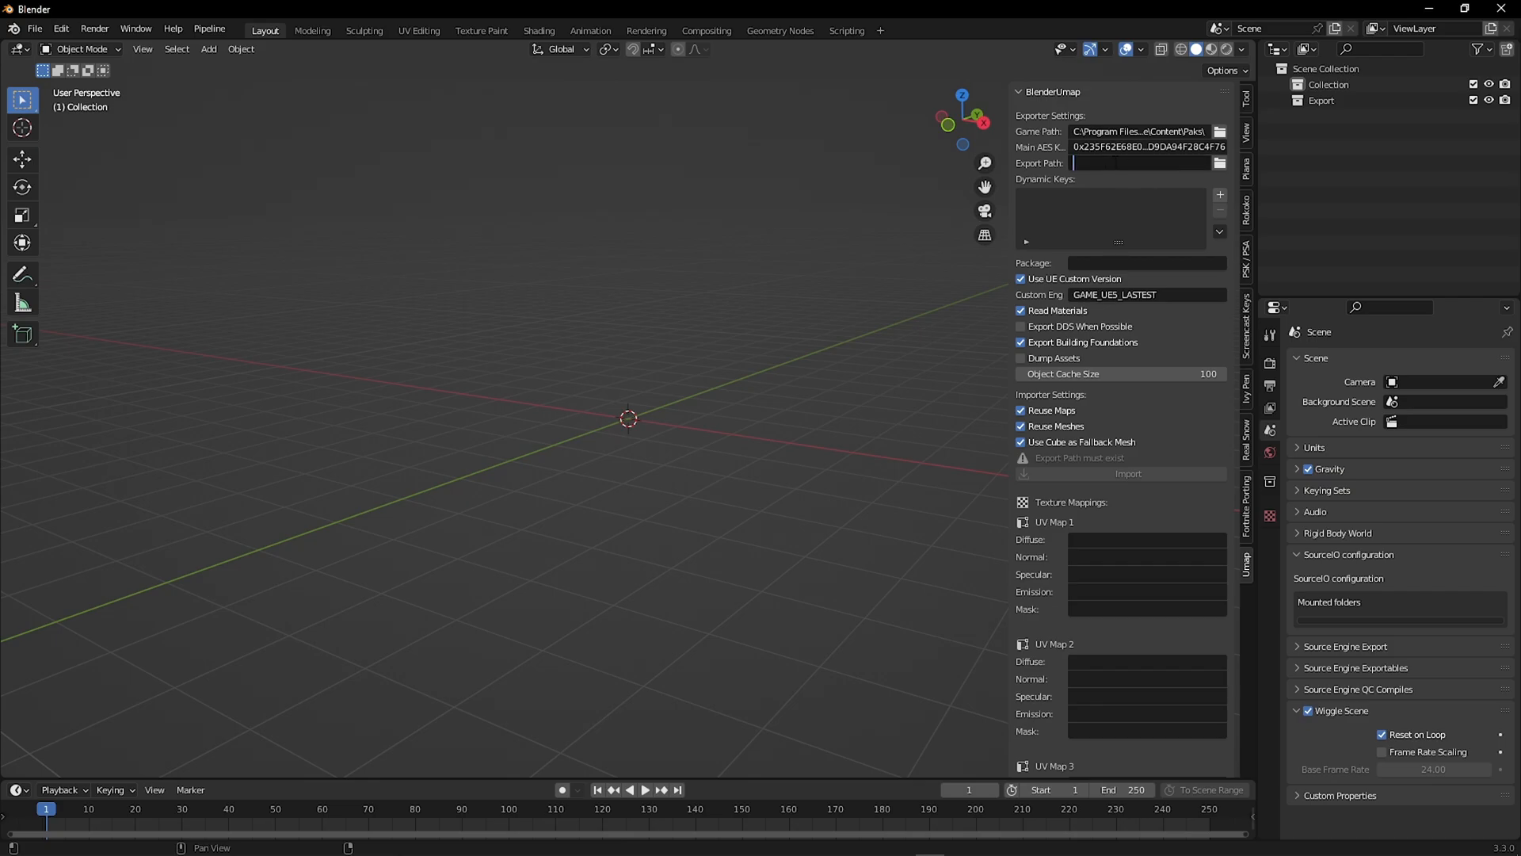
click(1220, 163)
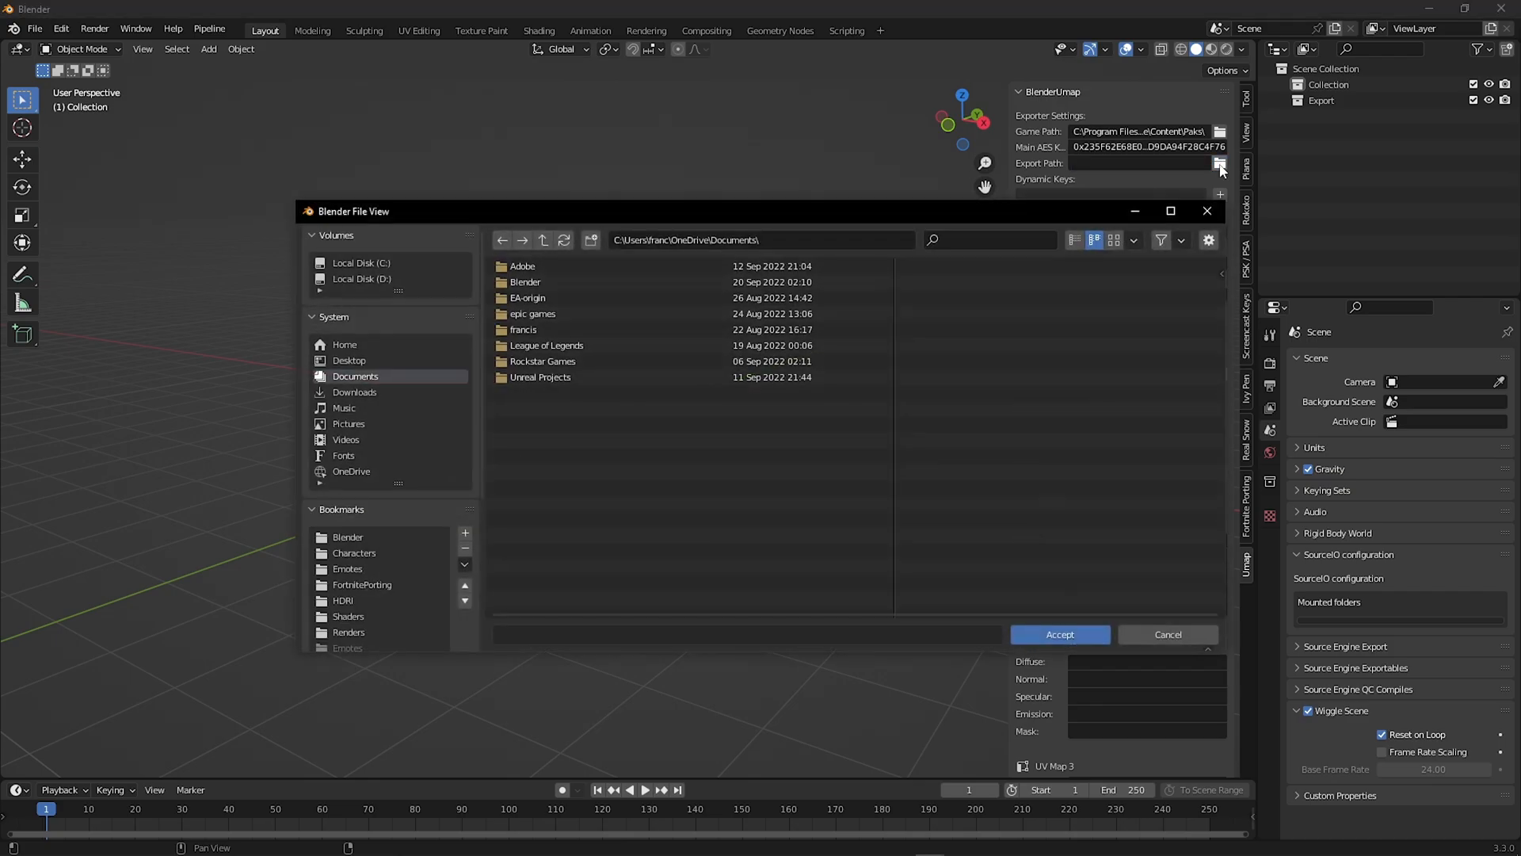
click(349, 360)
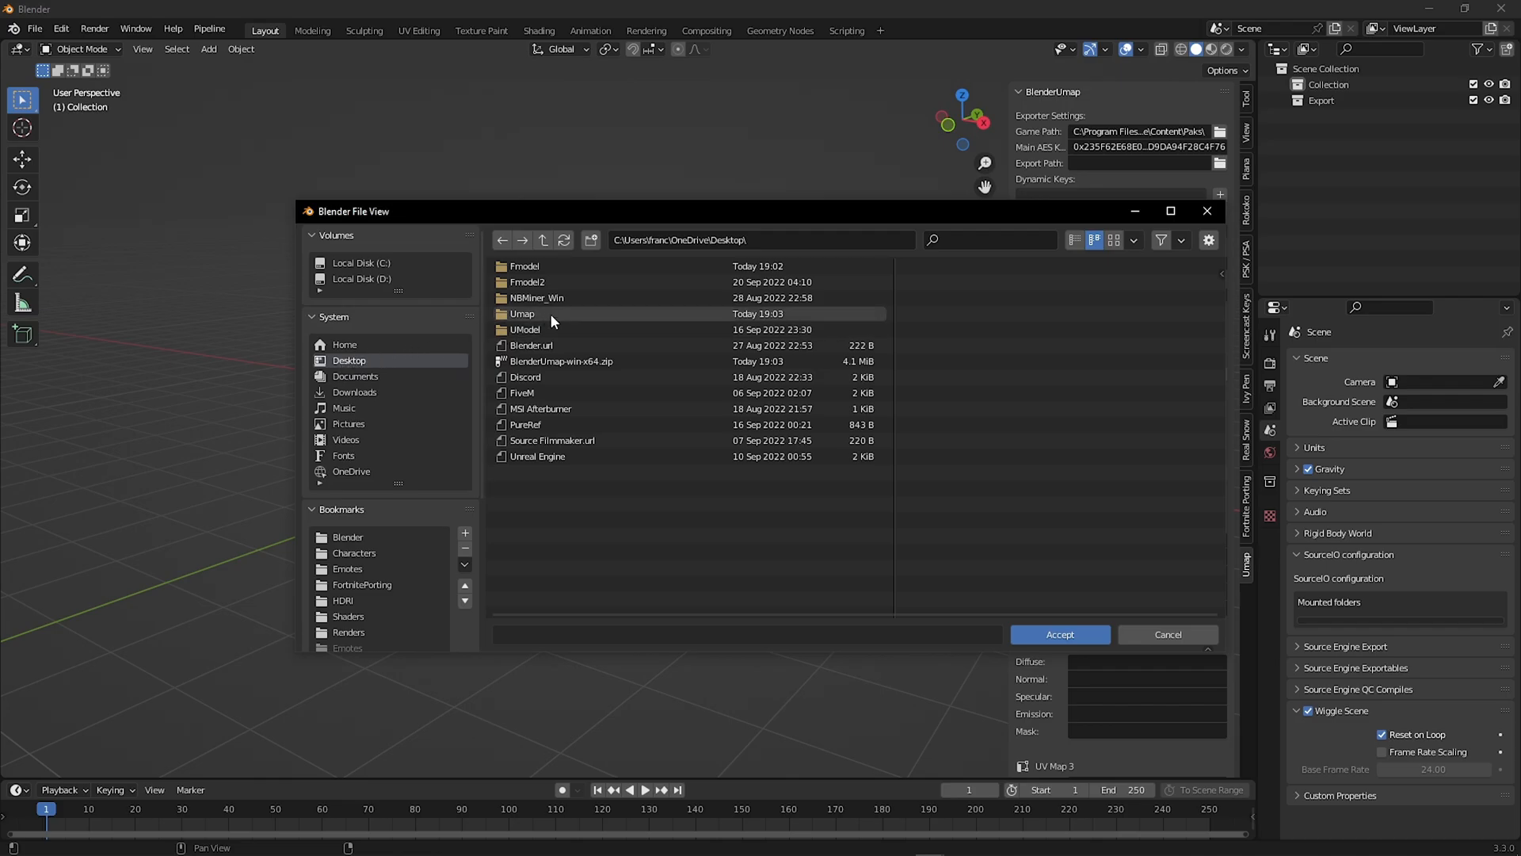
double_click(522, 313)
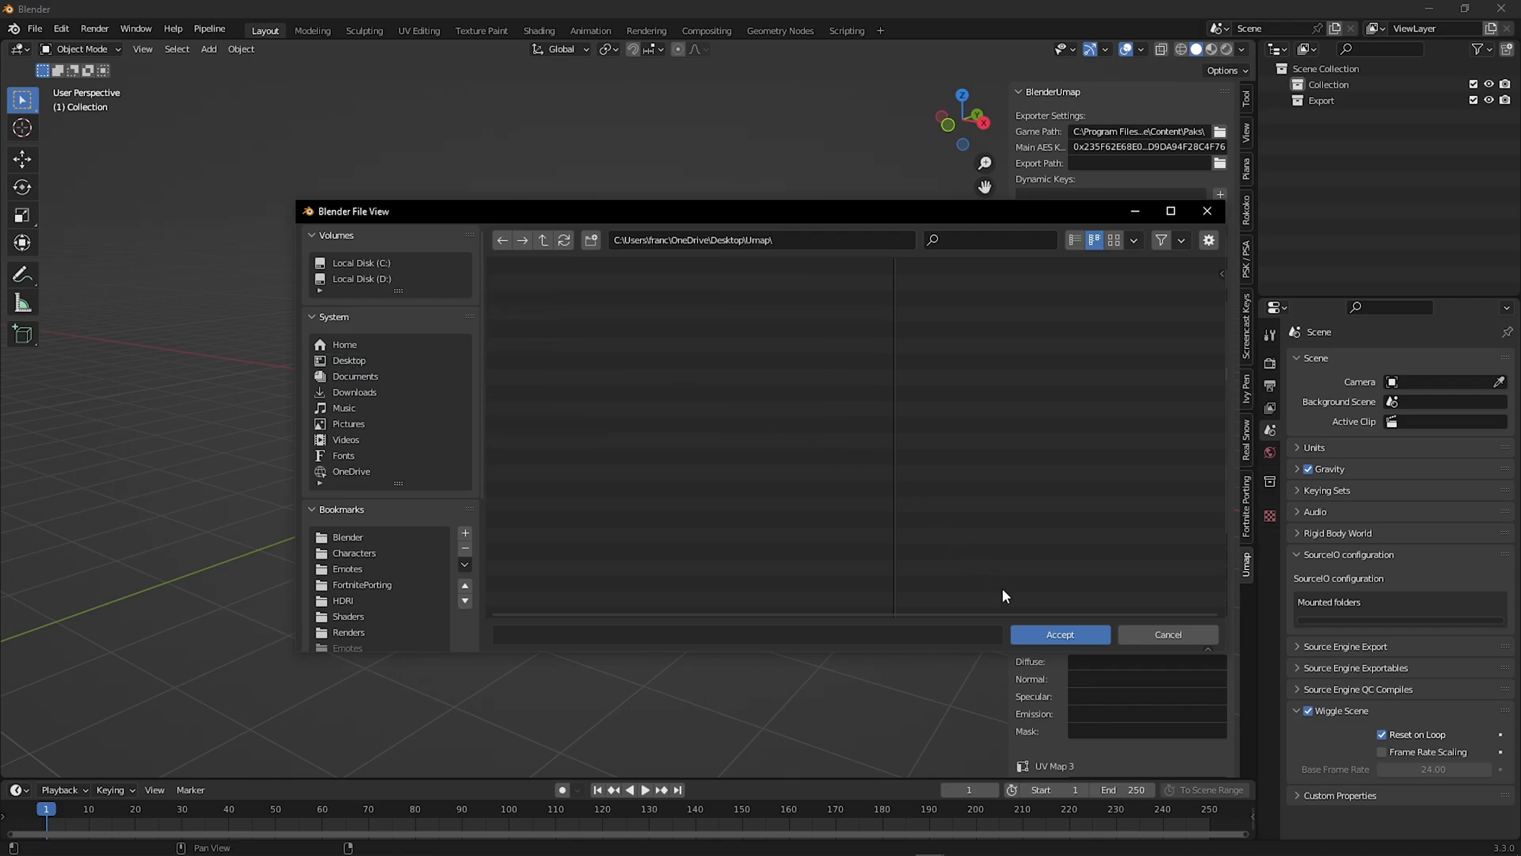
click(1060, 635)
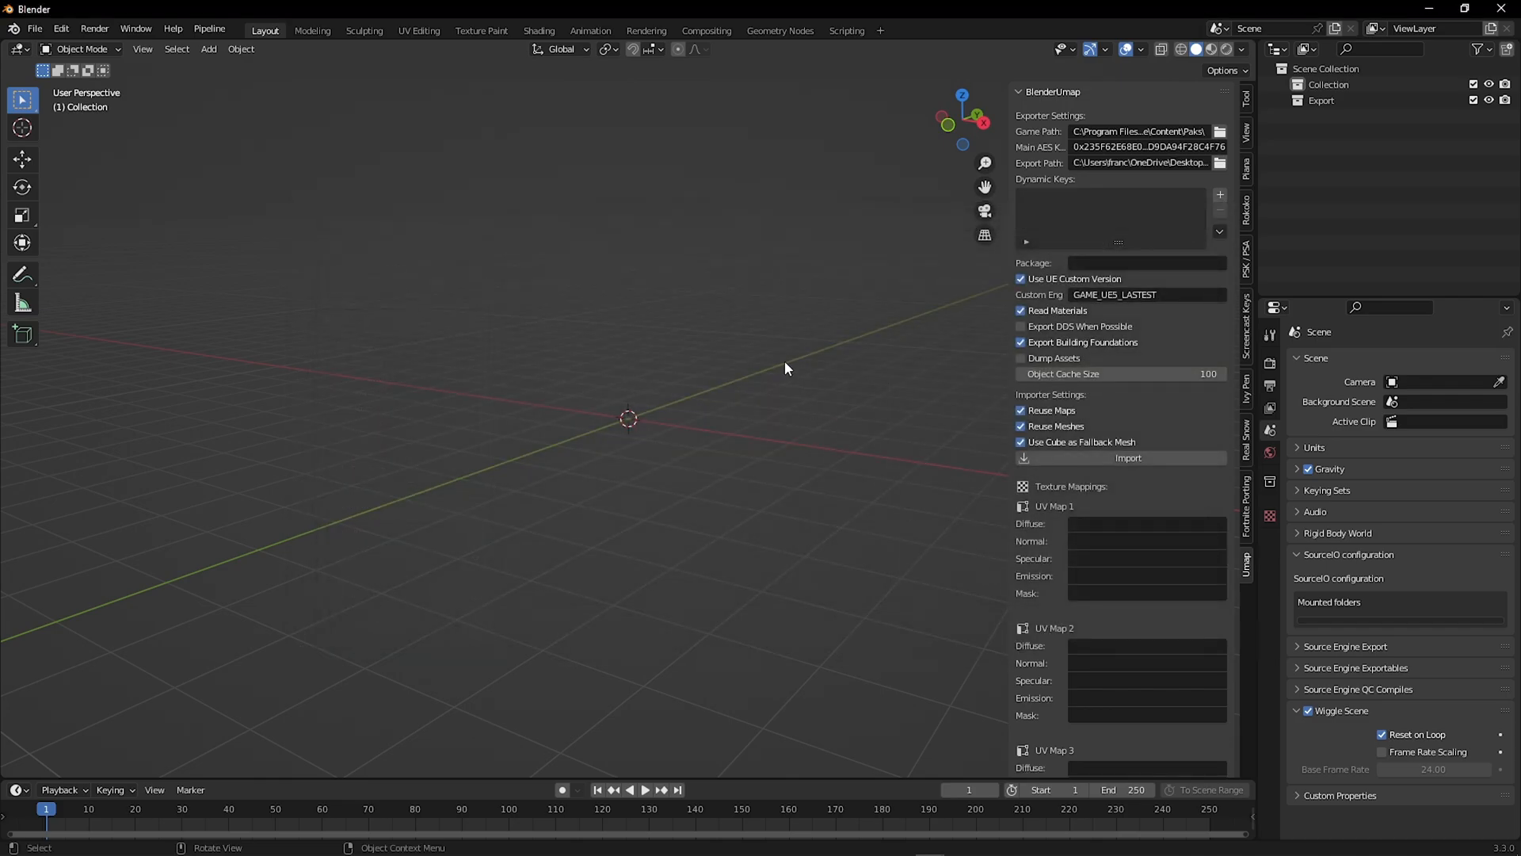
Add dynamic keys via Fill Fortnite AES keys, disable UE custom version, and choose GAME_UE5_1
click(1219, 233)
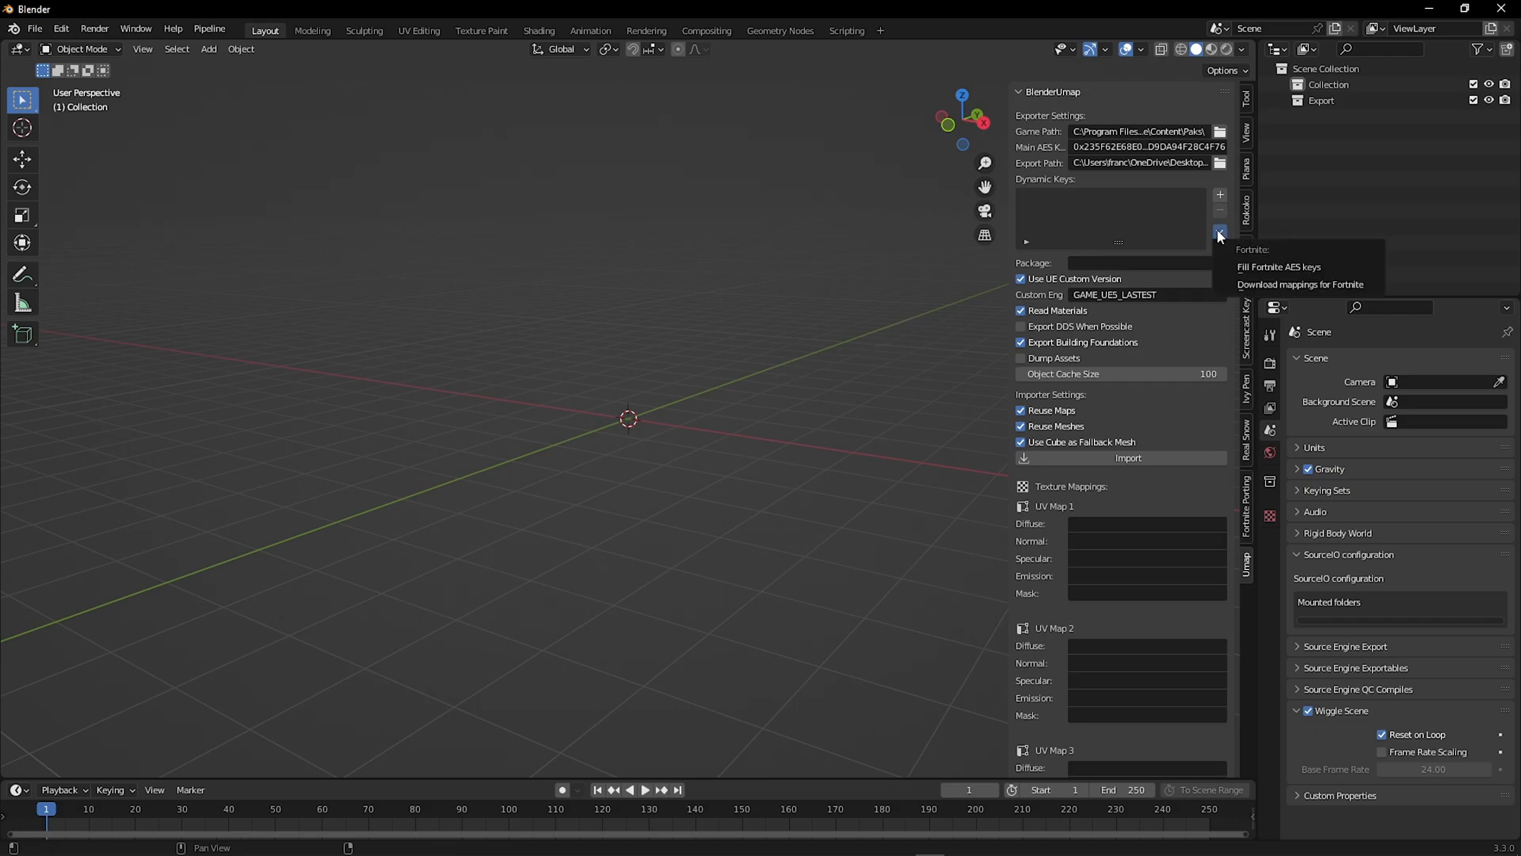
mouse_move(1300, 285)
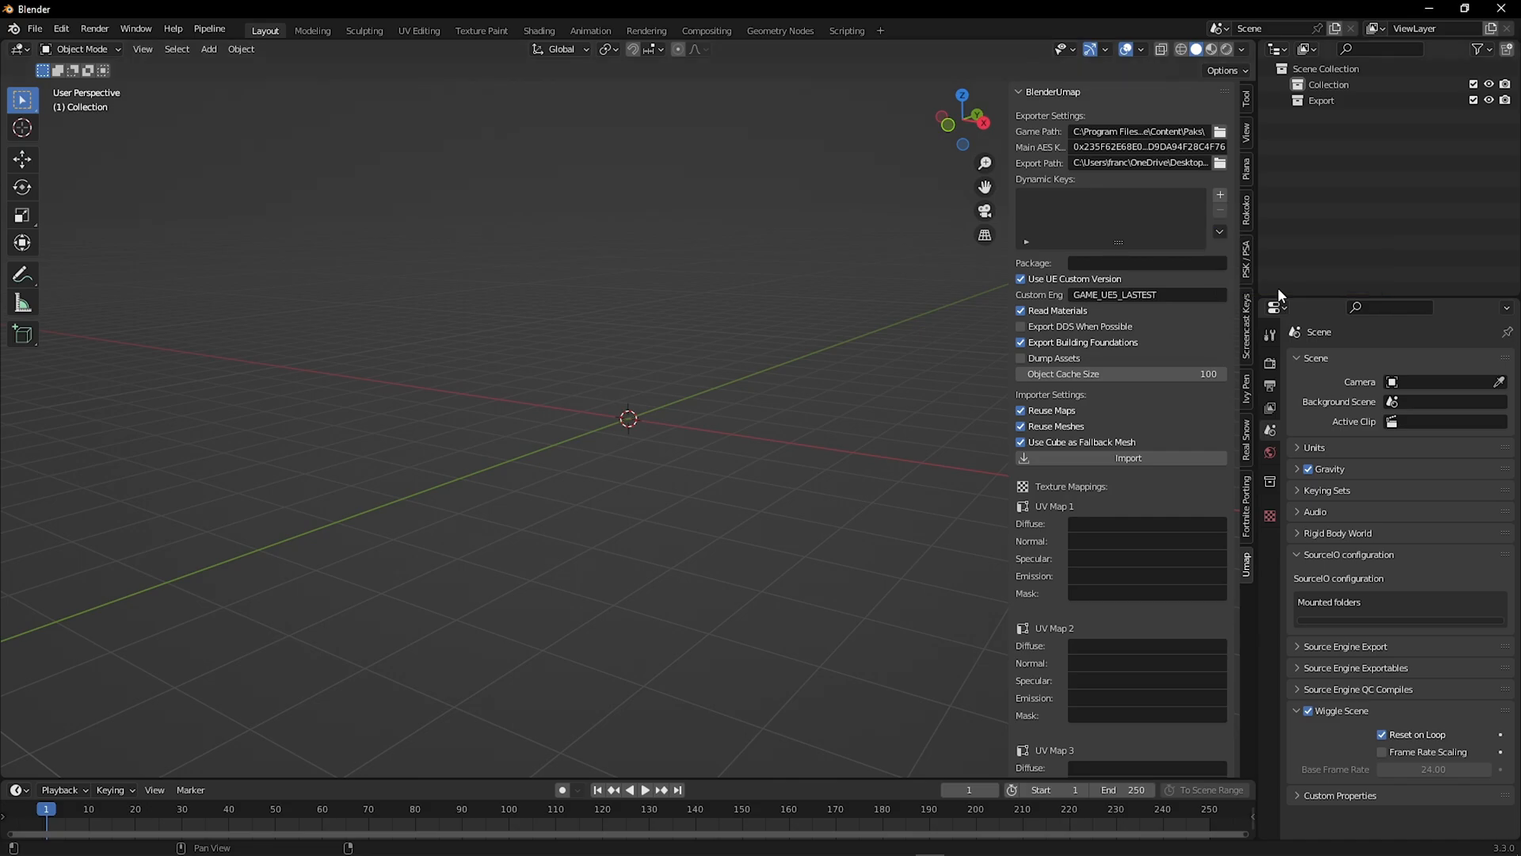
click(1220, 194)
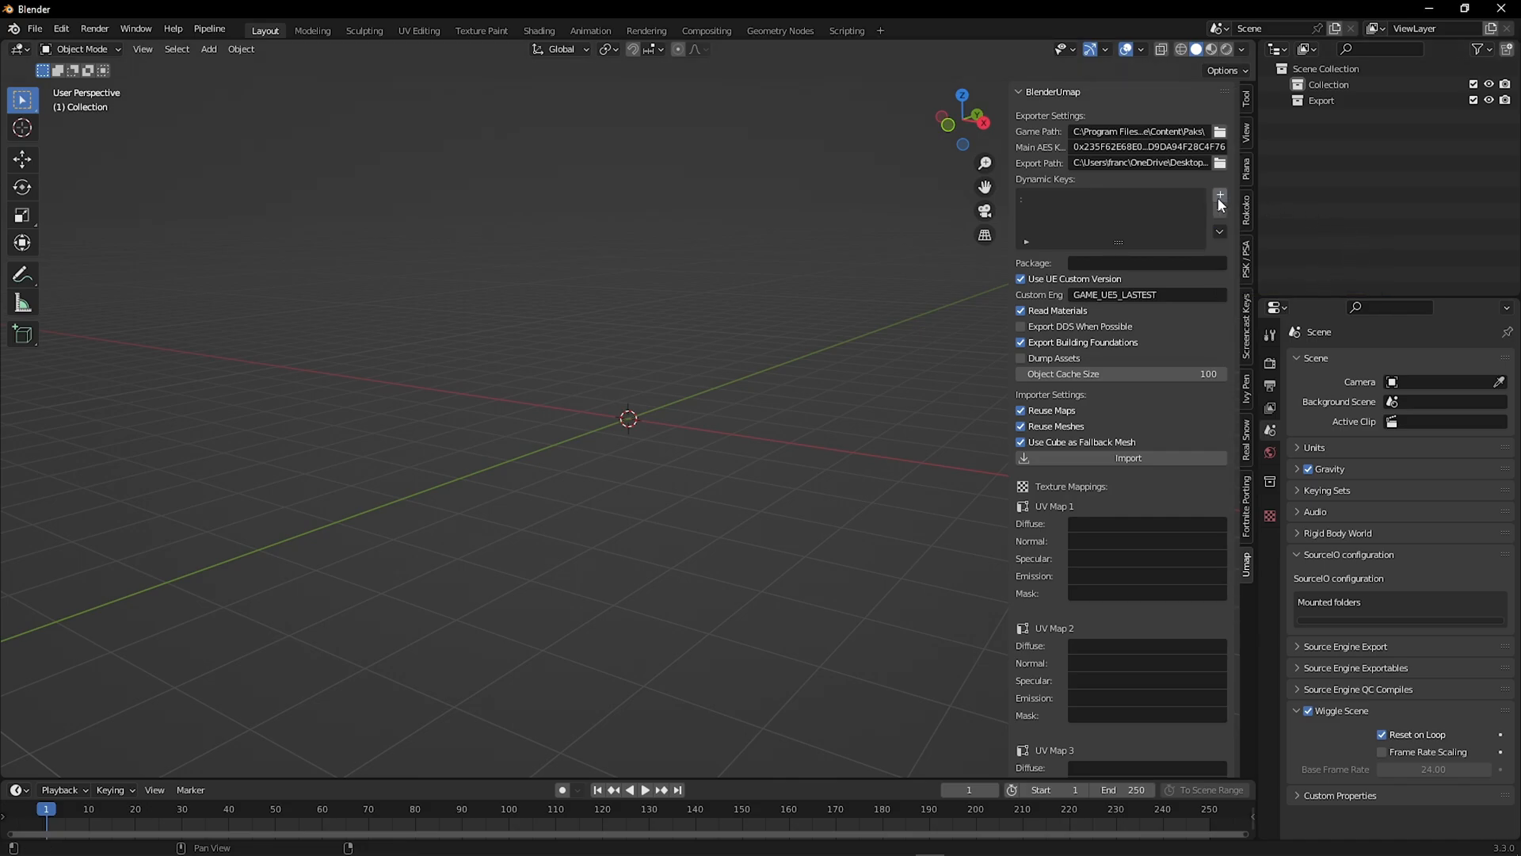
click(1219, 231)
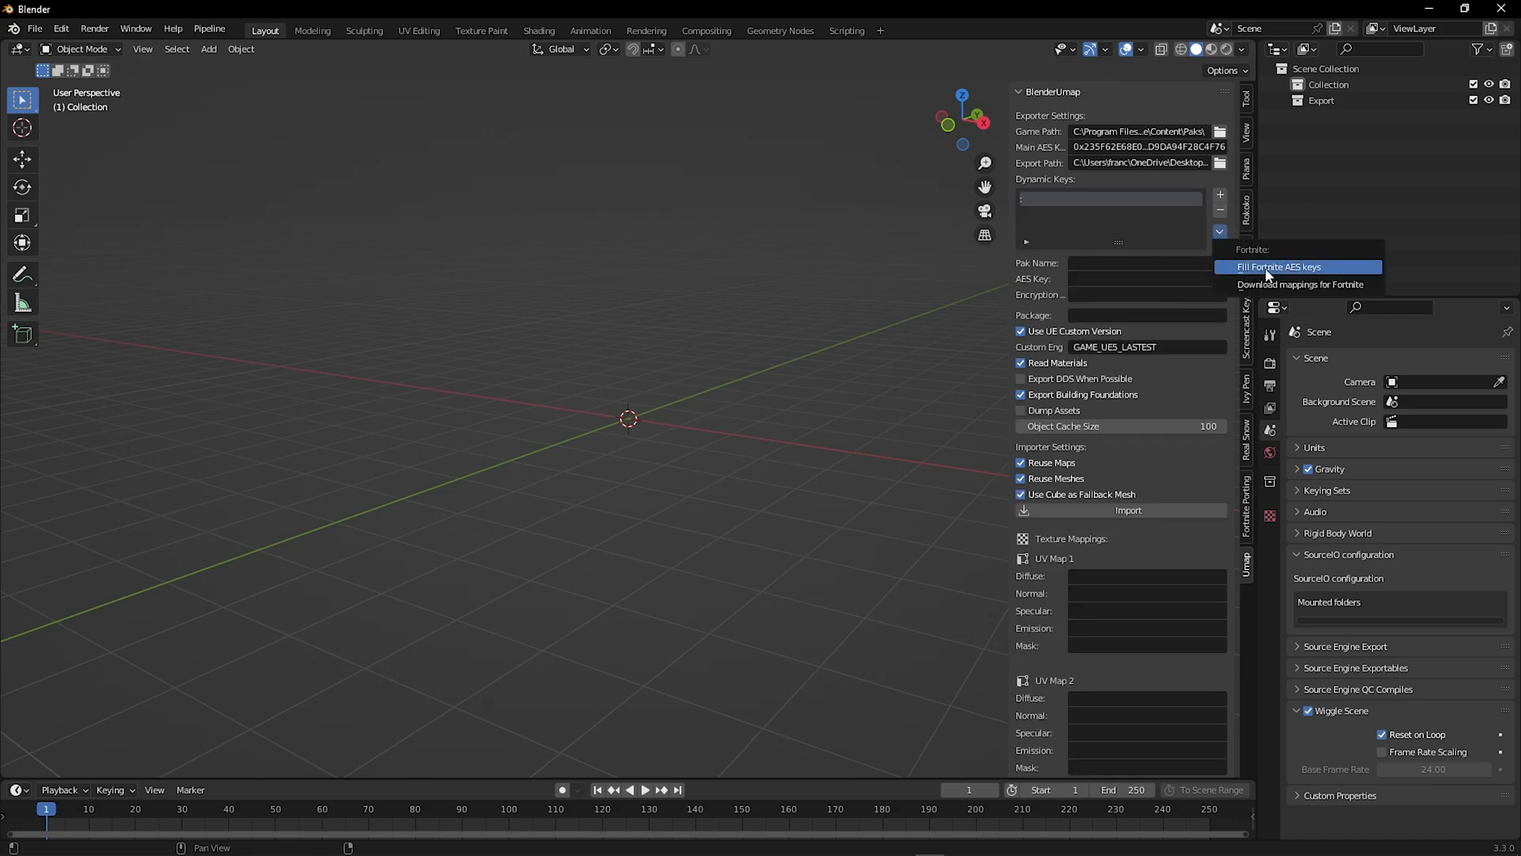
click(1276, 266)
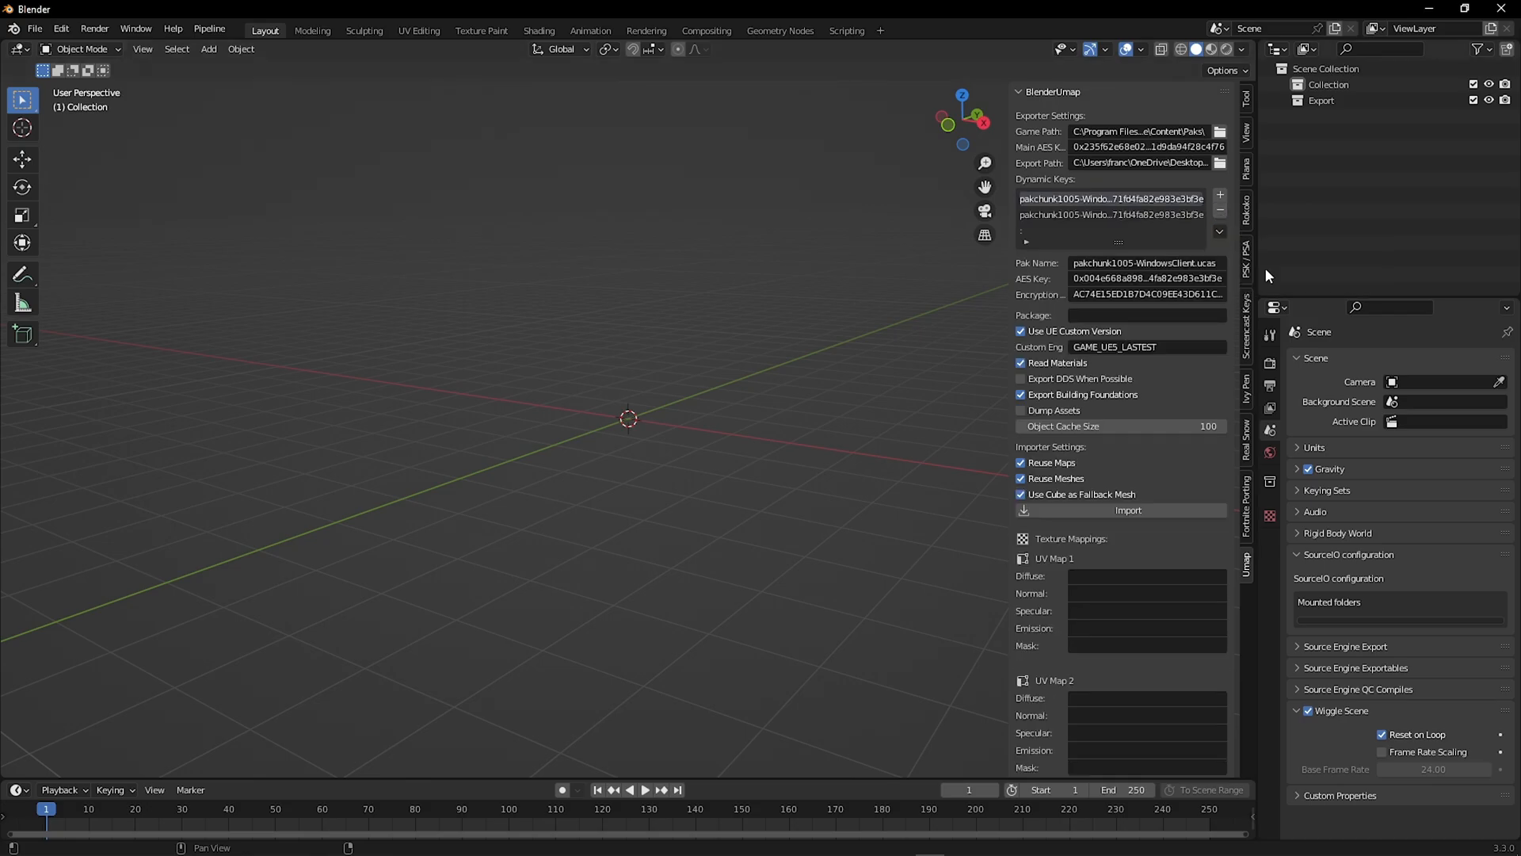
mouse_move(975, 315)
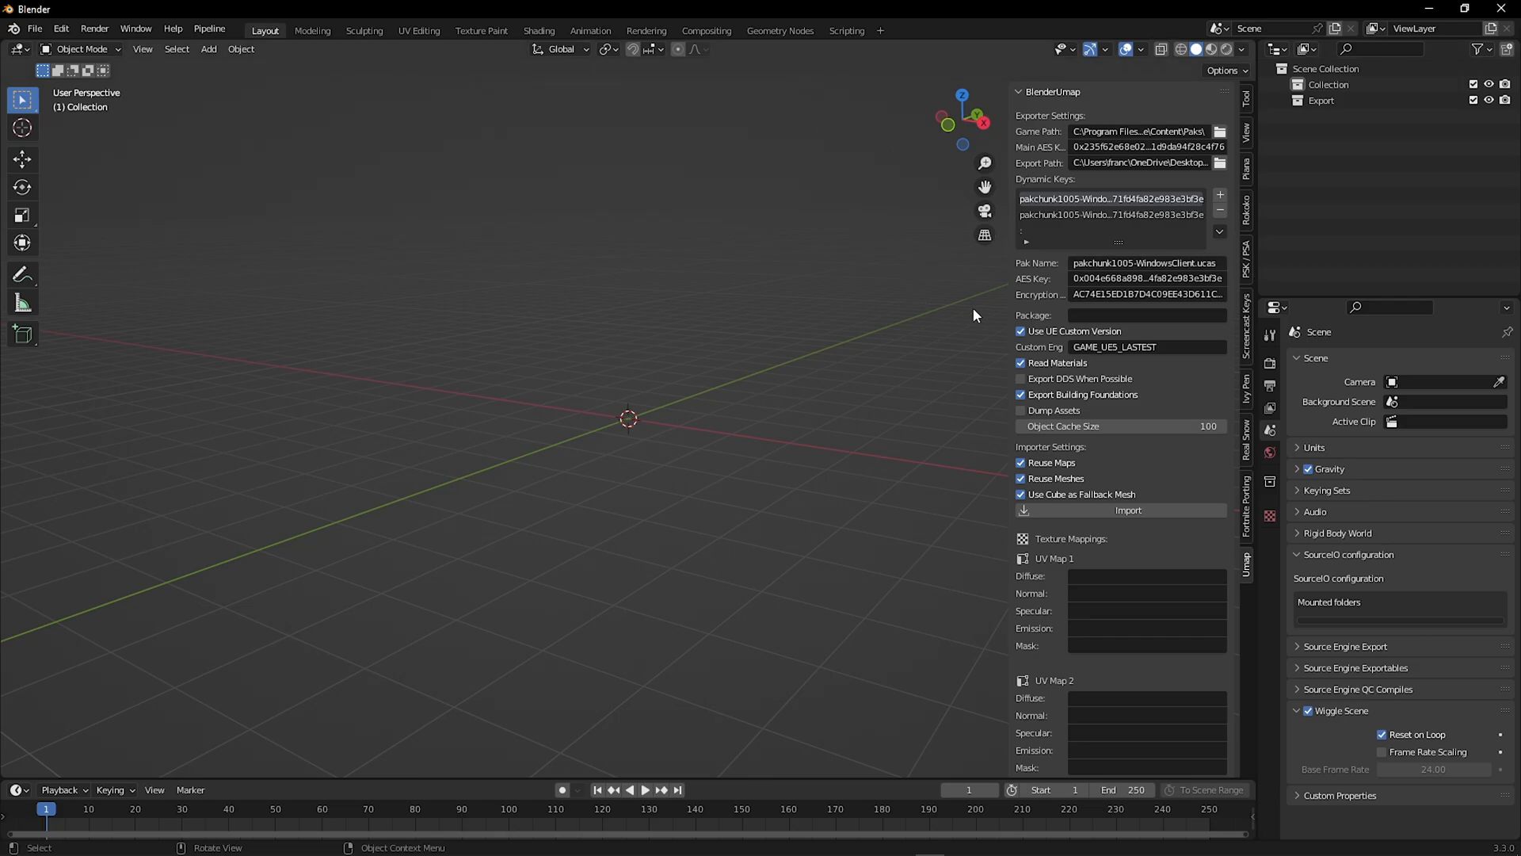
click(1021, 346)
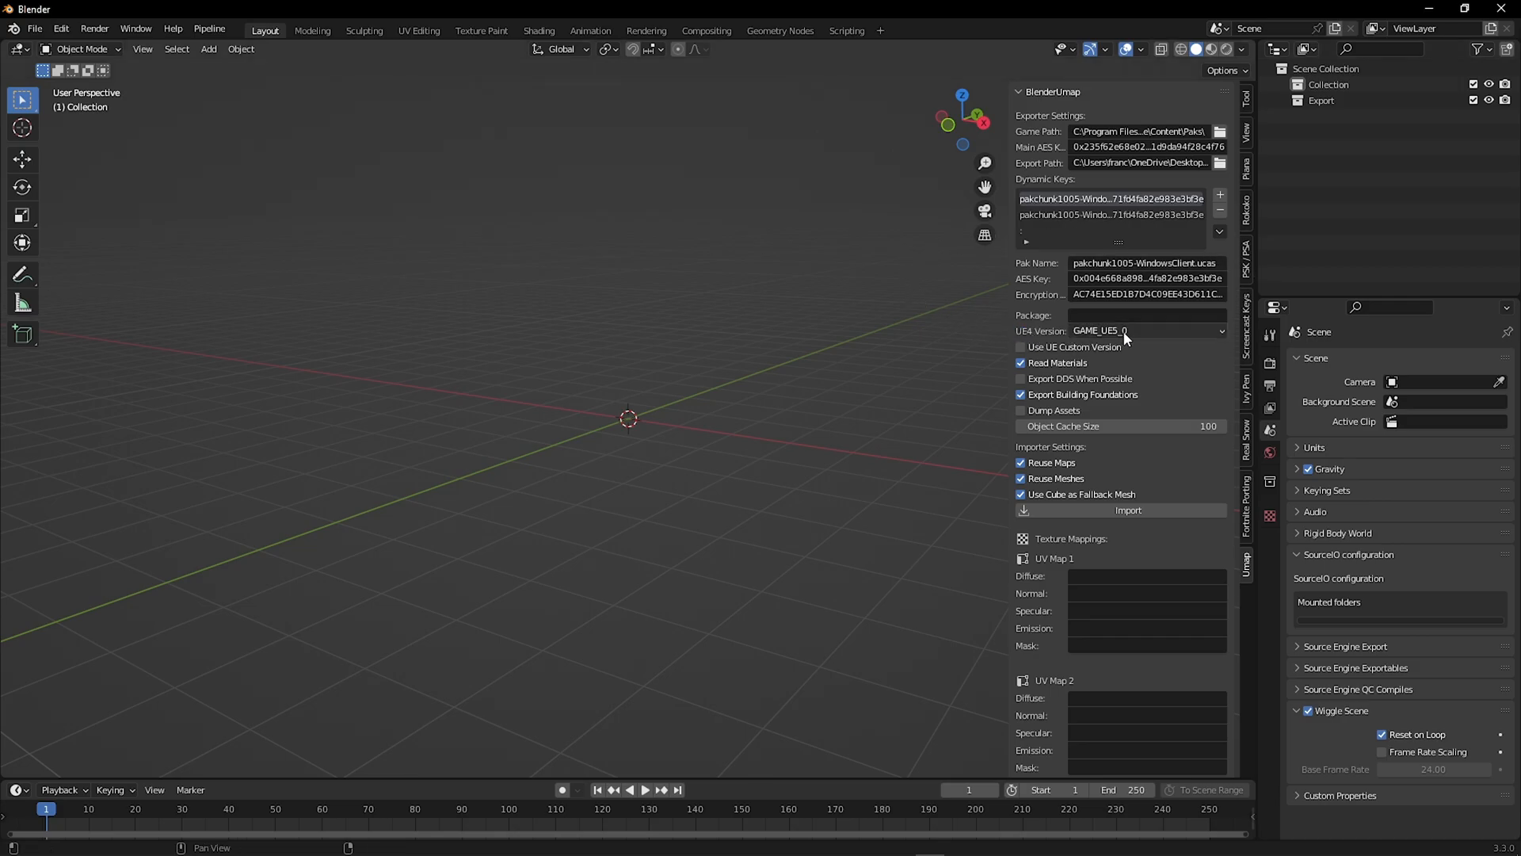
click(1144, 330)
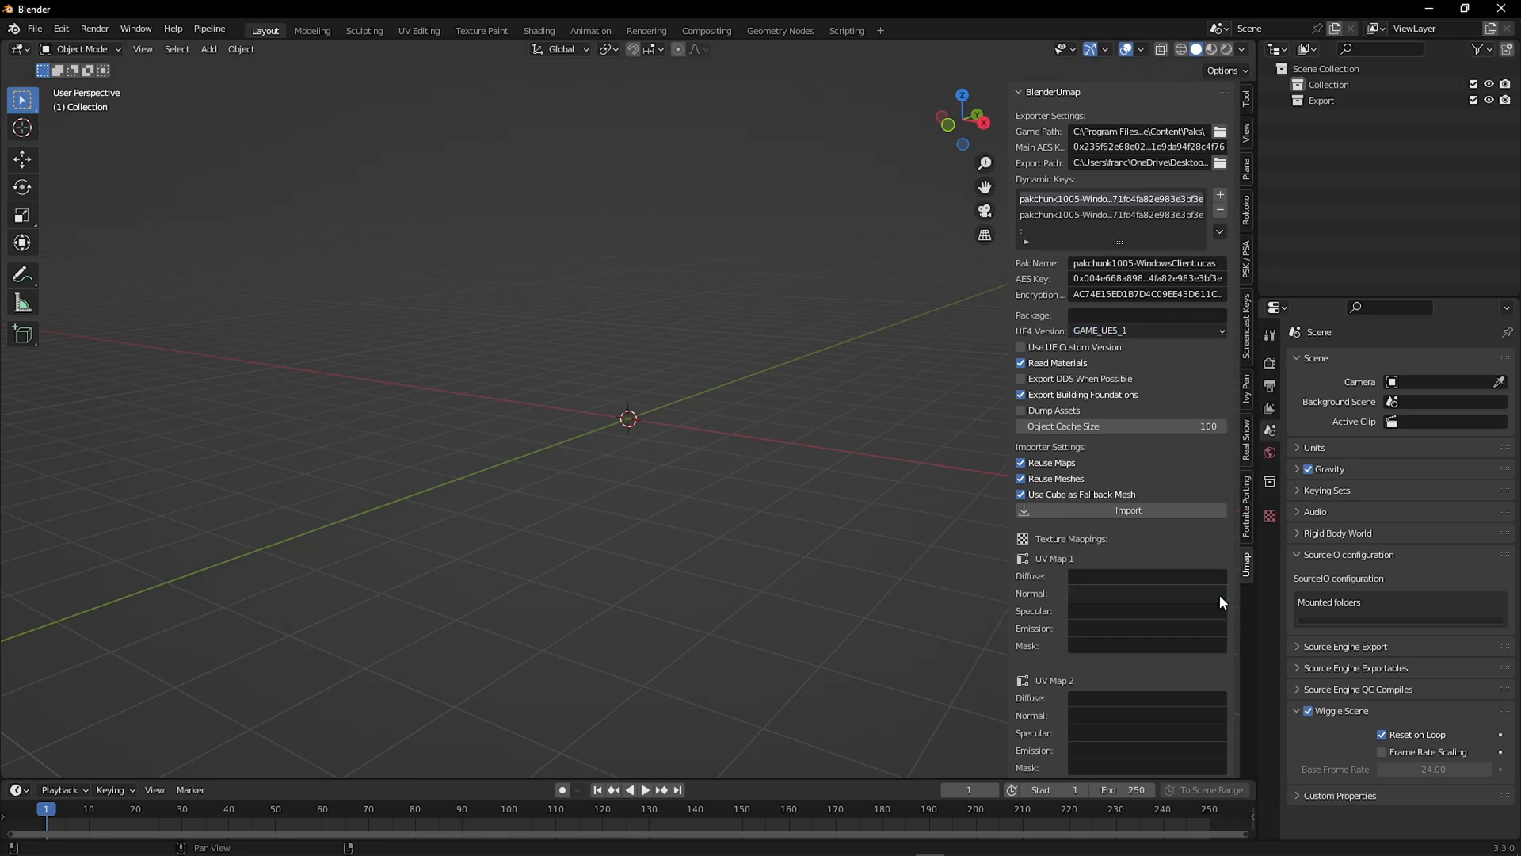
mouse_move(1108, 316)
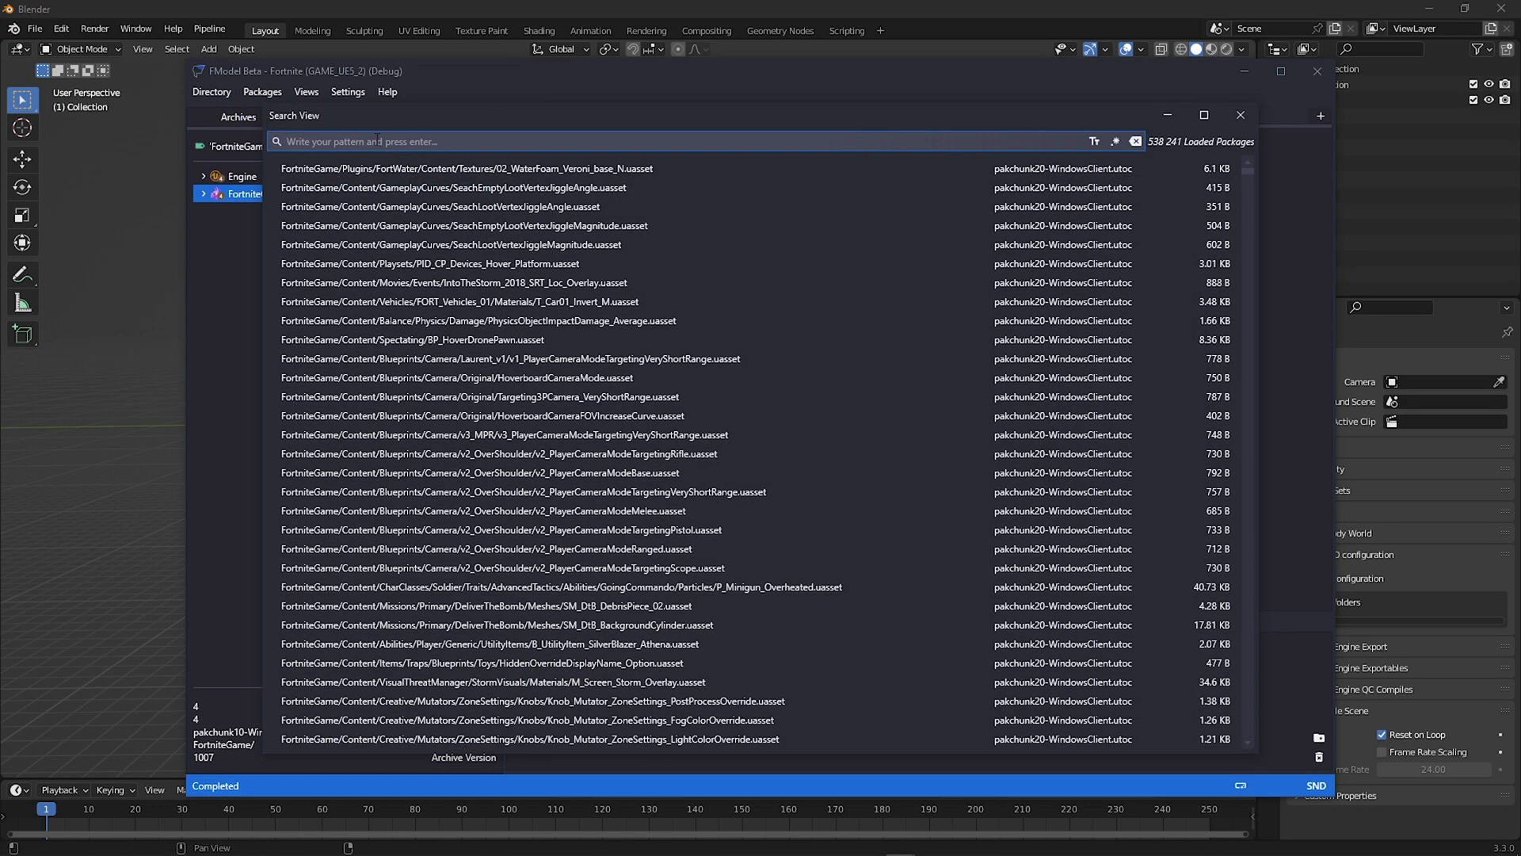
Search FModel for .umap and copy the Artemis_BTR_Daisy_02.umap package path
text(.umap)
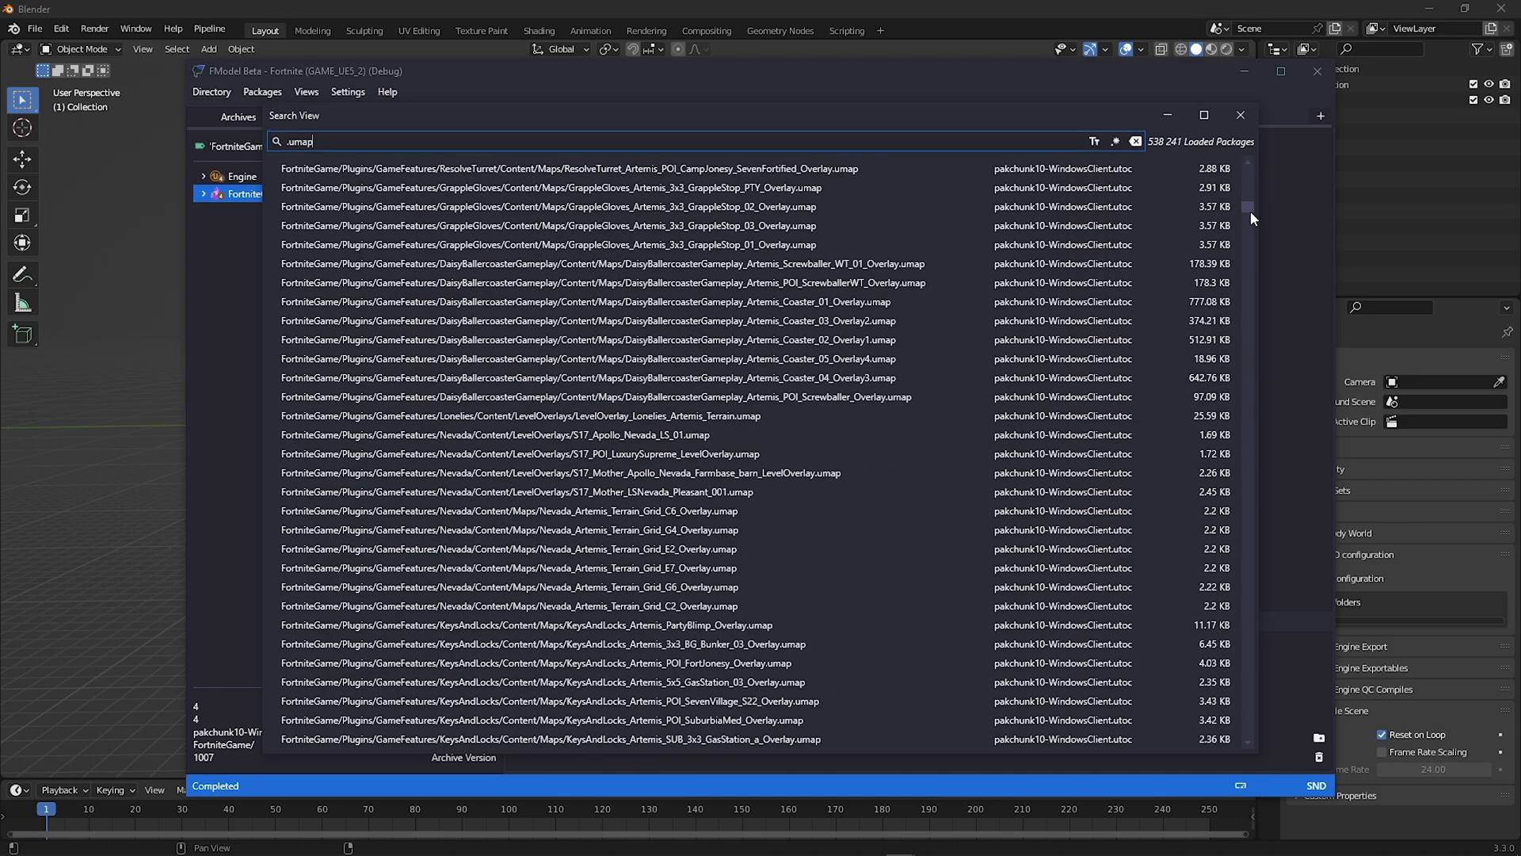
scroll(down, 3)
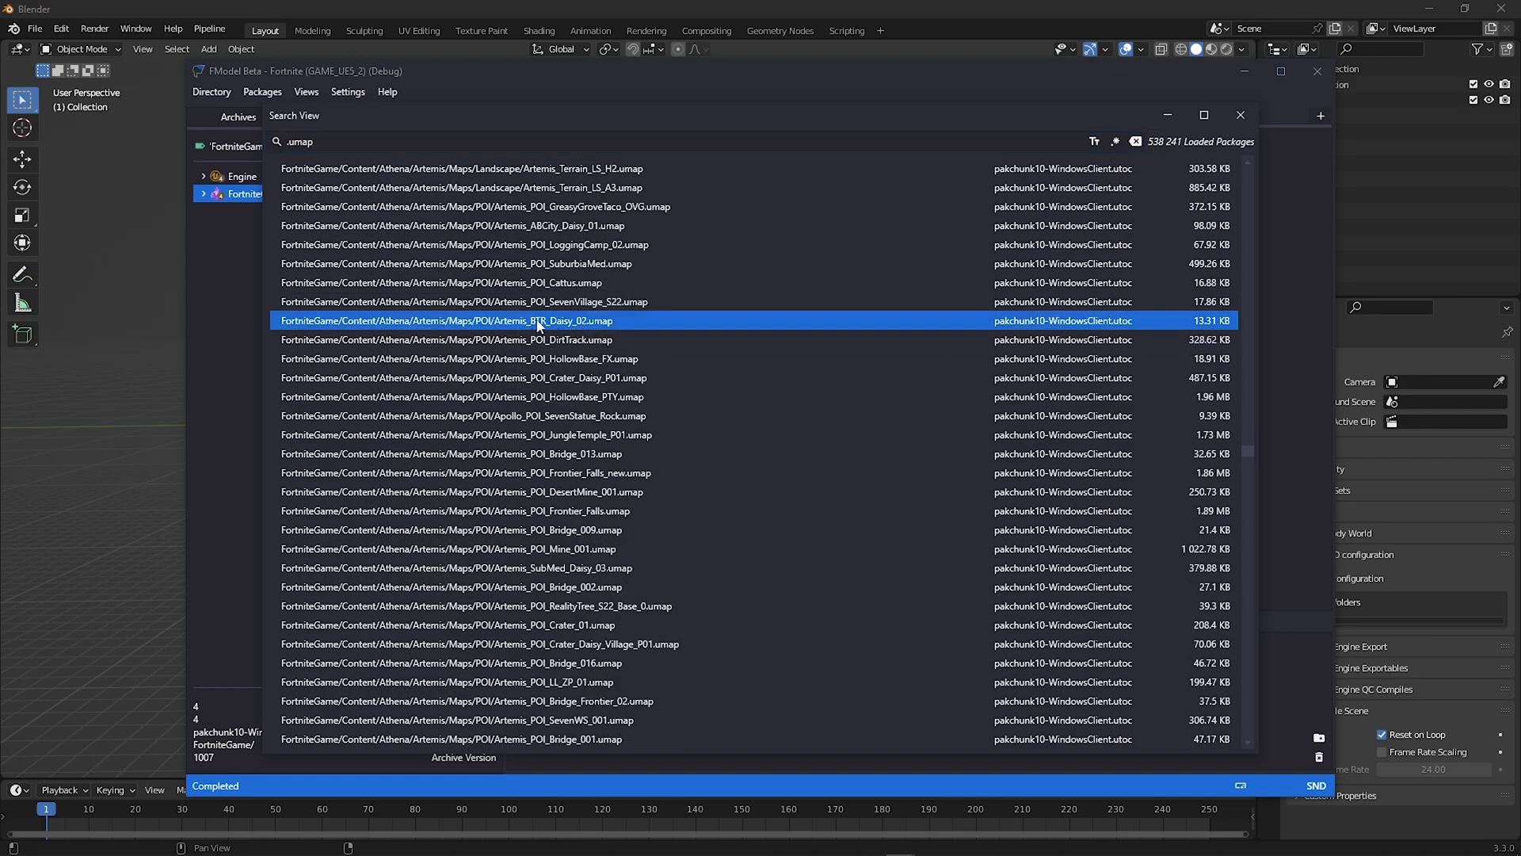
right_click(544, 320)
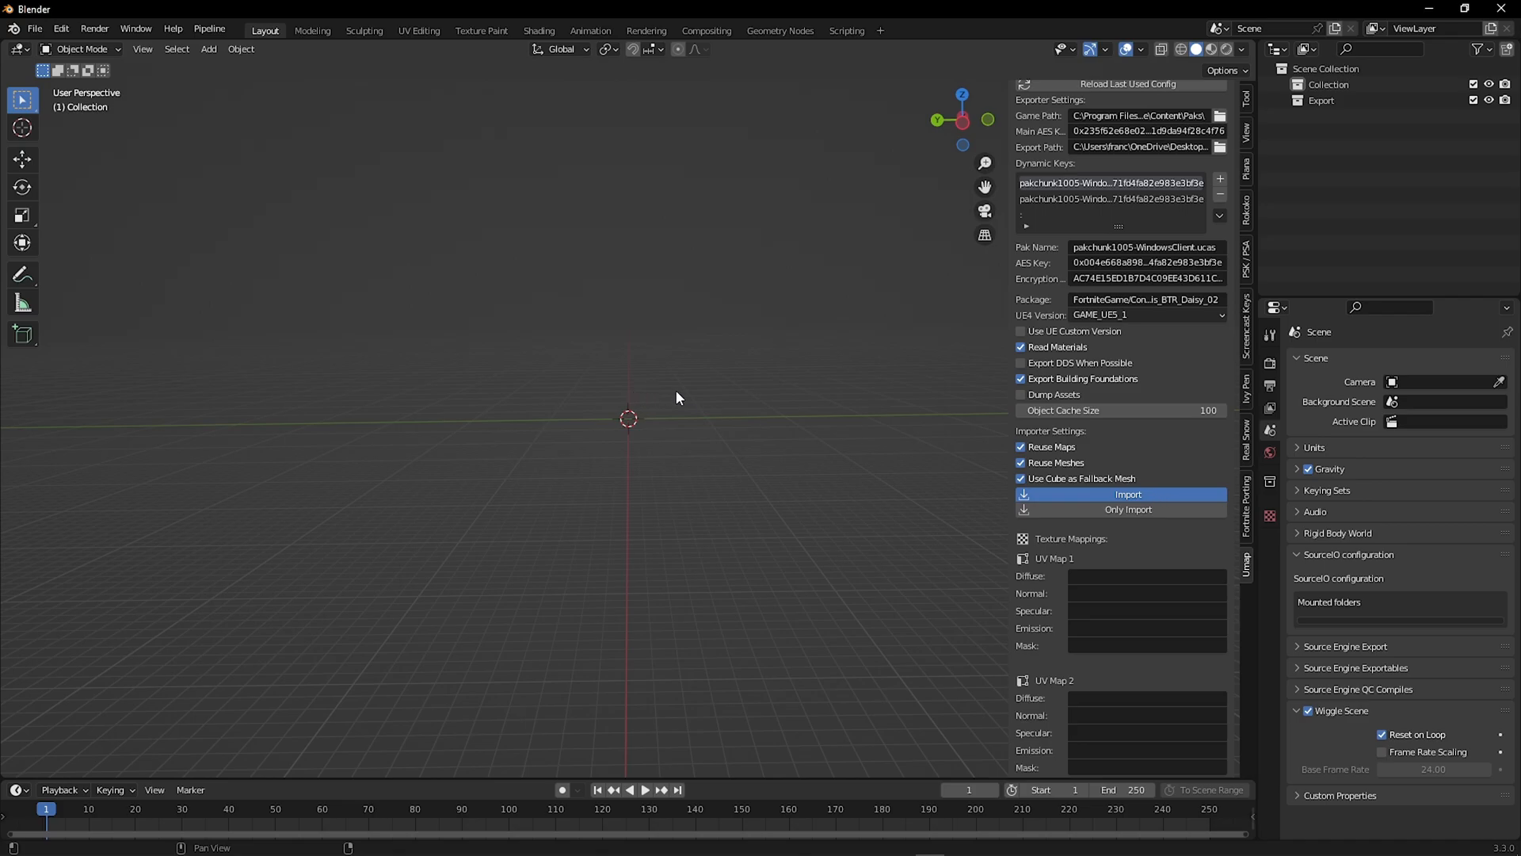
mouse_move(725, 418)
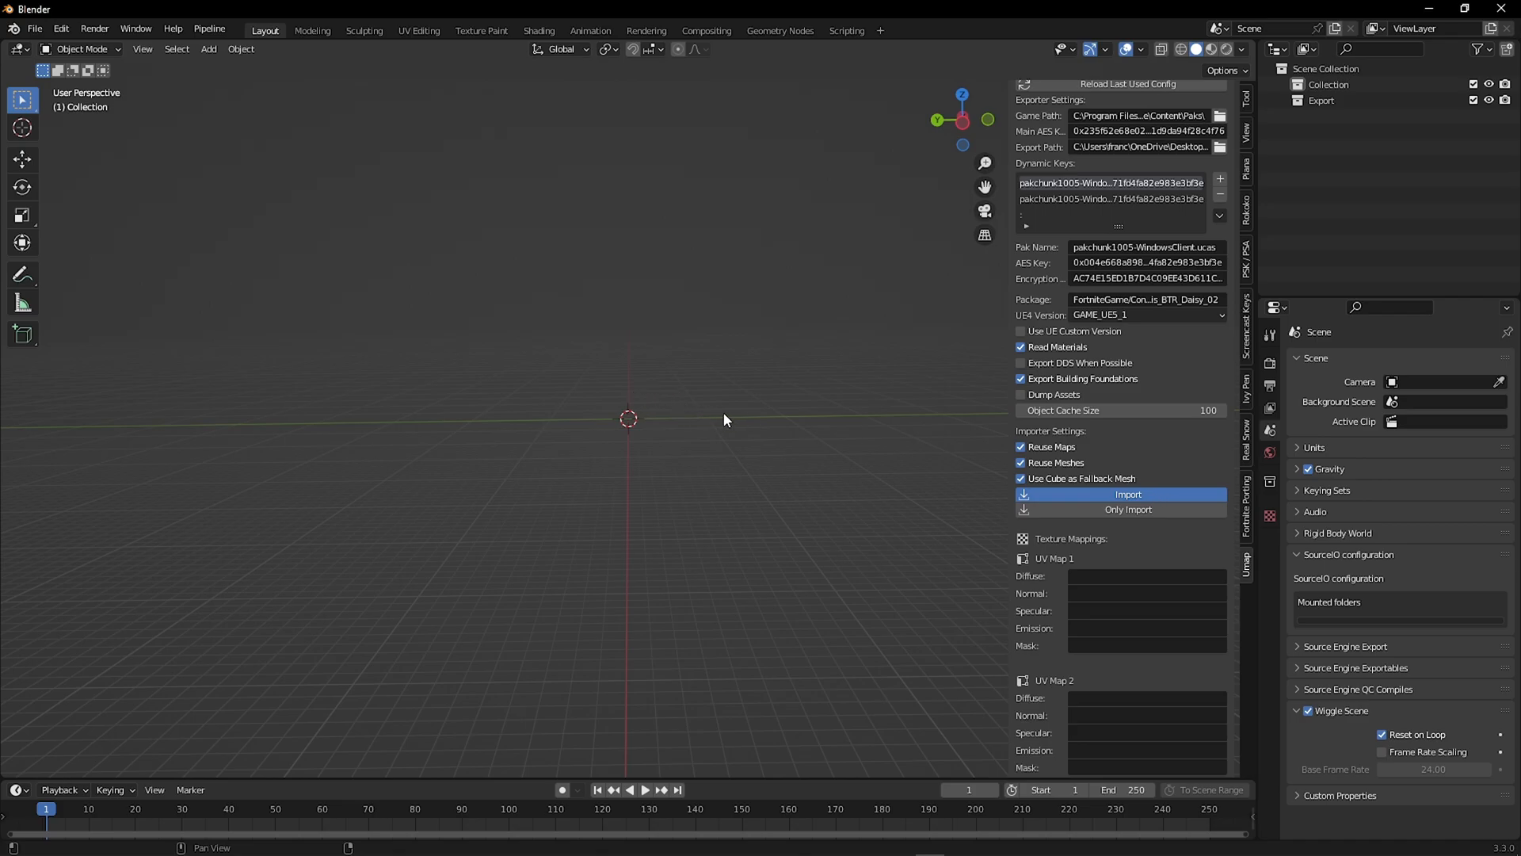
Import the pasted Artemis_POI_BTR_Daisy_02 package with BlenderUmap's Import button
click(1128, 495)
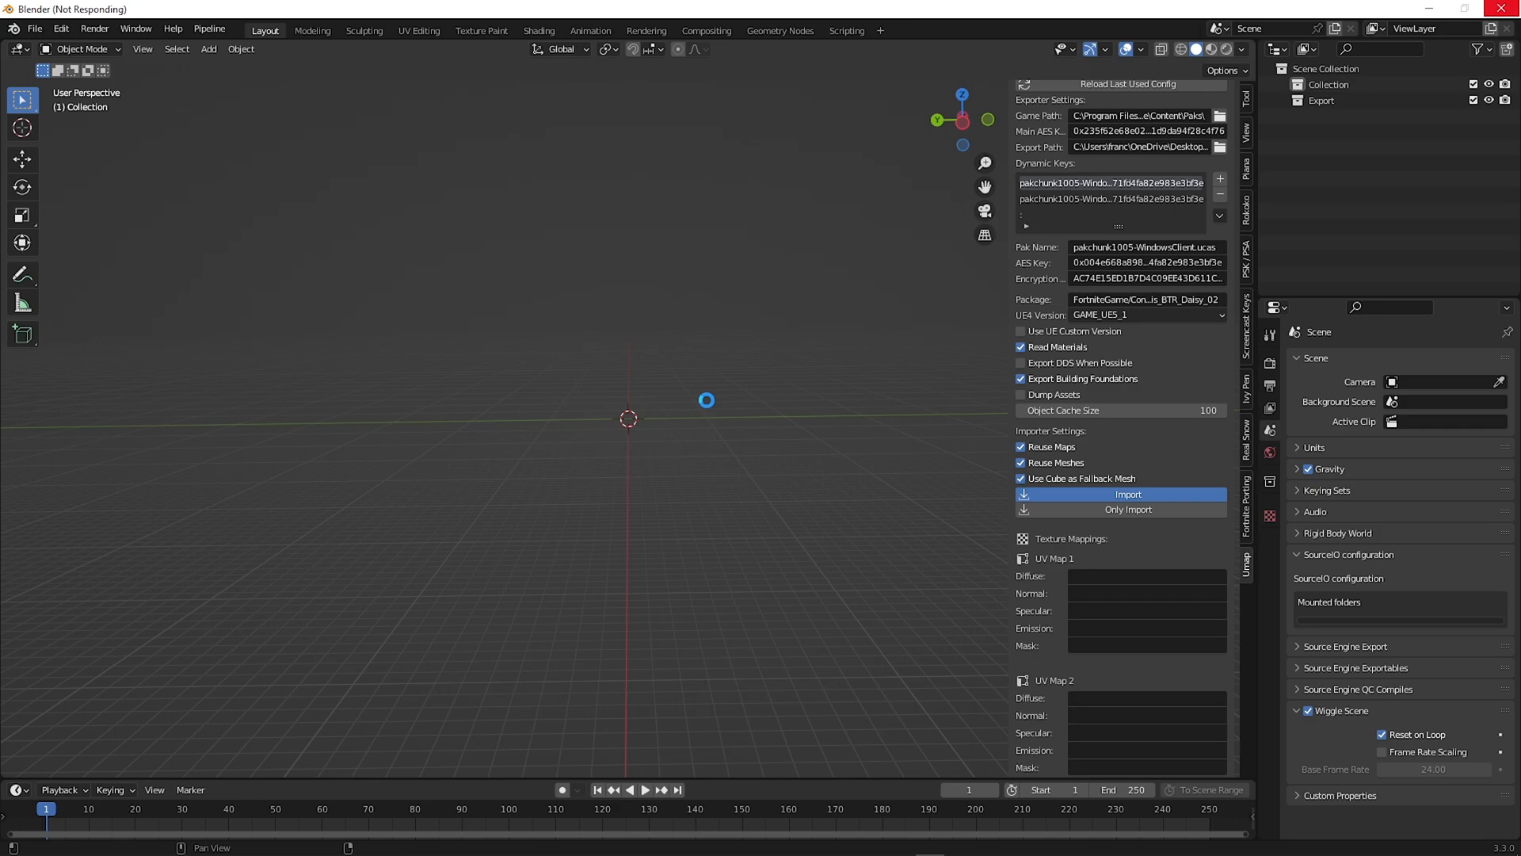
click(1128, 494)
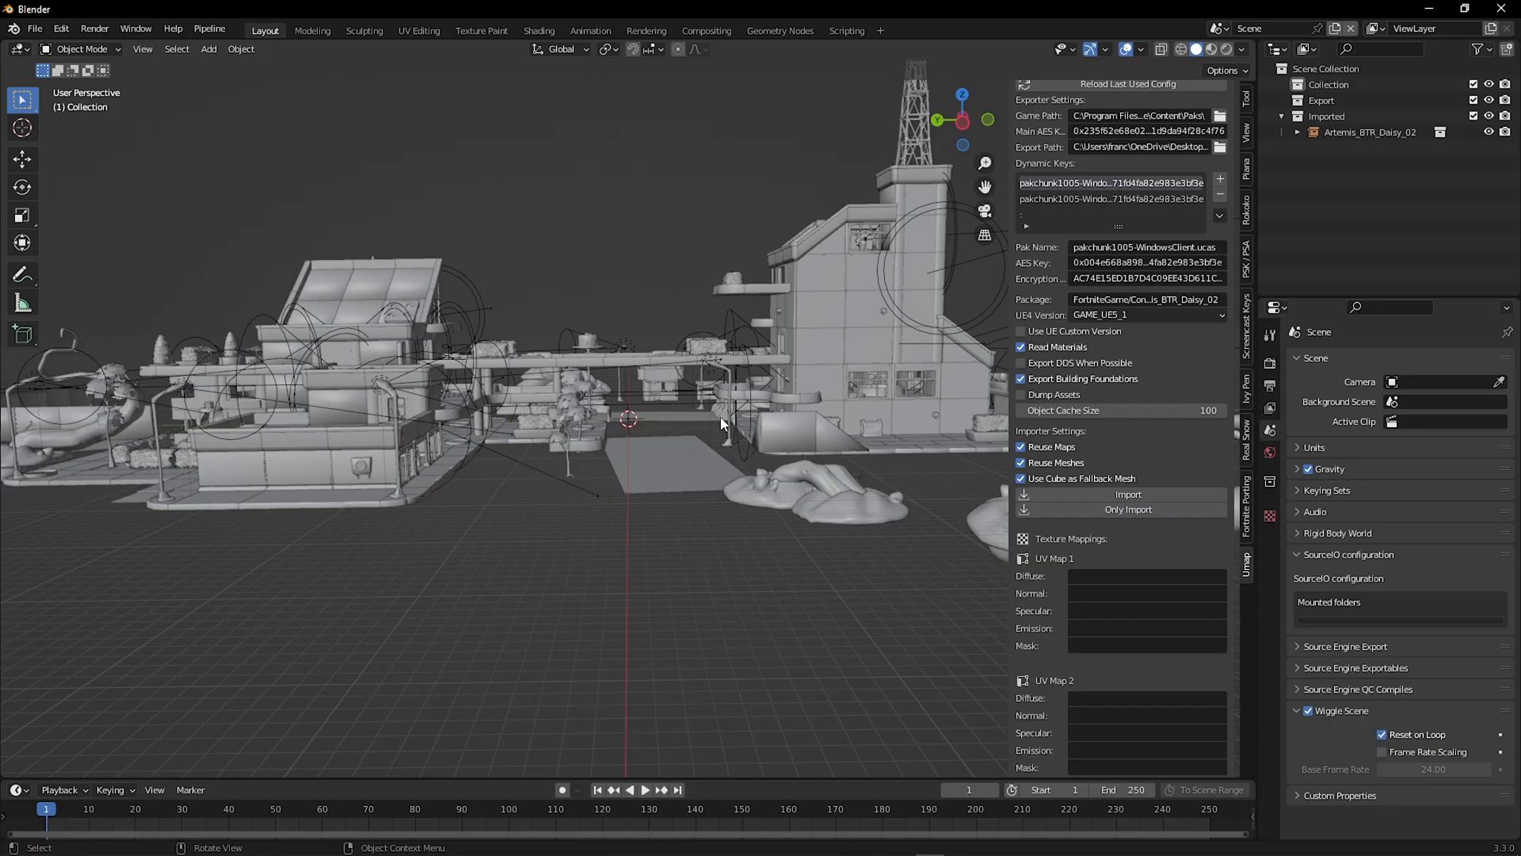
Orbit around the imported Daisy map to inspect it in Material Preview
drag(721, 423, 657, 381)
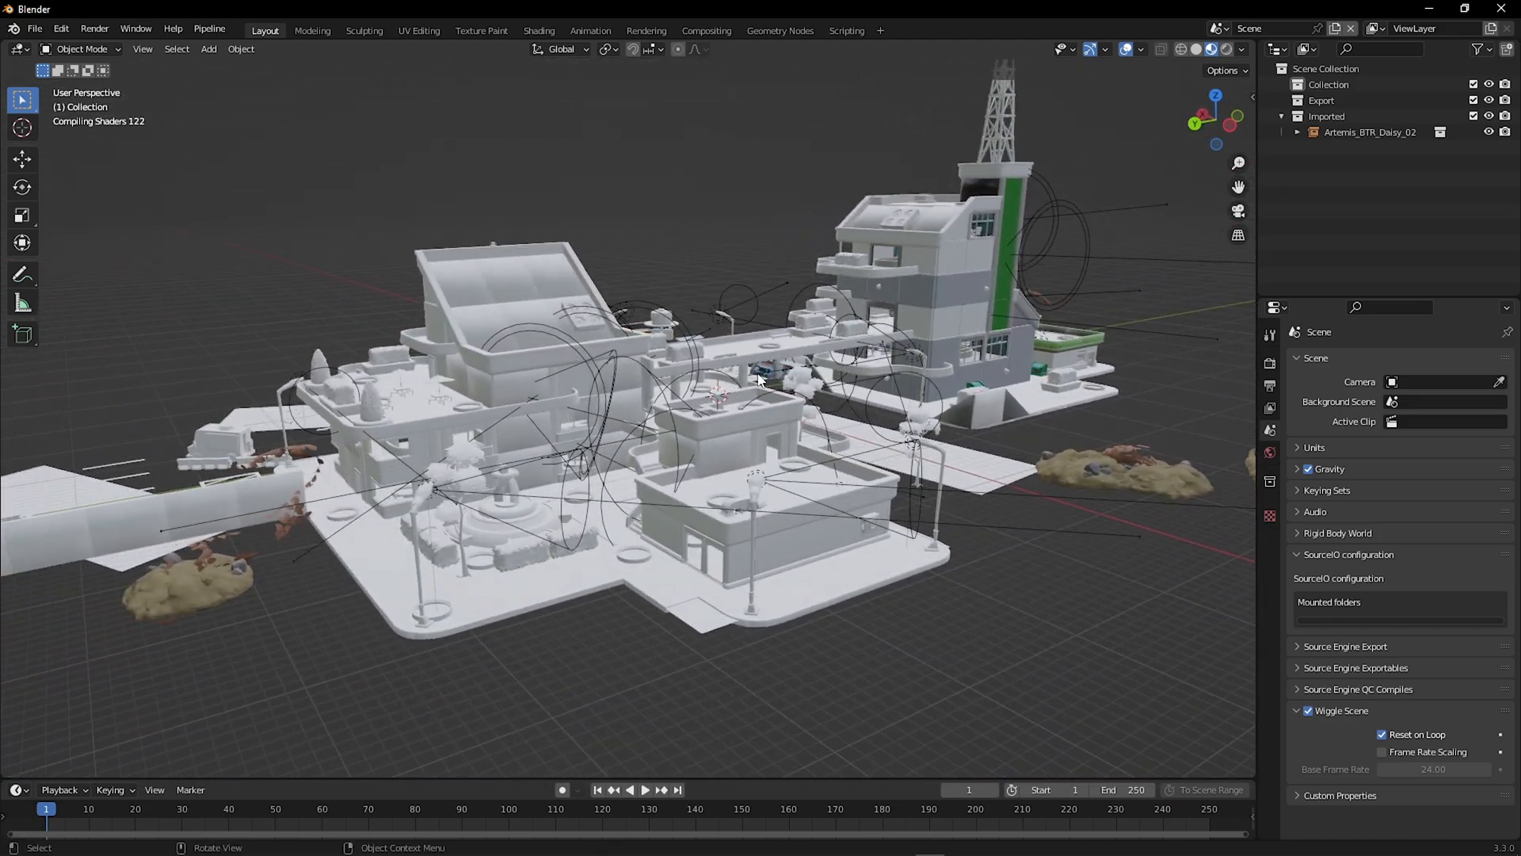
drag(777, 388, 786, 393)
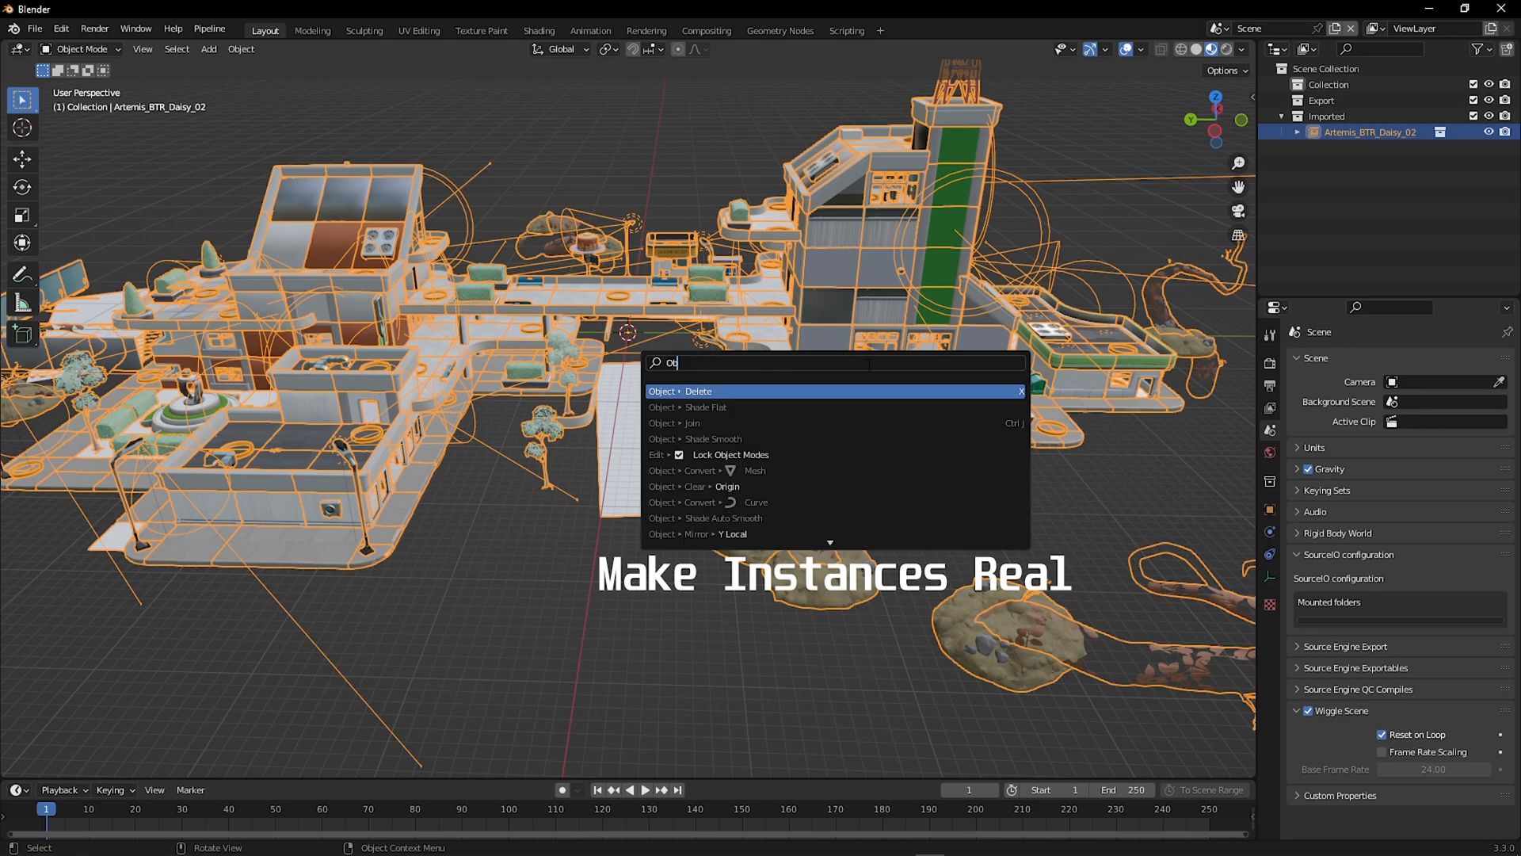
Search 'make in' with F3 and apply Make Instances Real to the map
text(make)
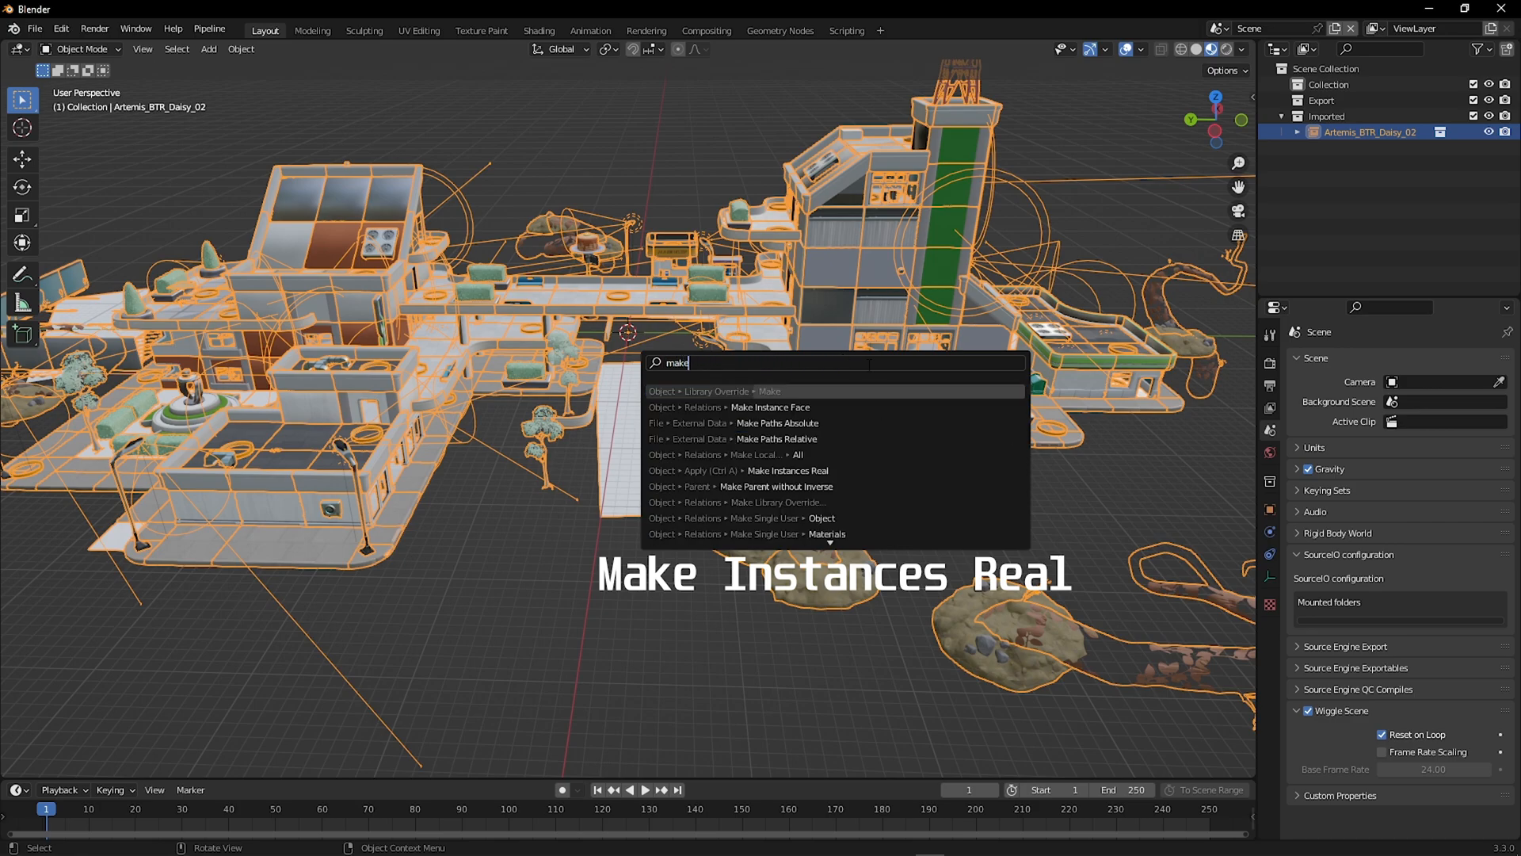
text(in)
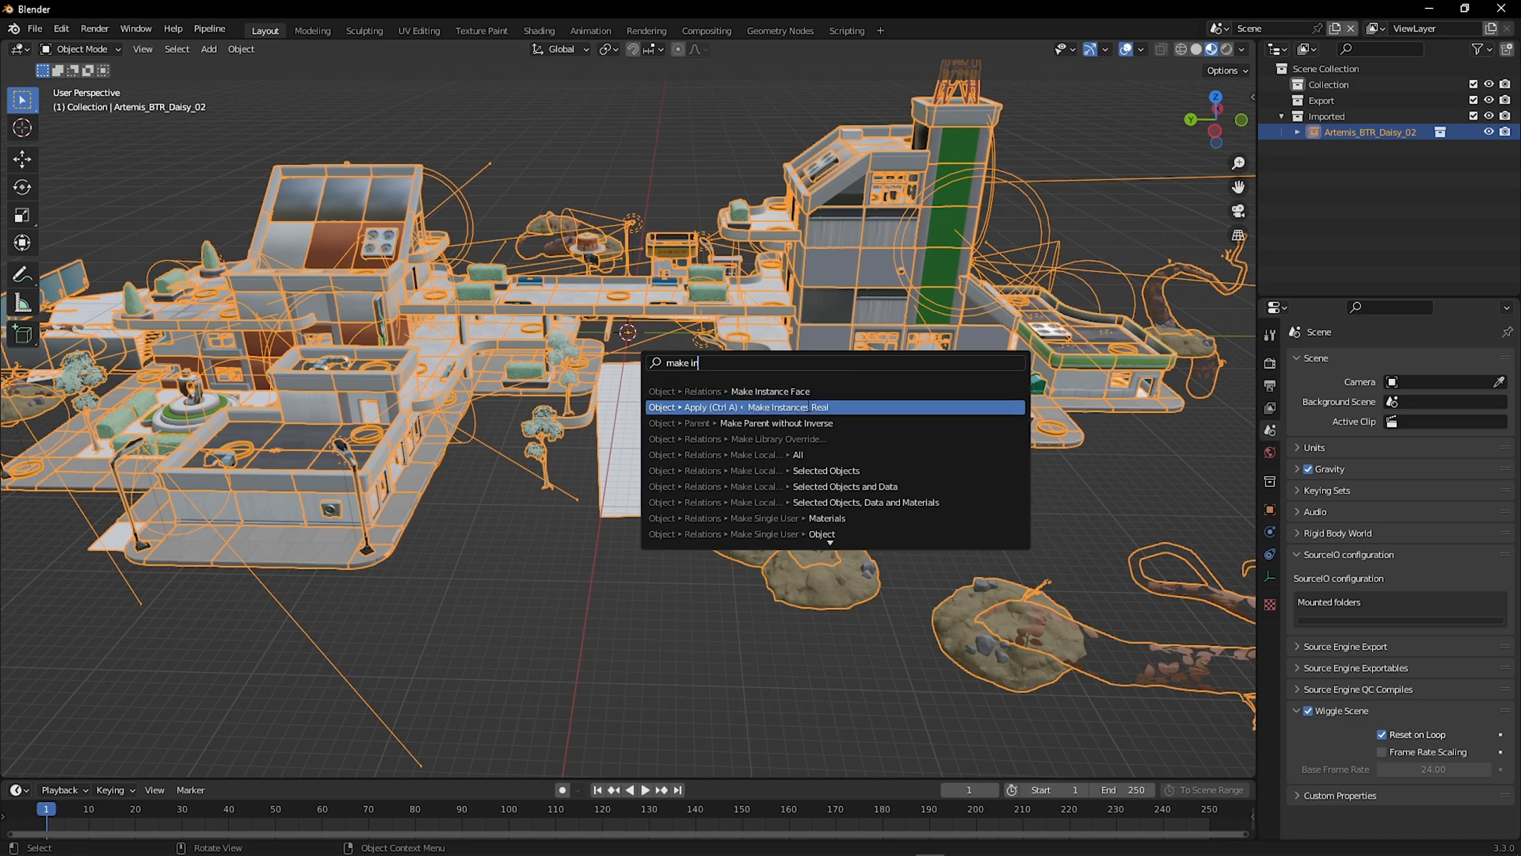
click(787, 407)
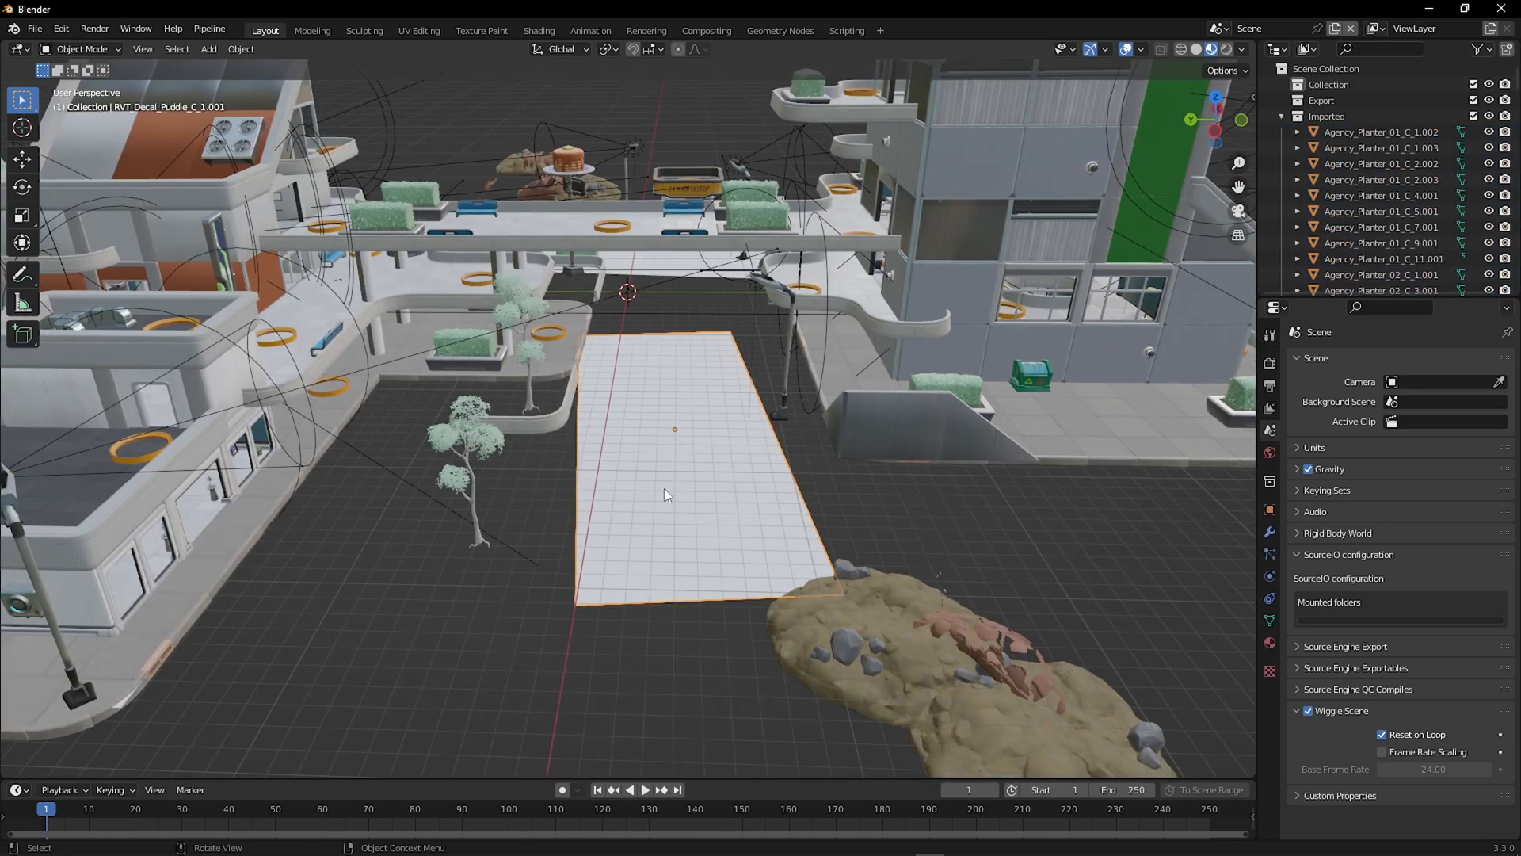
Delete the stray RVT_Decal_Puddle planes, orbiting to check the map
drag(664, 494, 761, 441)
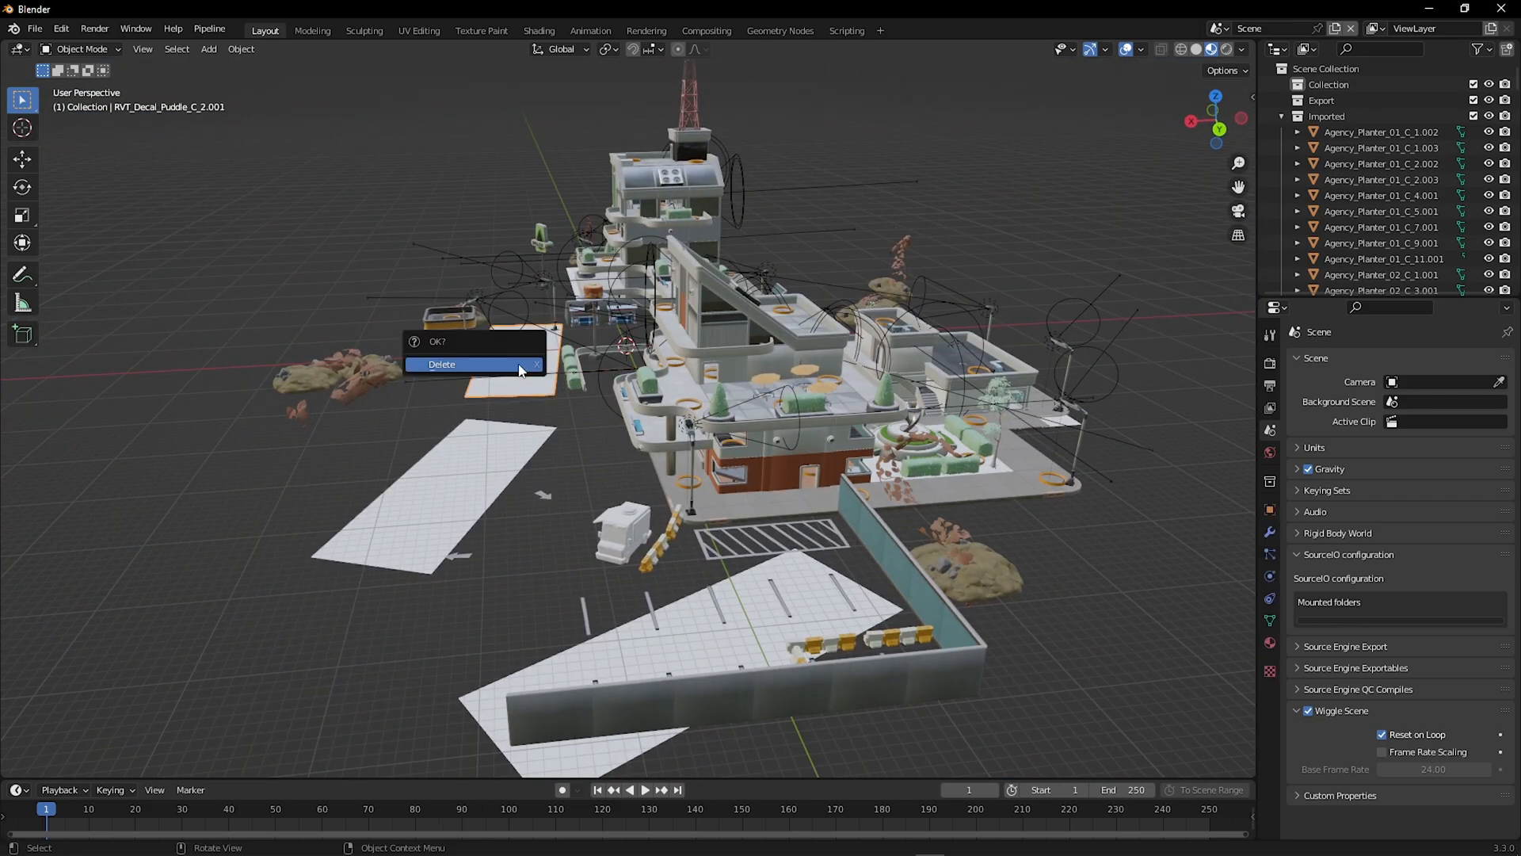
click(444, 364)
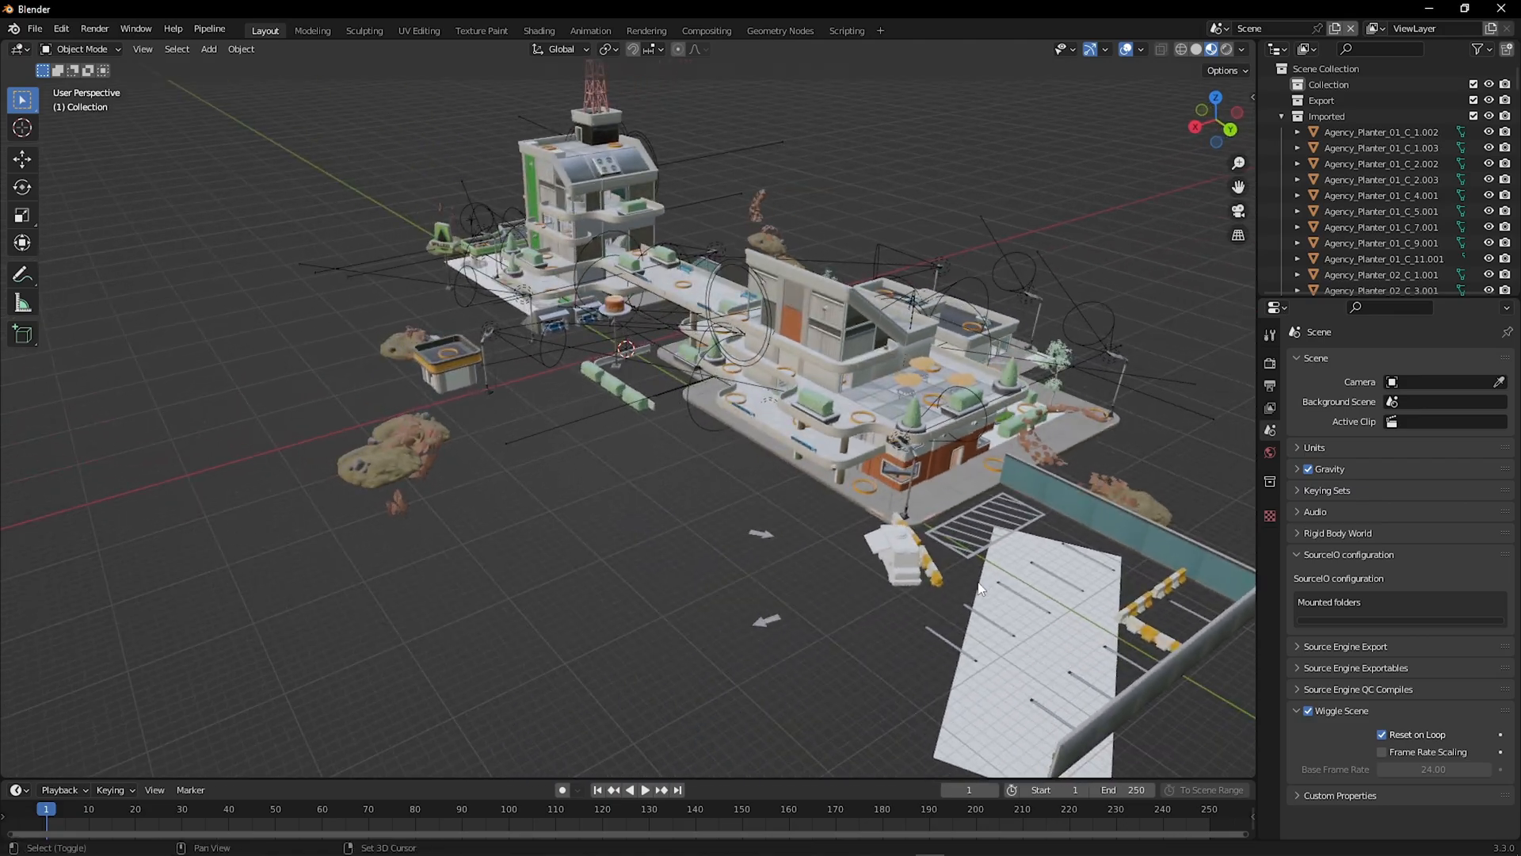
drag(981, 587, 774, 492)
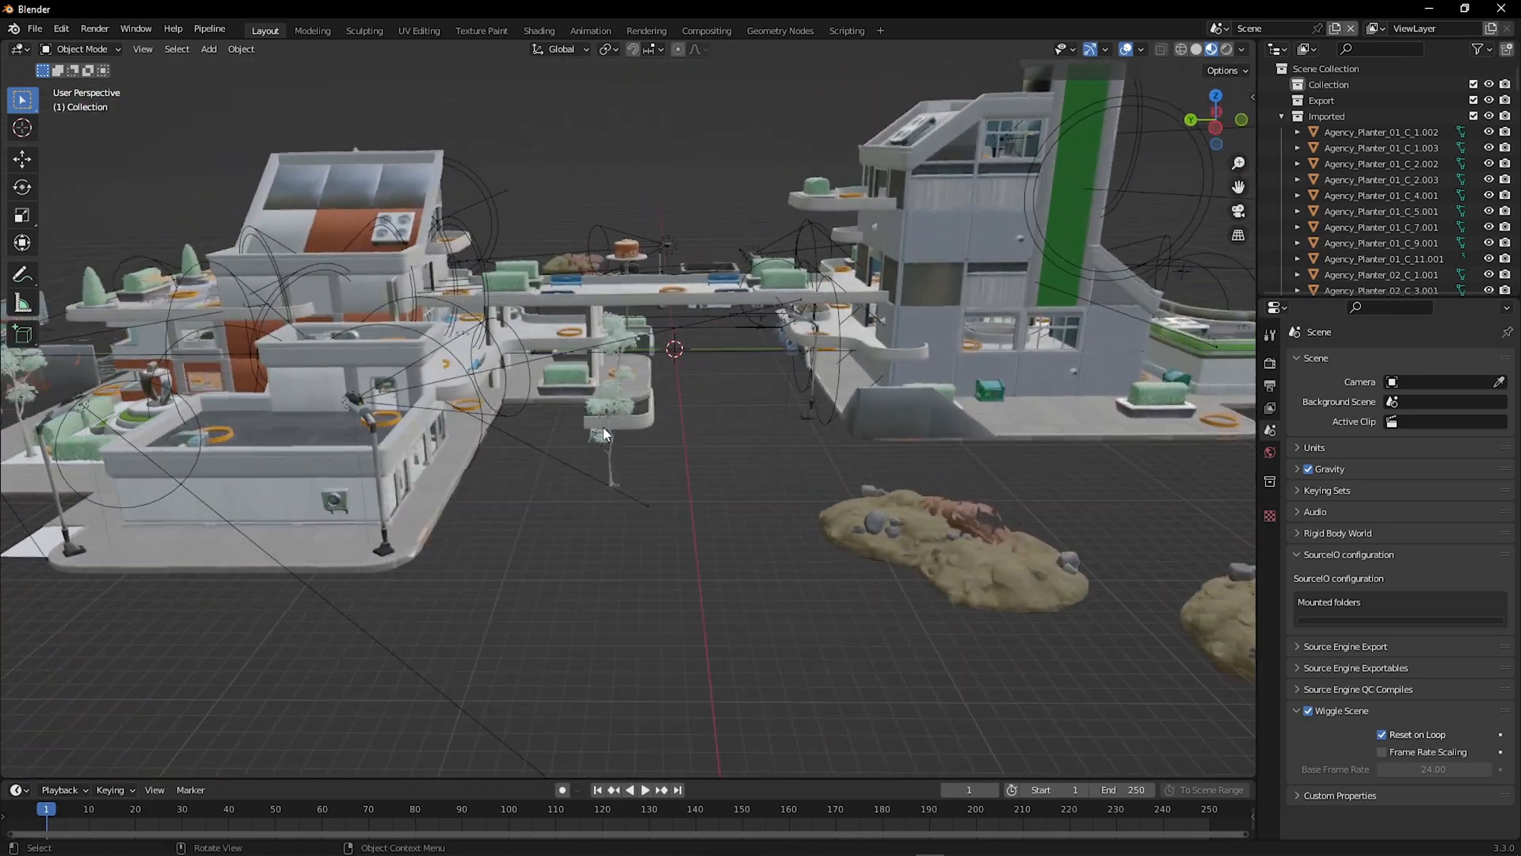
drag(602, 436, 524, 427)
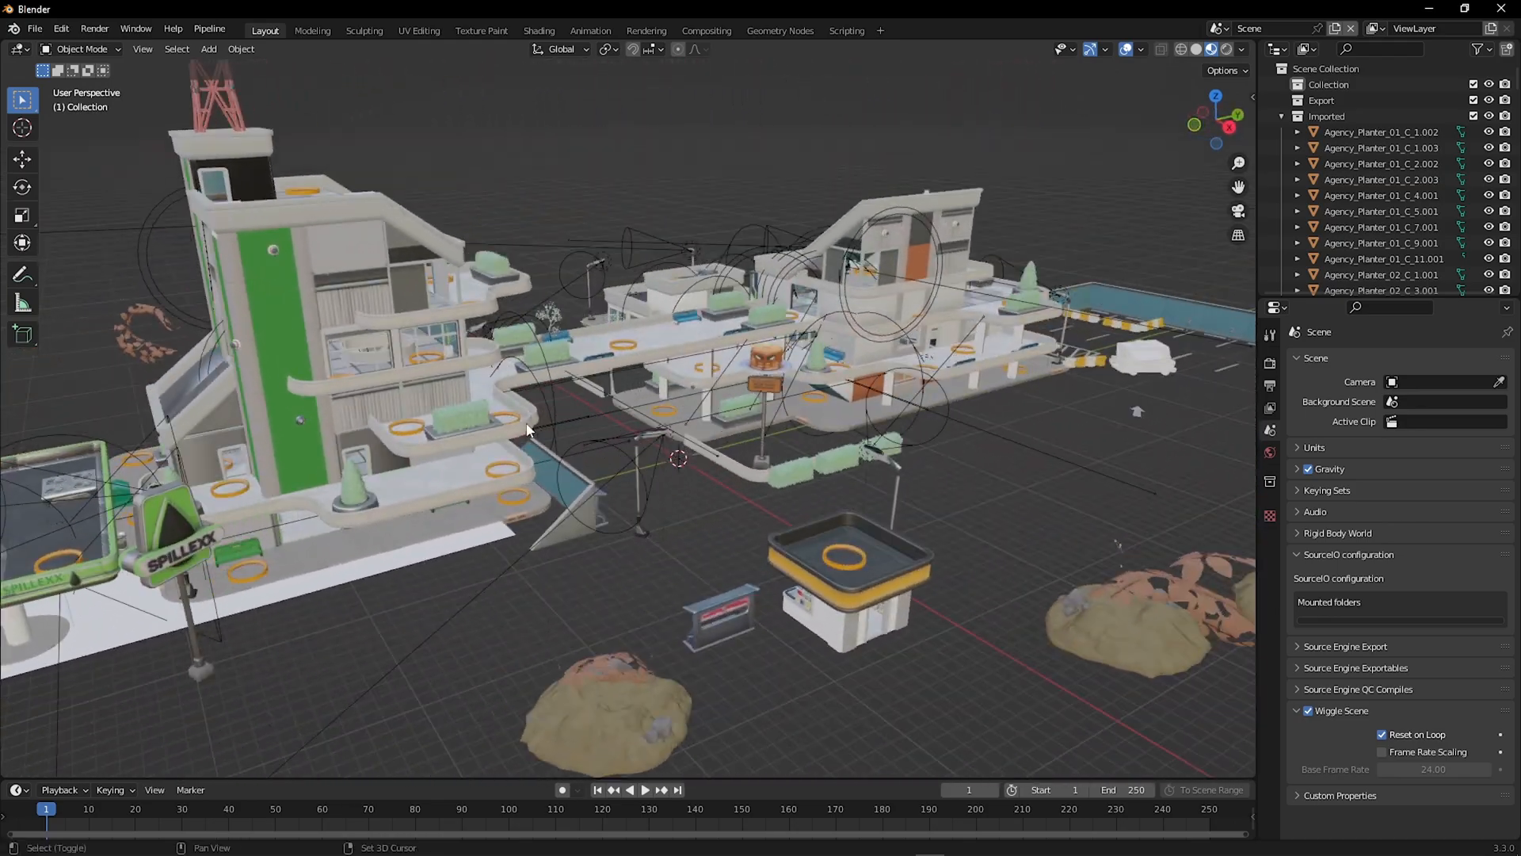